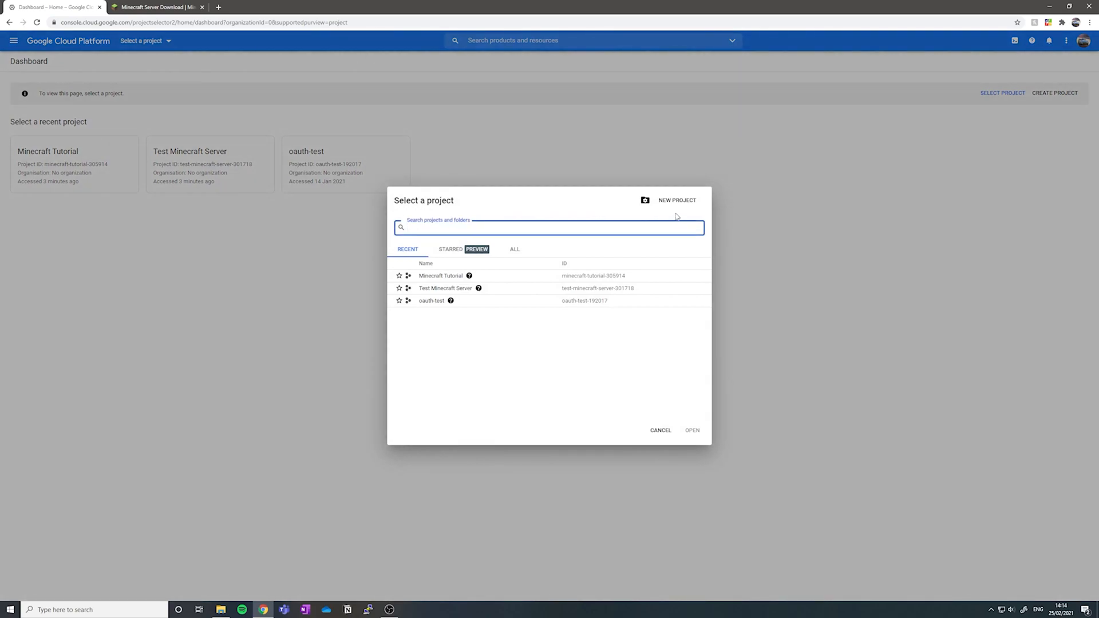
mouse_move(675, 200)
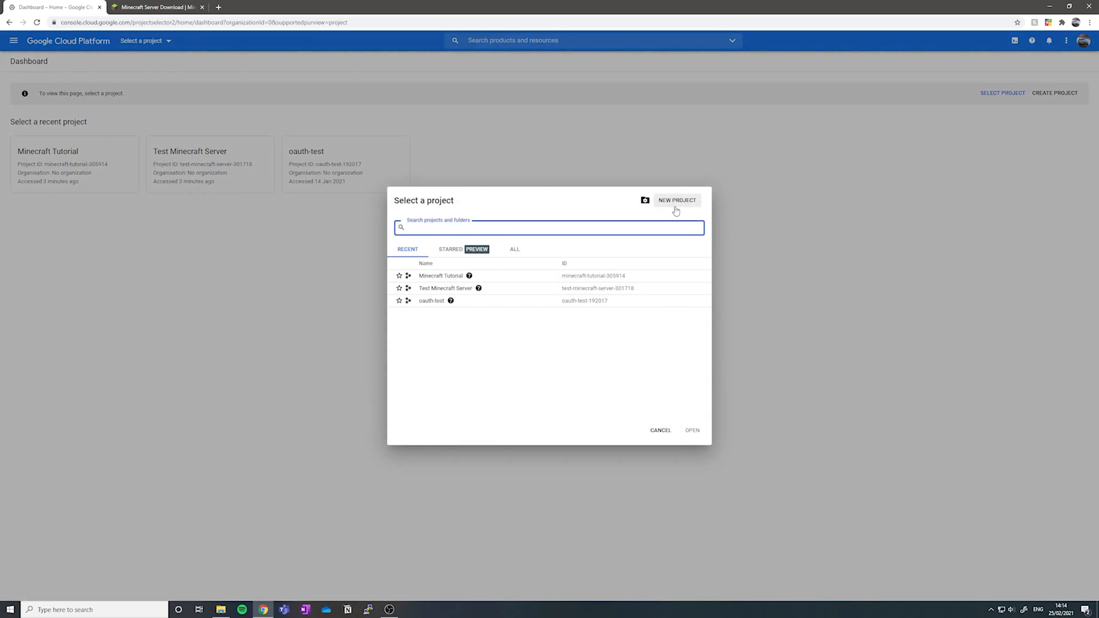
mouse_move(488, 276)
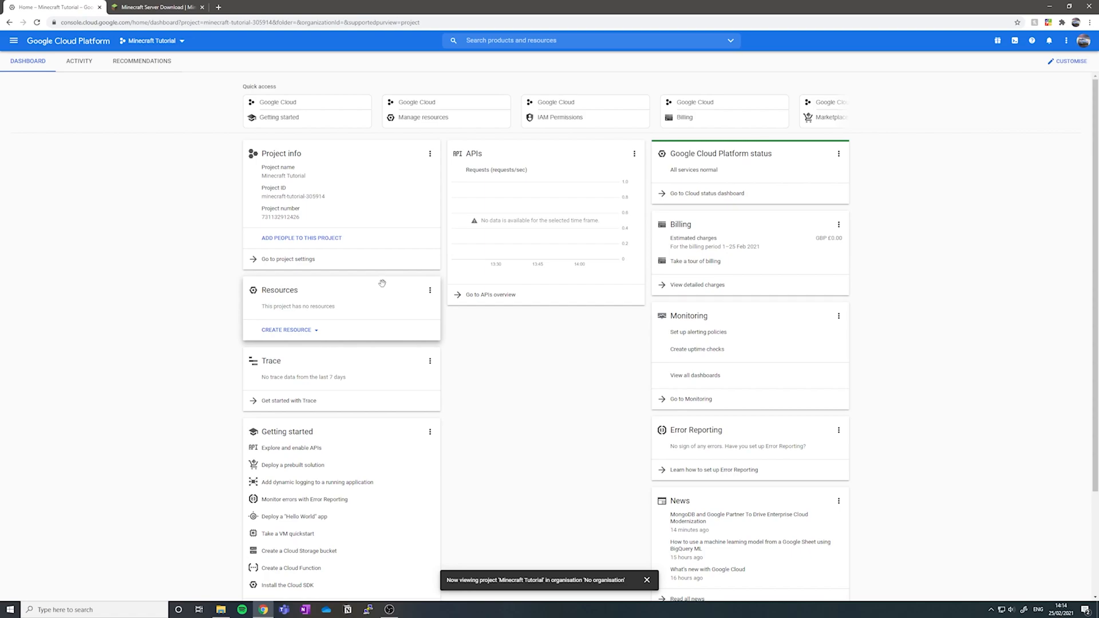
mouse_move(14, 40)
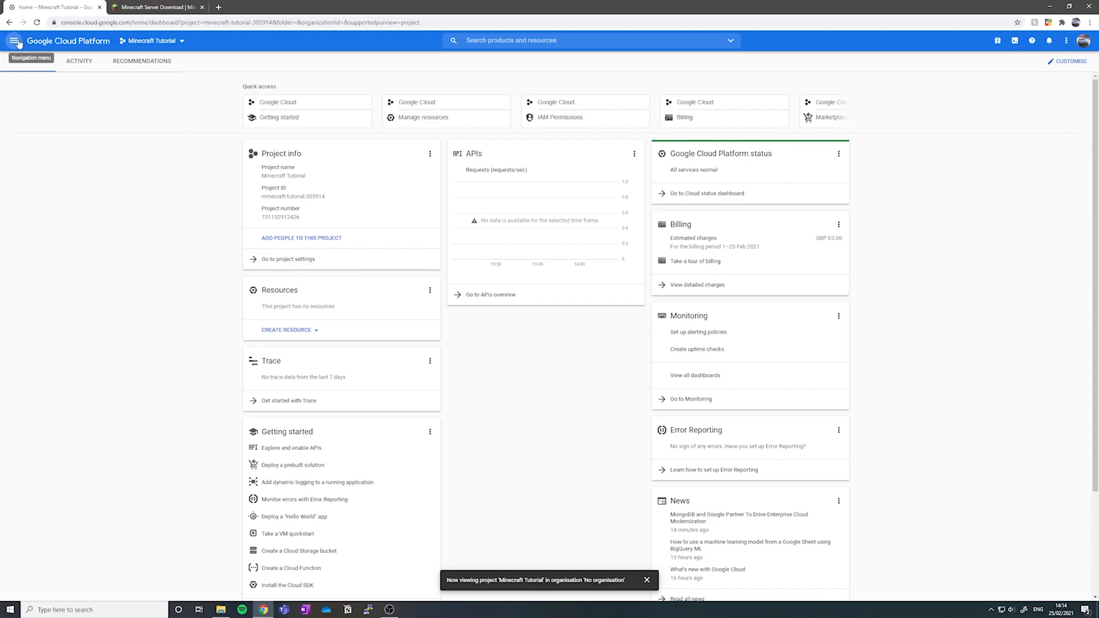
Navigate from the console menu to Compute Engine's VM instances page.
click(14, 40)
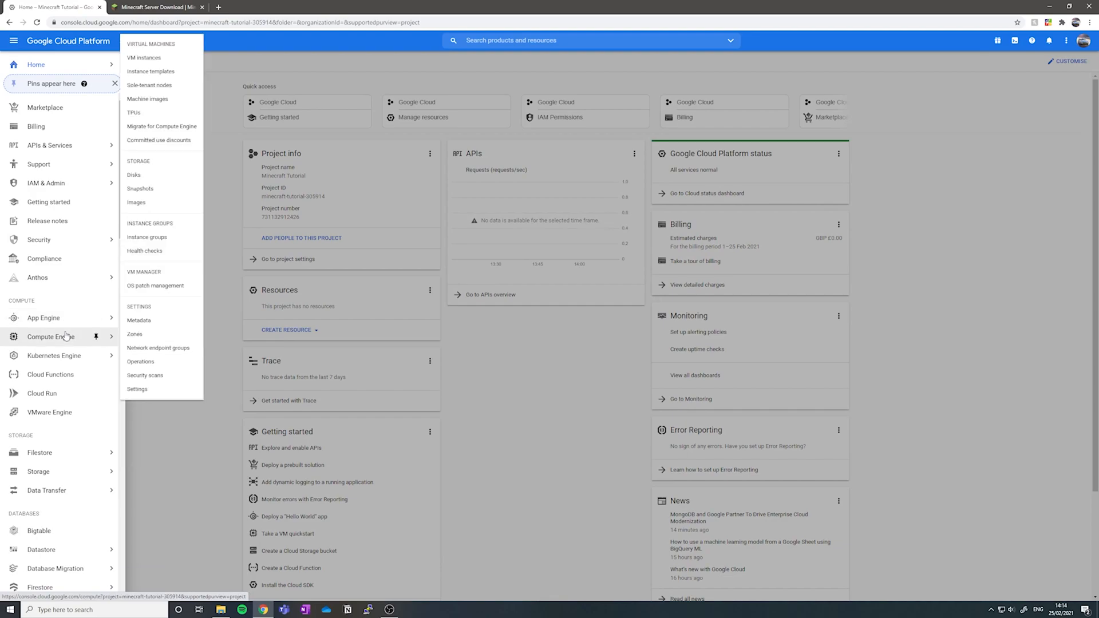
mouse_move(144, 57)
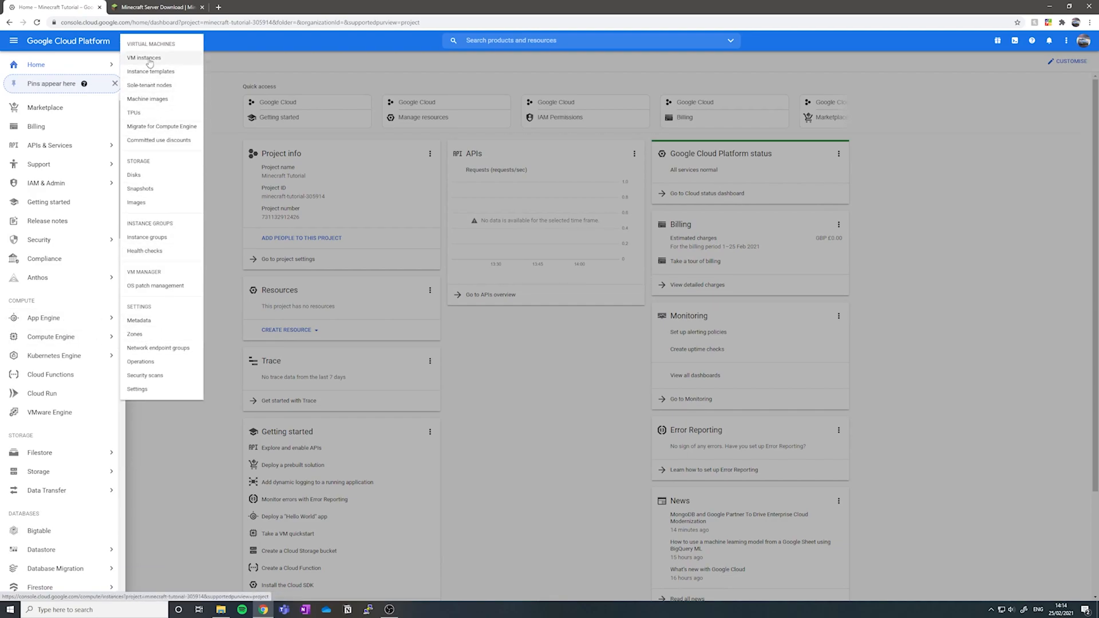
click(144, 57)
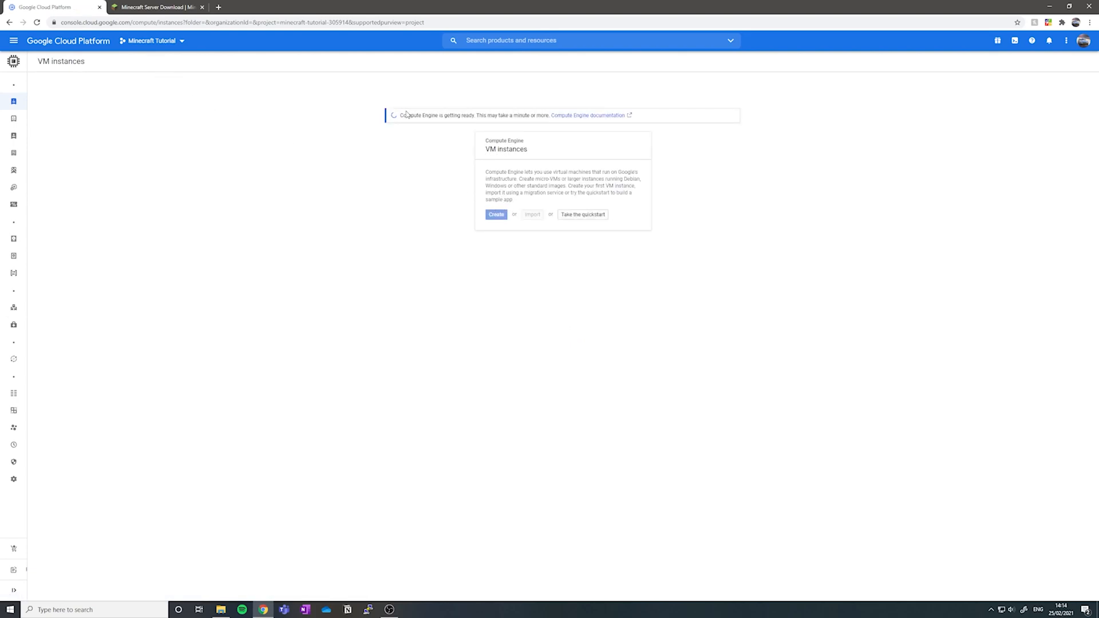
mouse_move(634, 363)
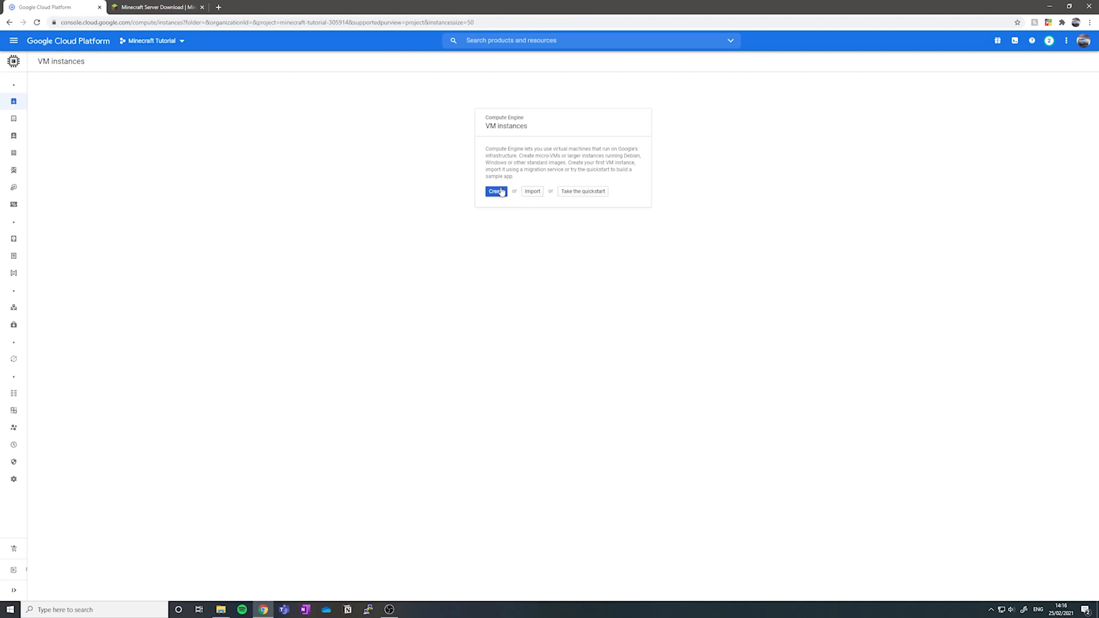
Create a new VM instance named mc-server in region europe-west2 (London).
click(496, 191)
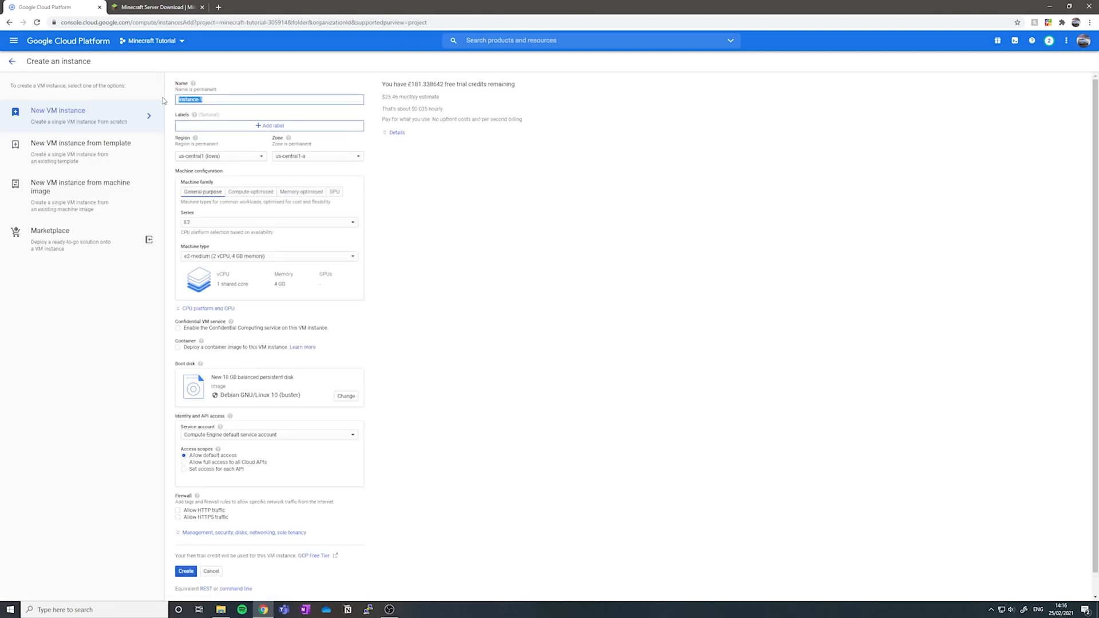
text(mc-server)
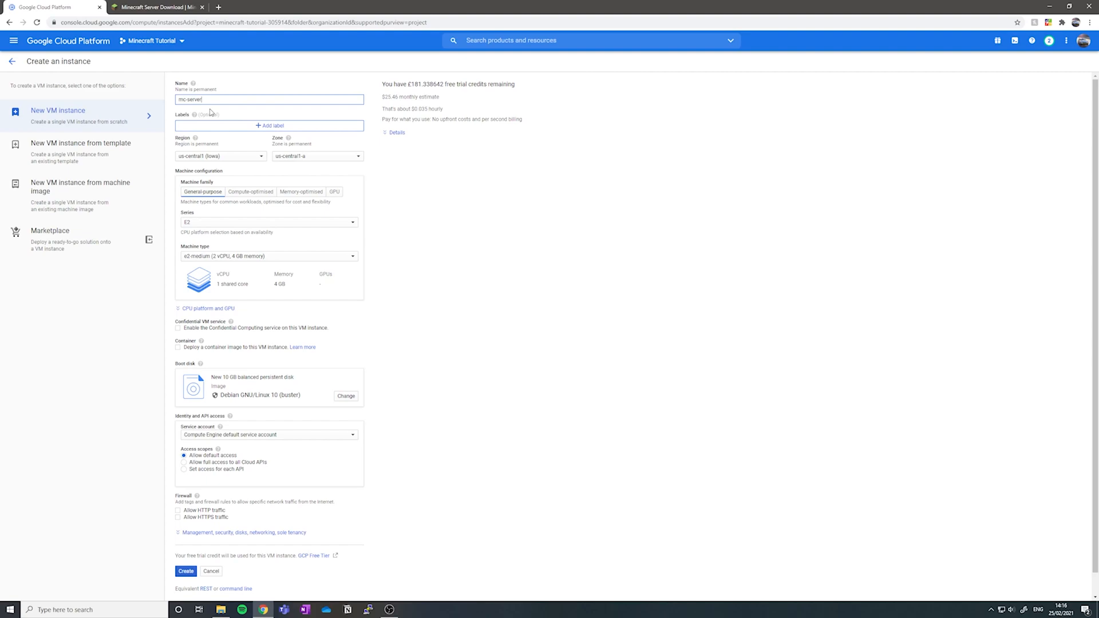
mouse_move(207, 204)
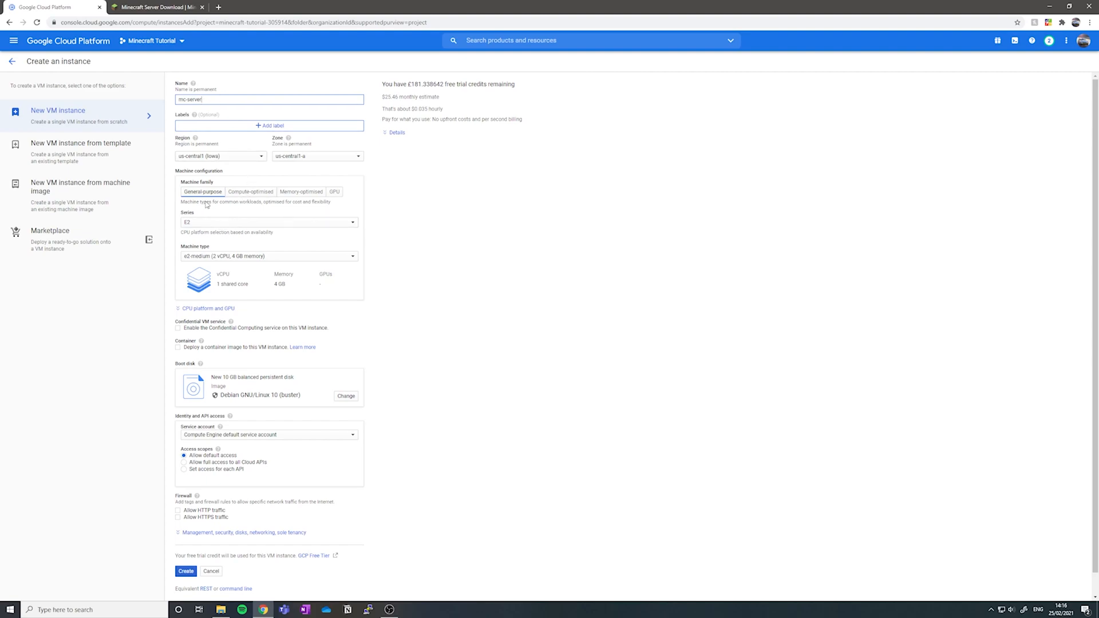
click(220, 156)
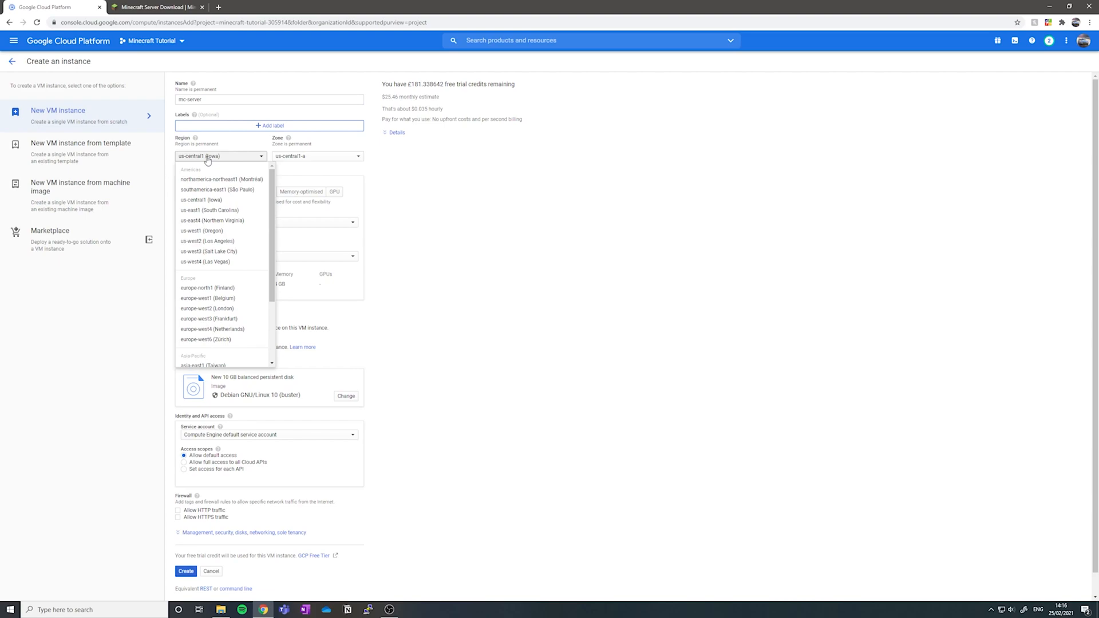
mouse_move(214, 339)
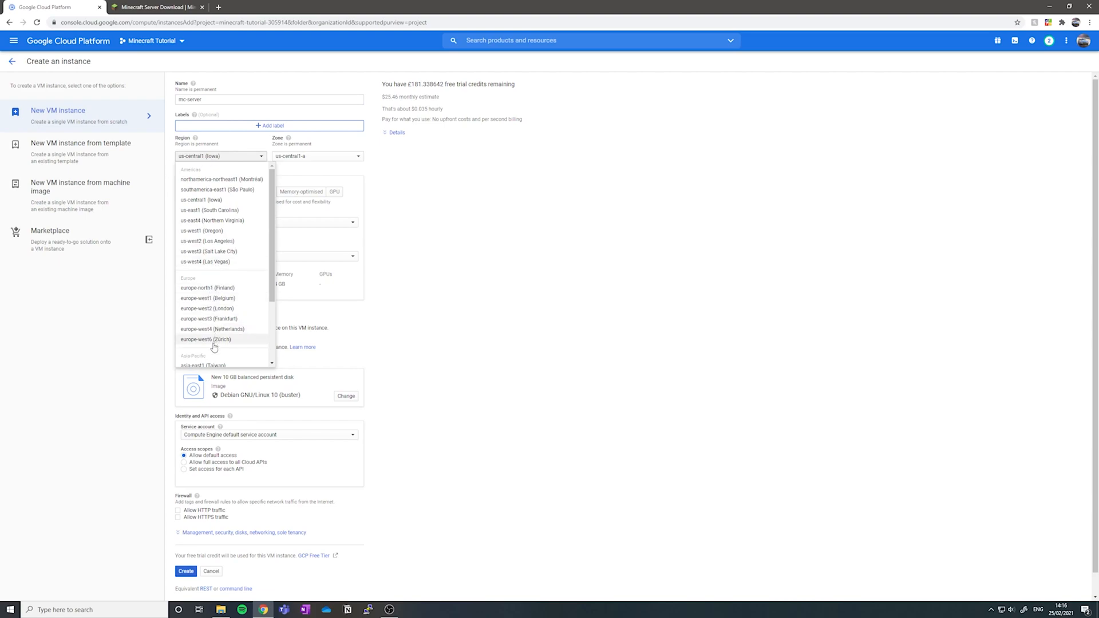
mouse_move(236, 308)
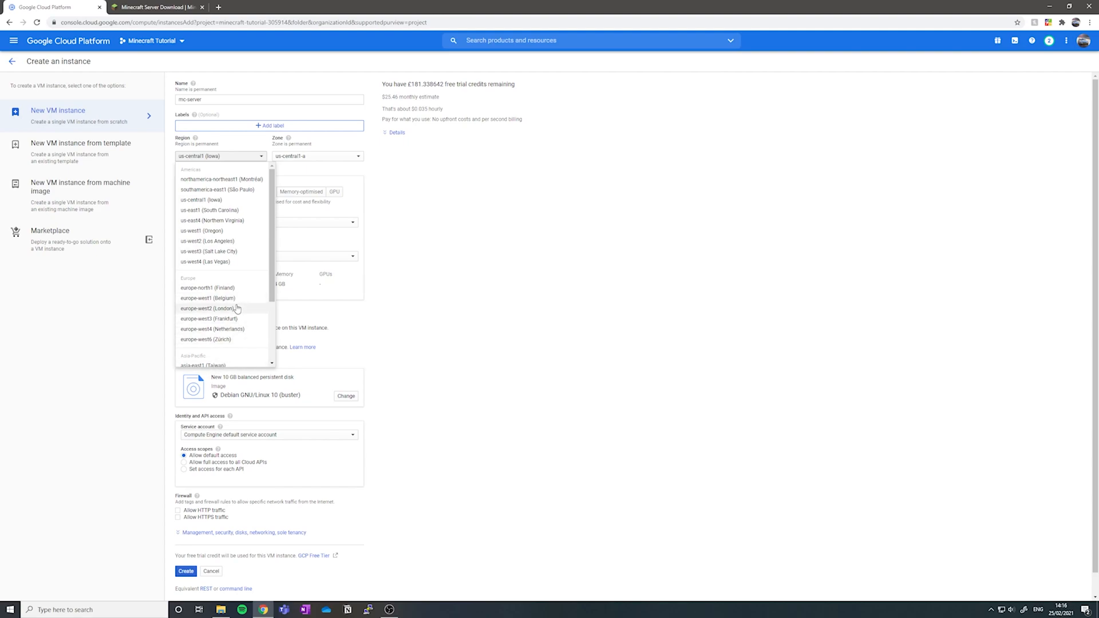
click(209, 308)
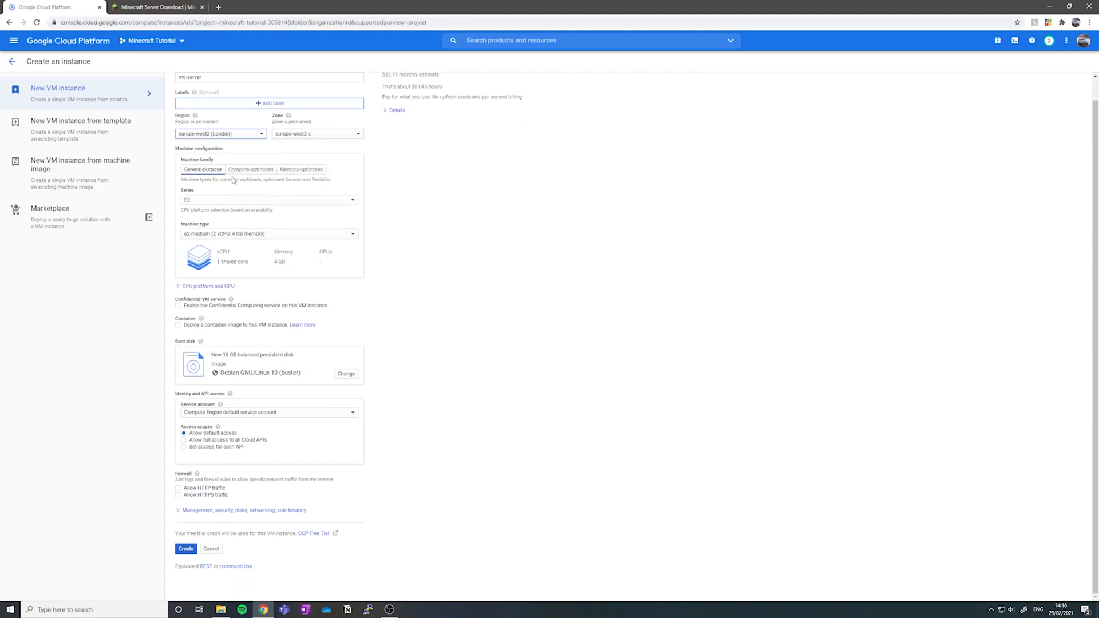
mouse_move(220, 223)
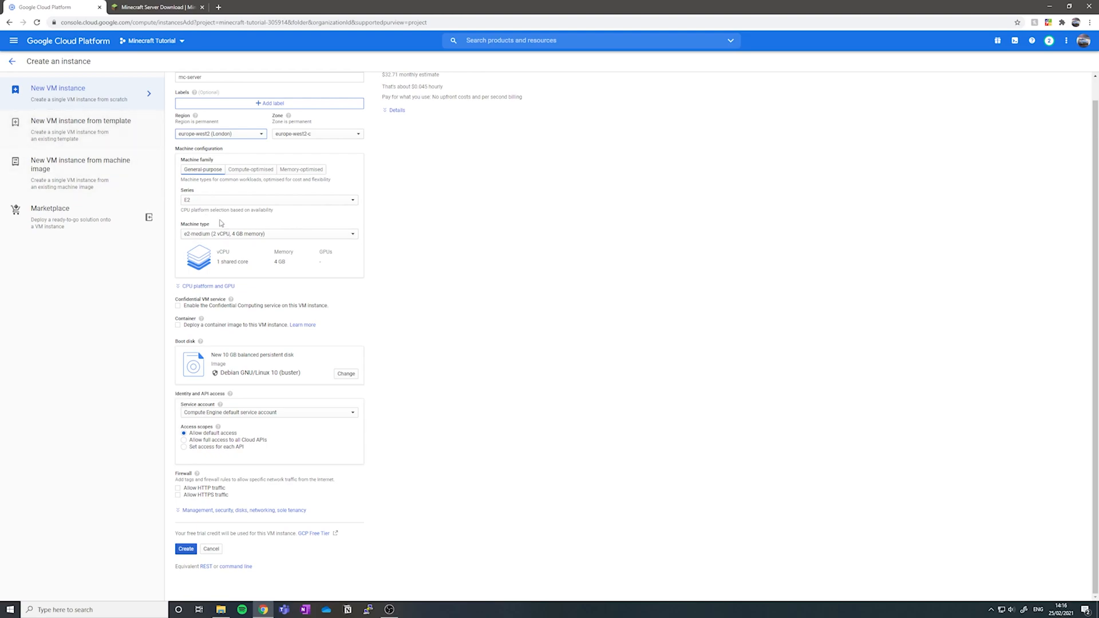
mouse_move(221, 237)
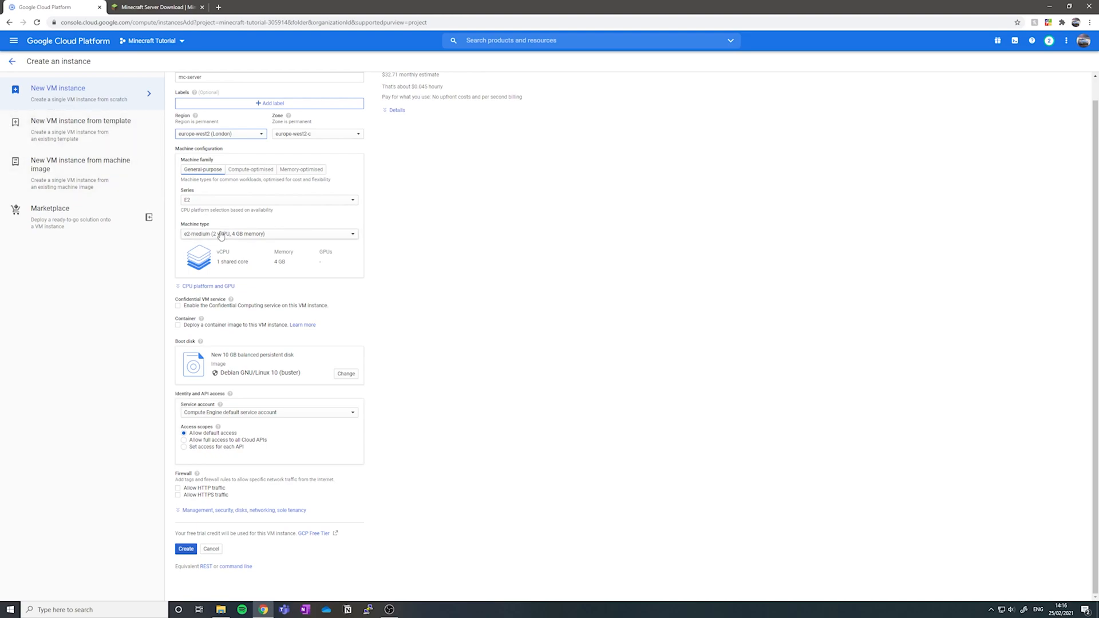
scroll(up, 3)
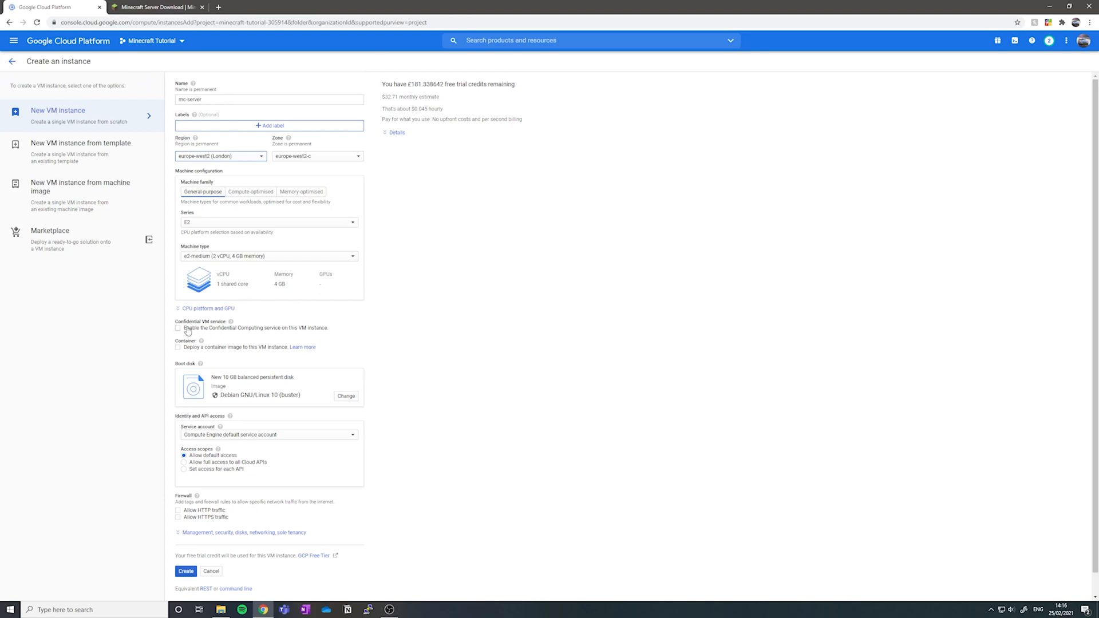
scroll(down, 3)
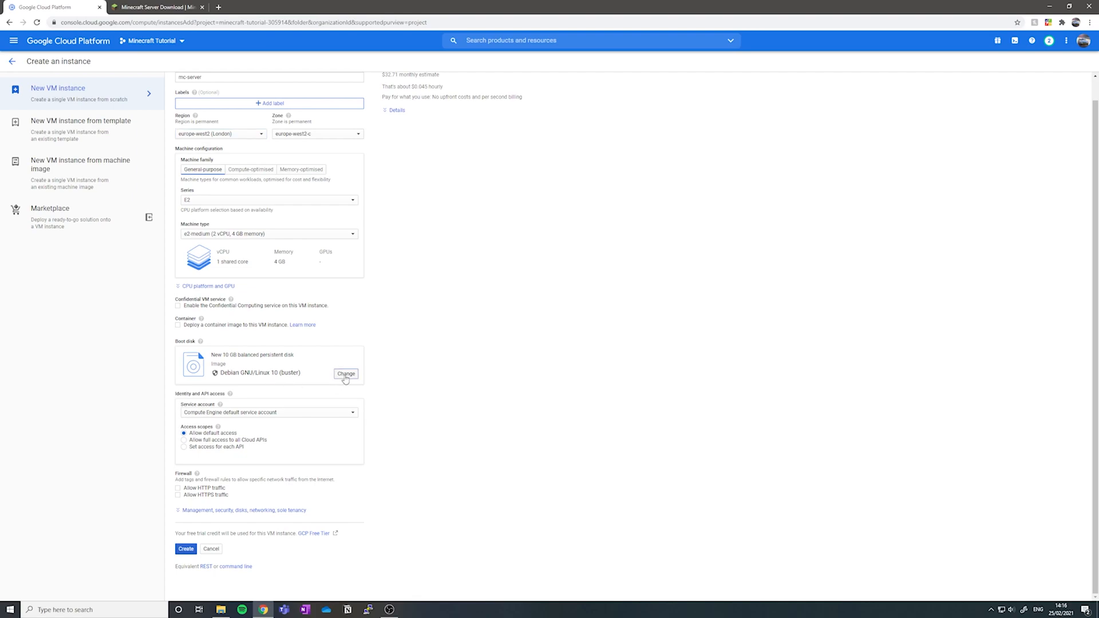
Change the boot disk to a 20 GB SSD persistent disk with Debian GNU/Linux 10.
click(345, 374)
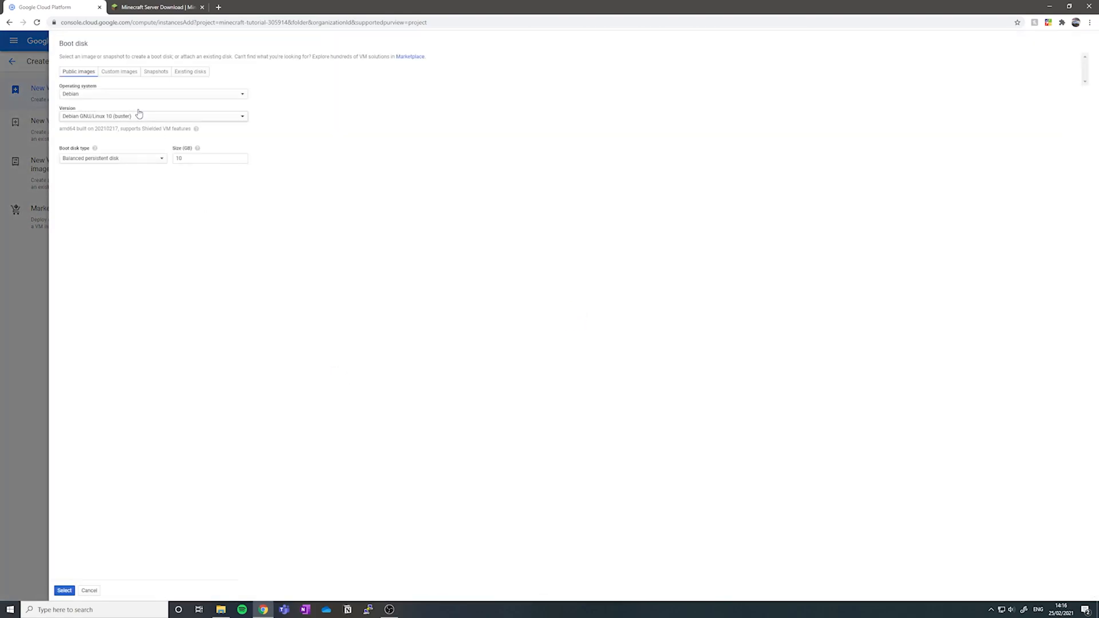
click(112, 158)
text(2)
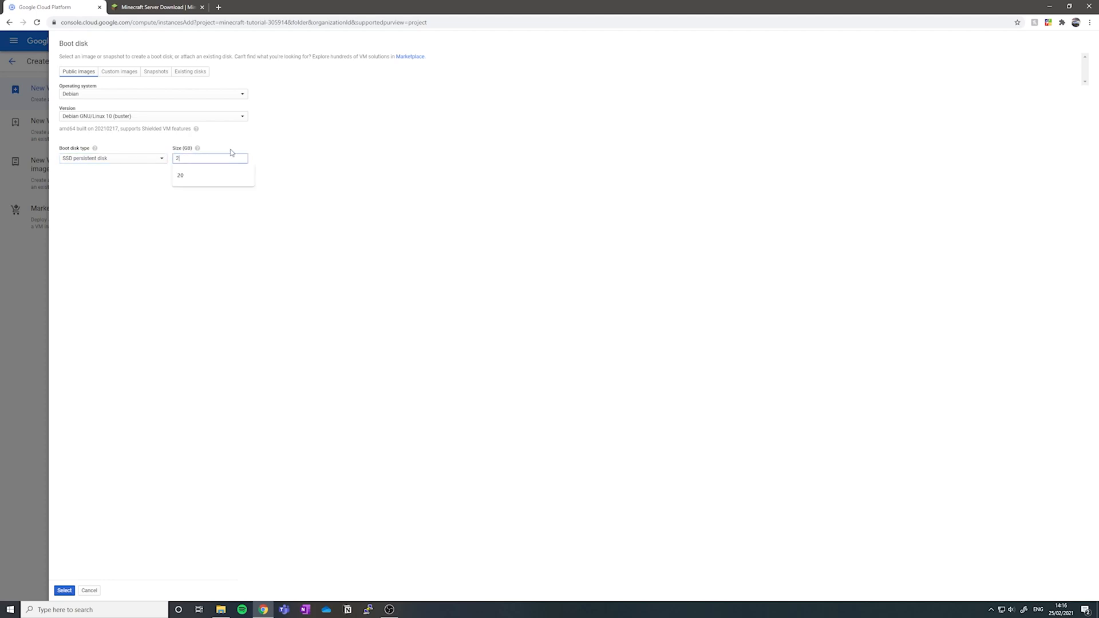
click(179, 175)
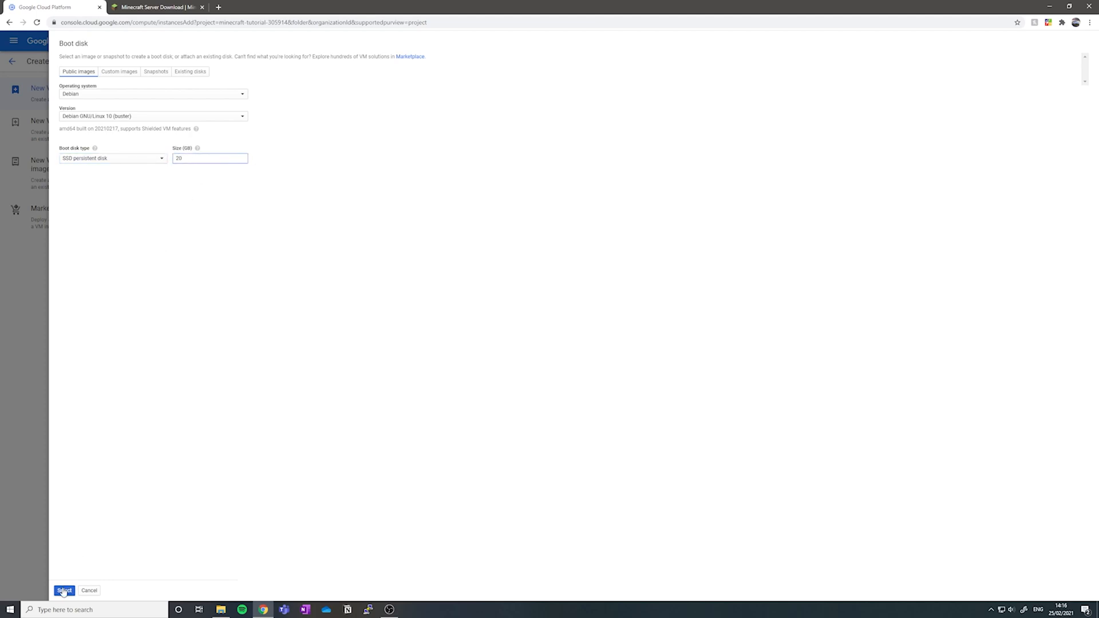
click(64, 590)
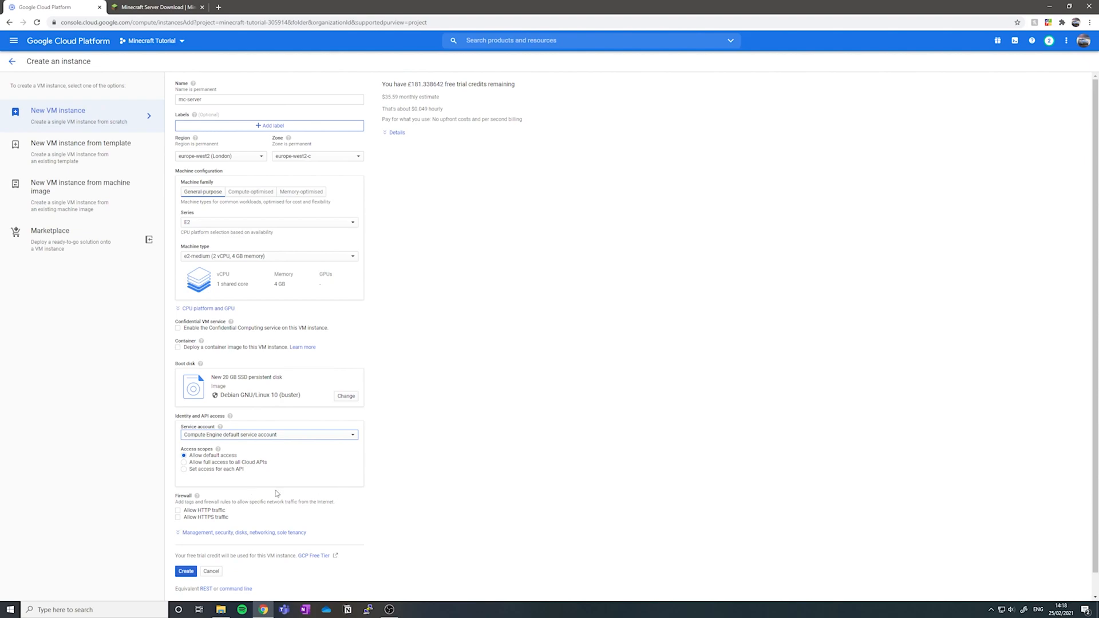
mouse_move(233, 536)
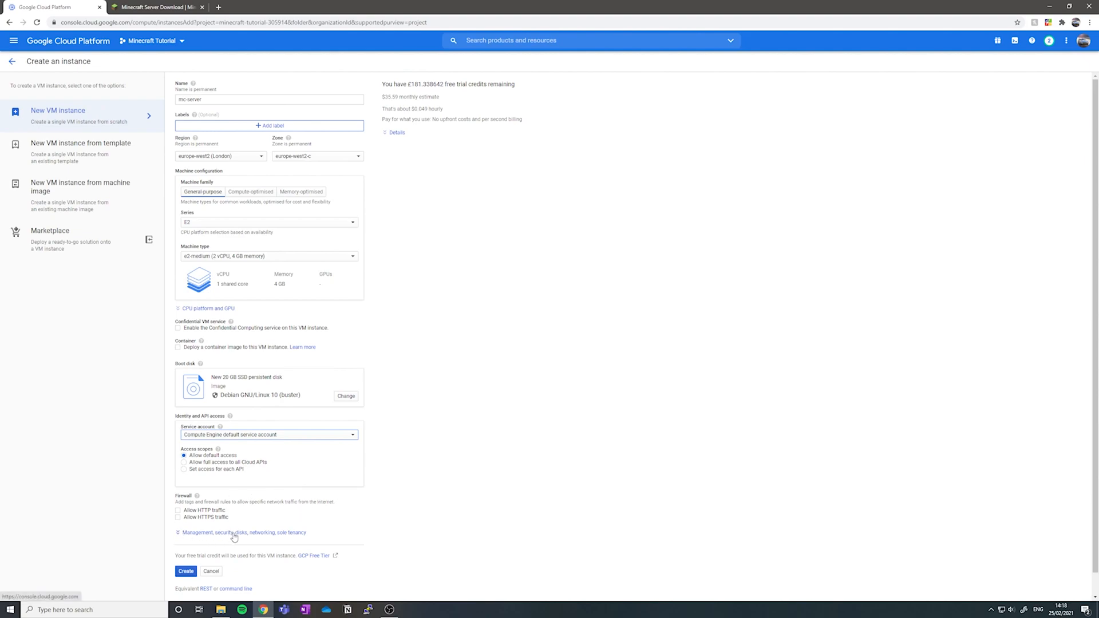
mouse_move(182, 532)
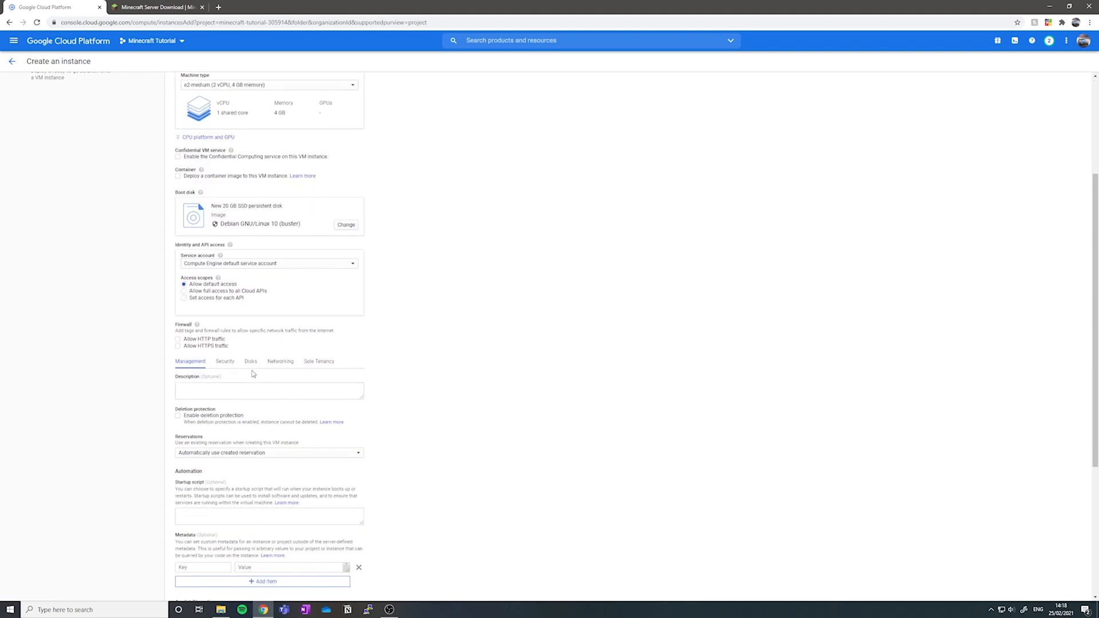
Add an extra blank 20 GB SSD persistent disk named mc-disk to the instance.
click(250, 361)
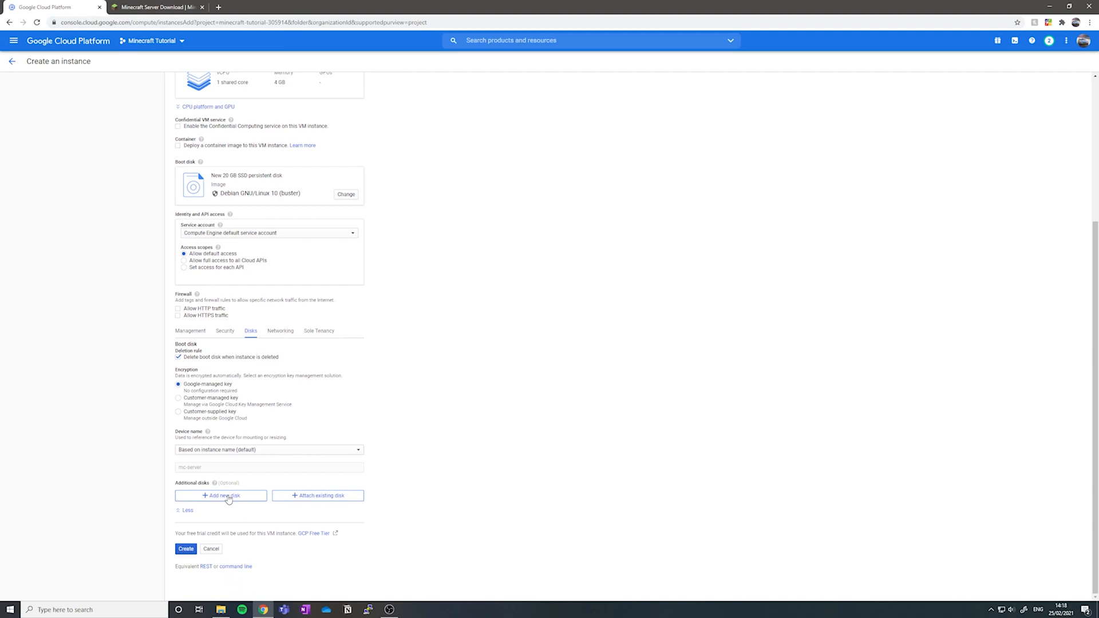
click(223, 496)
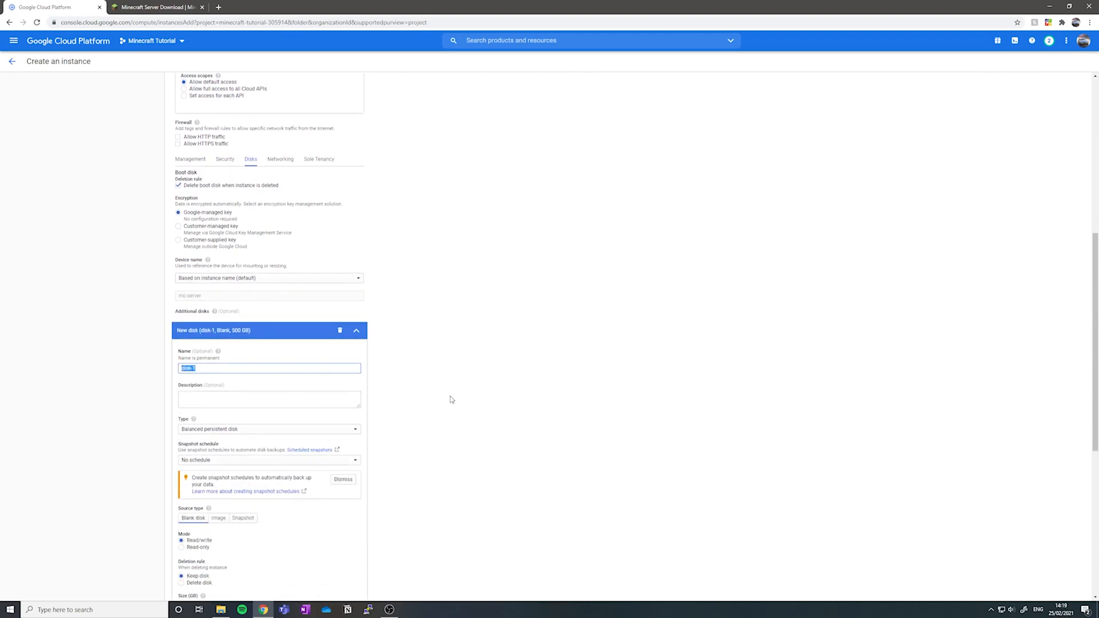
text(mc-disk)
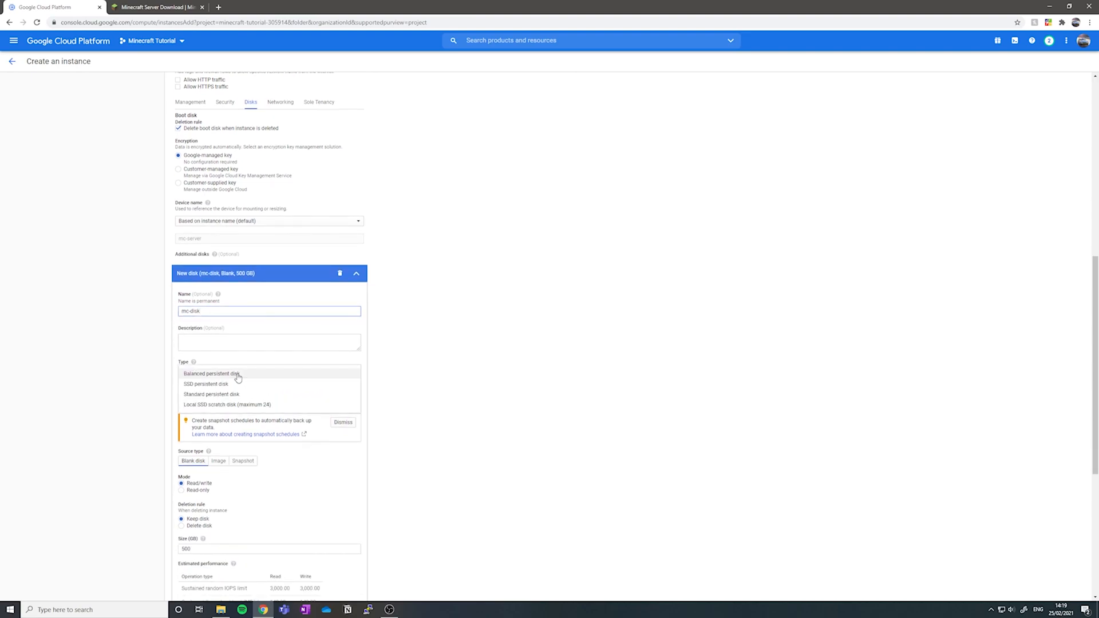
mouse_move(229, 385)
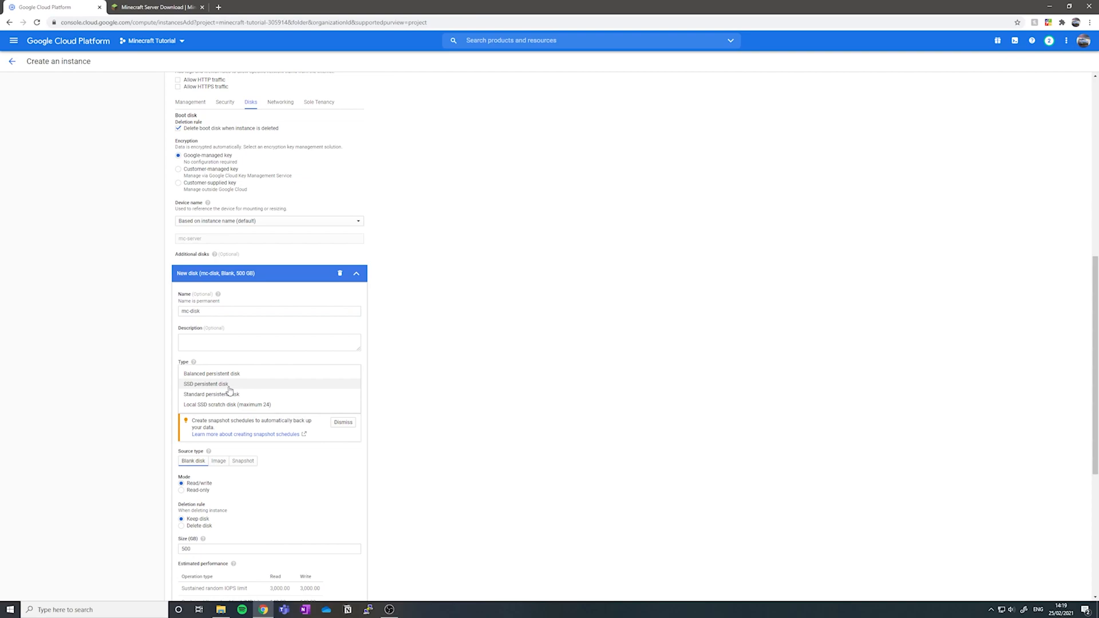
click(207, 385)
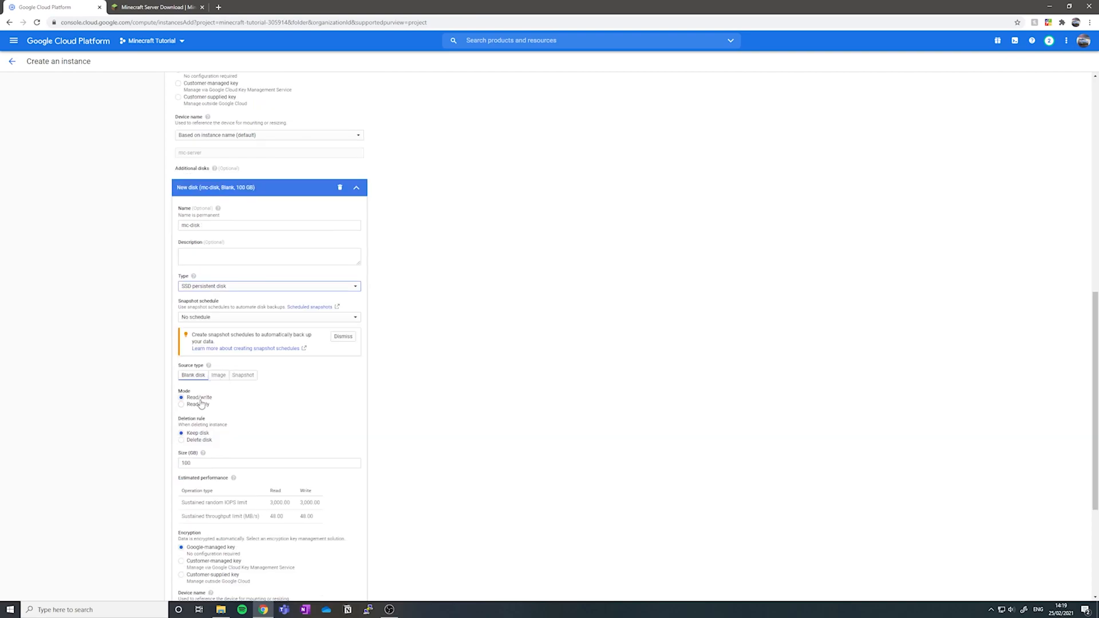
scroll(down, 3)
text(20)
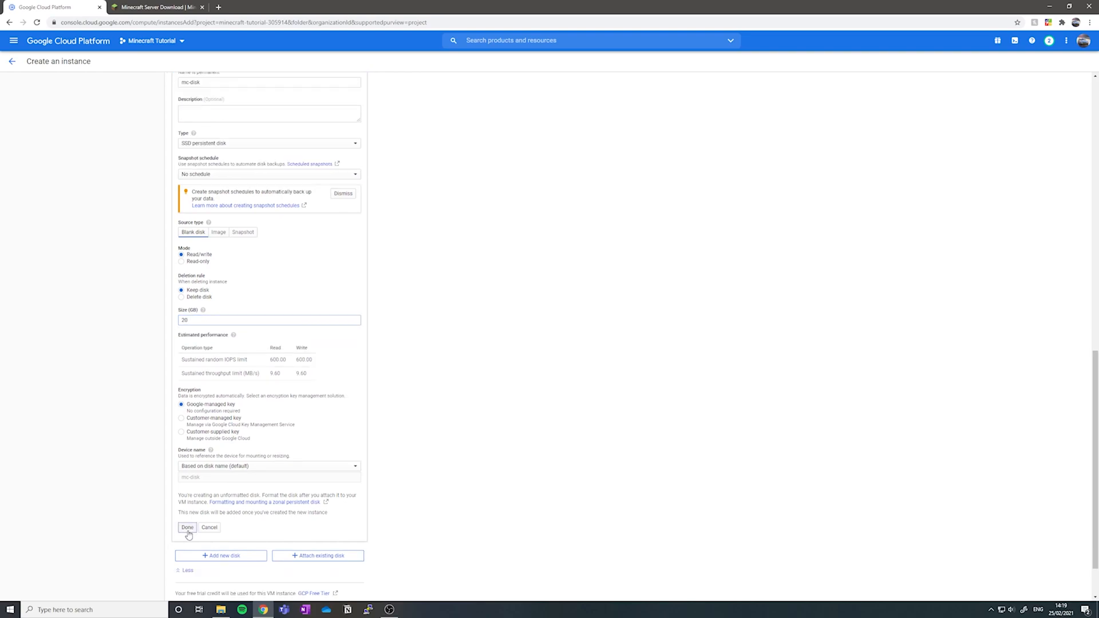
click(187, 527)
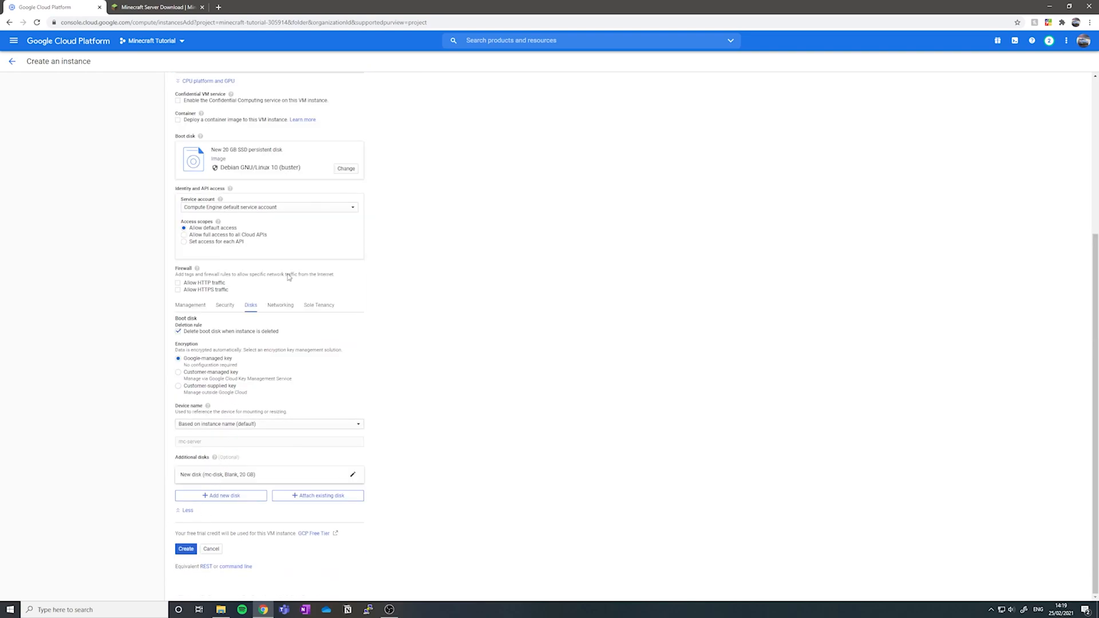
mouse_move(305, 400)
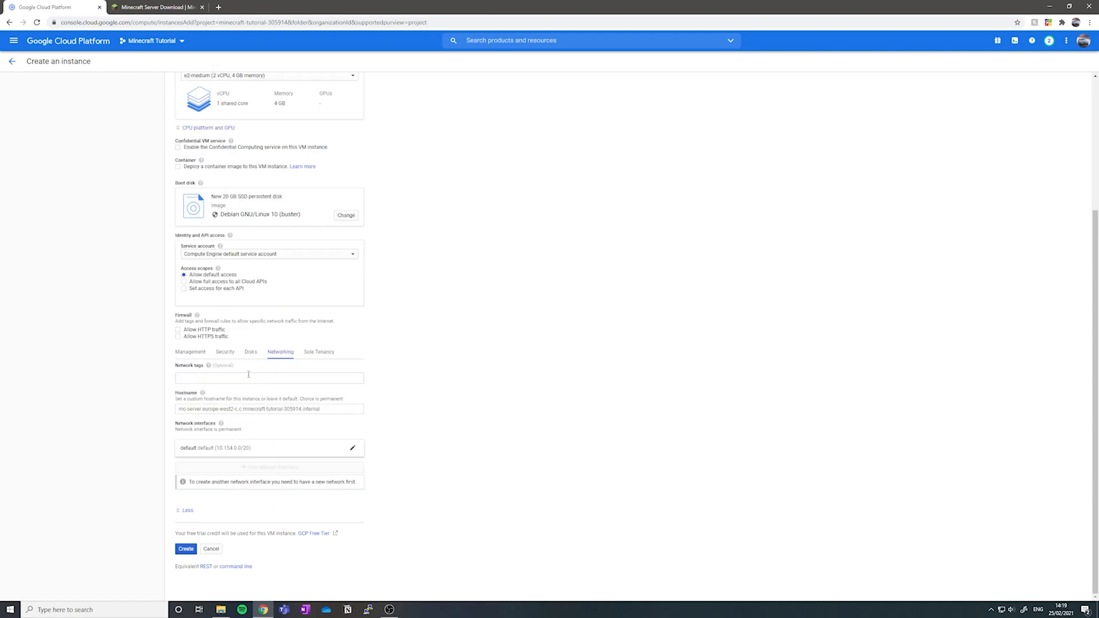
Add network tag mc-server and expand the default interface's external IP choices.
text(mc)
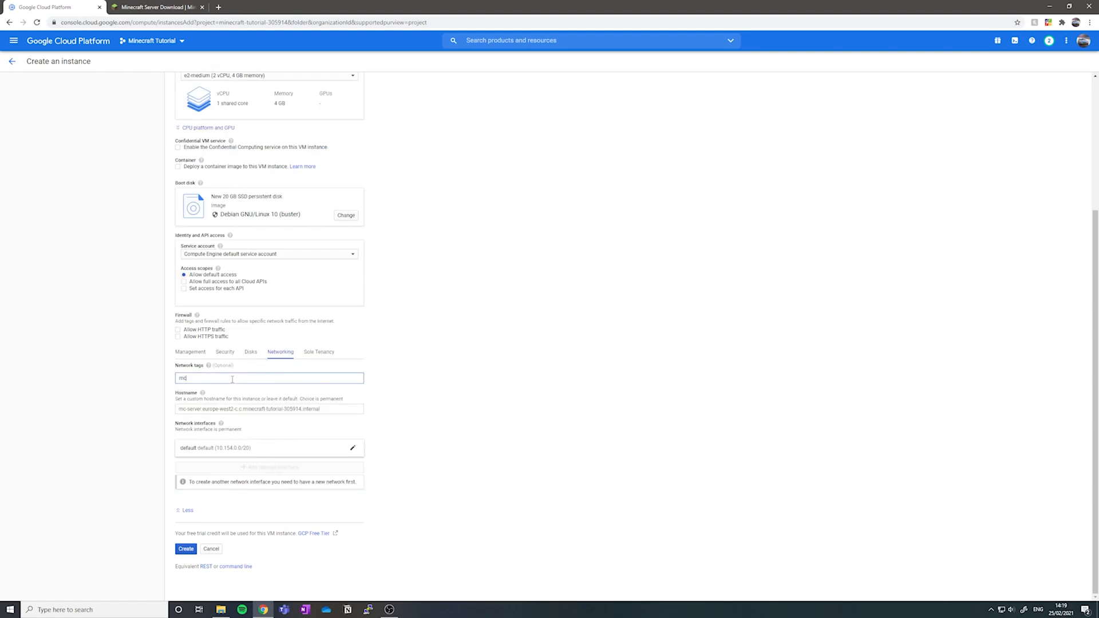
text(-server)
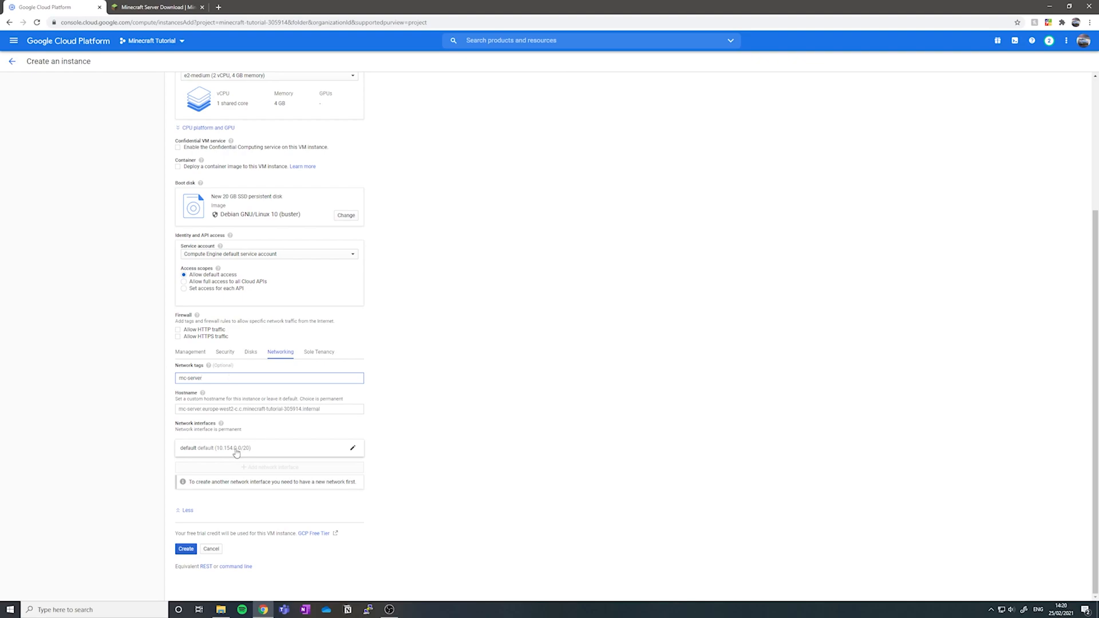
click(268, 447)
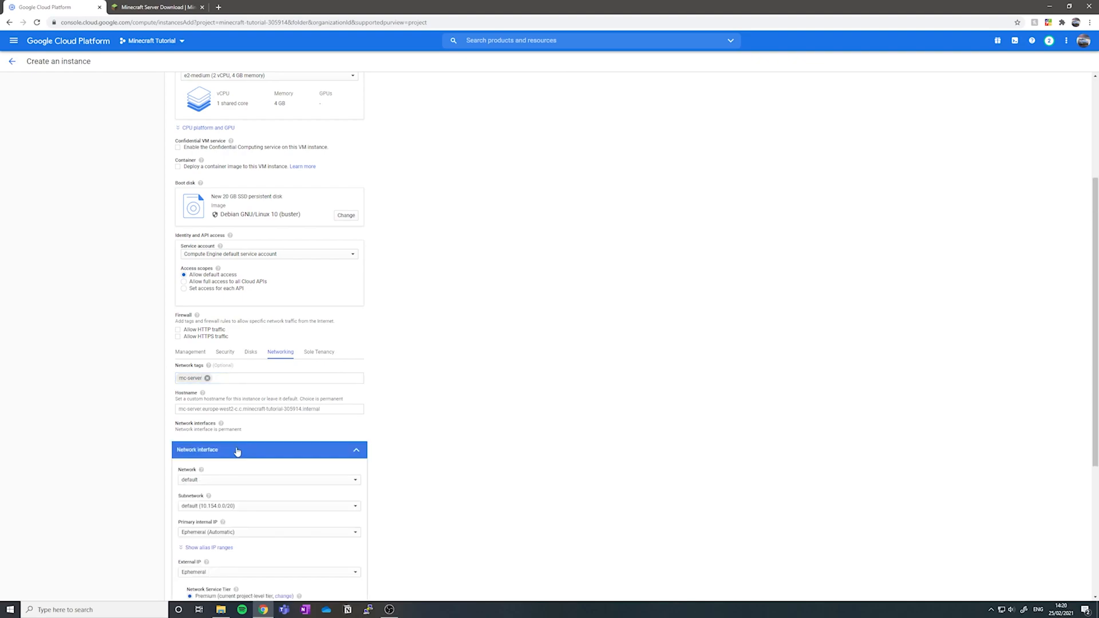
click(268, 571)
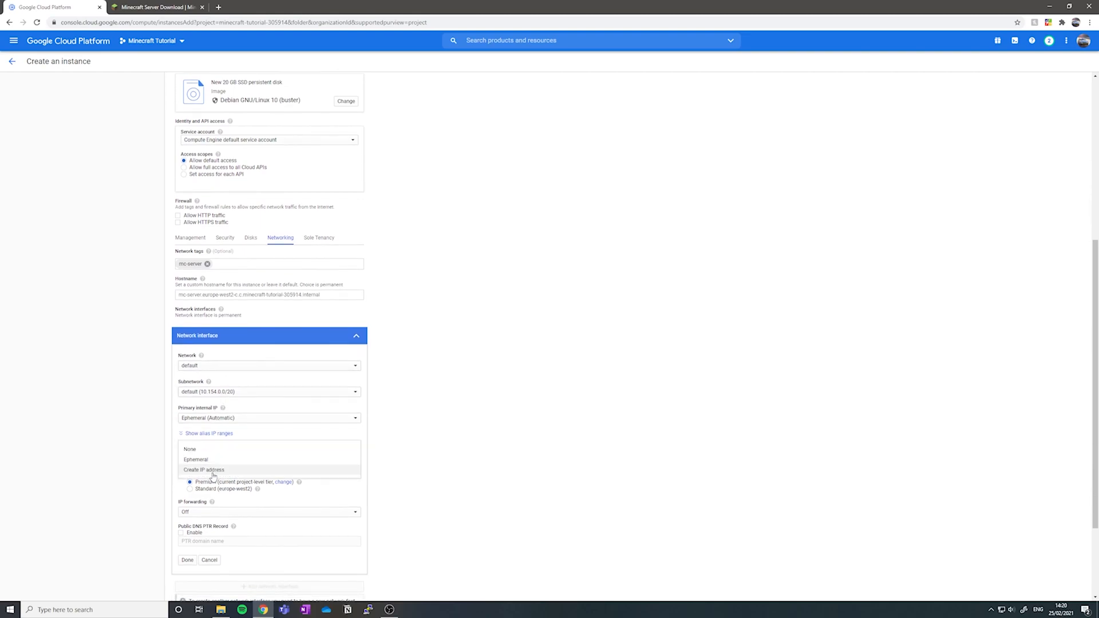
Reserve a static external IP named mcs-ip and create the mc-server VM.
click(204, 469)
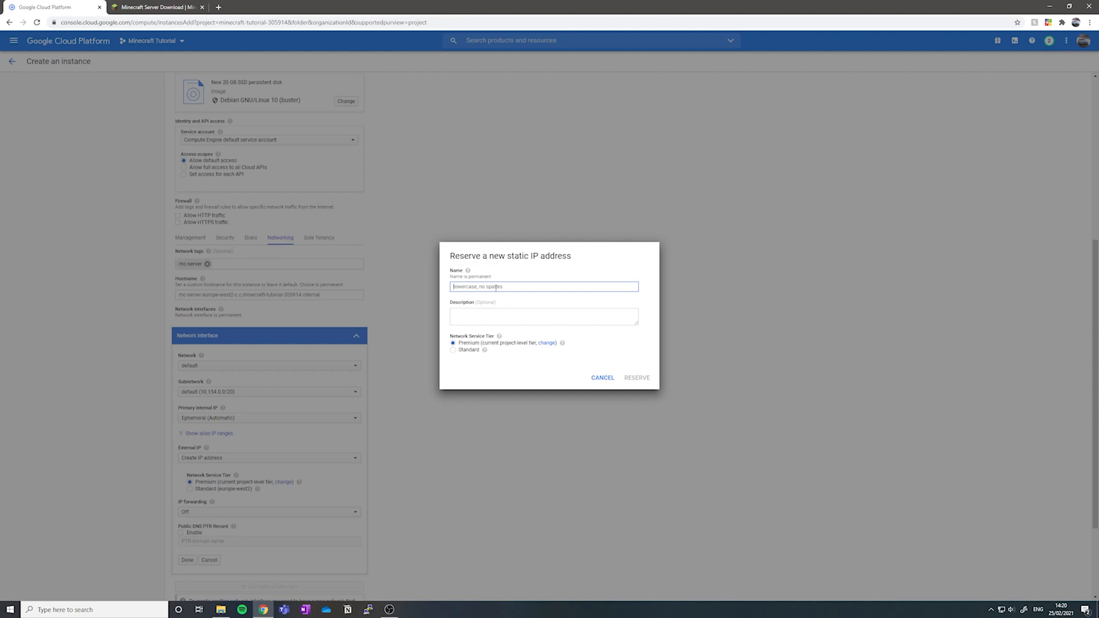
text(mcs-ip)
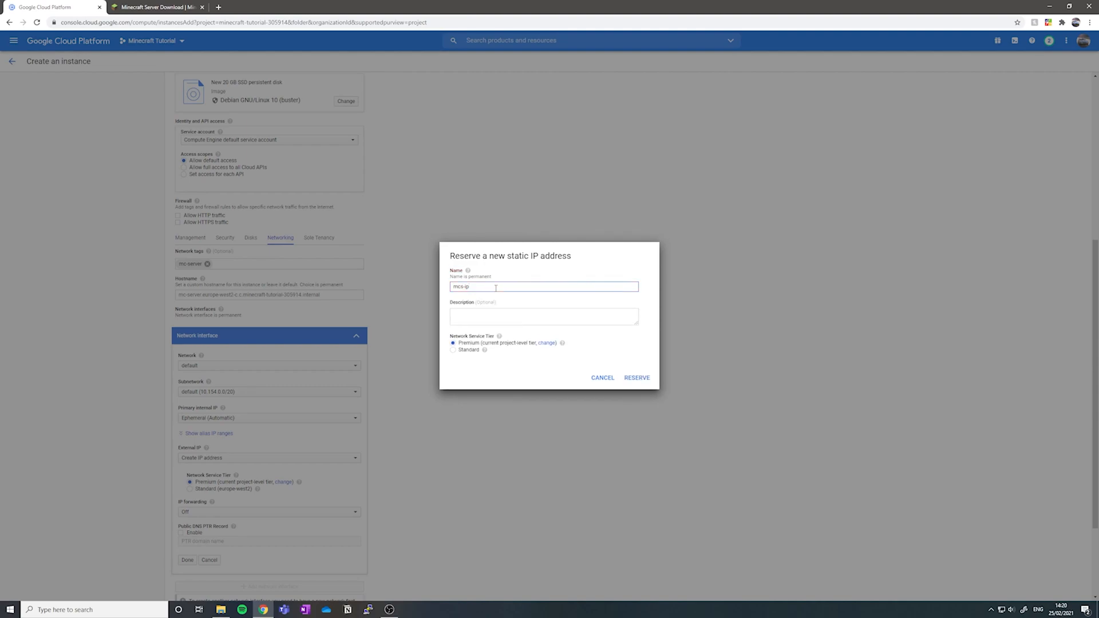
click(635, 377)
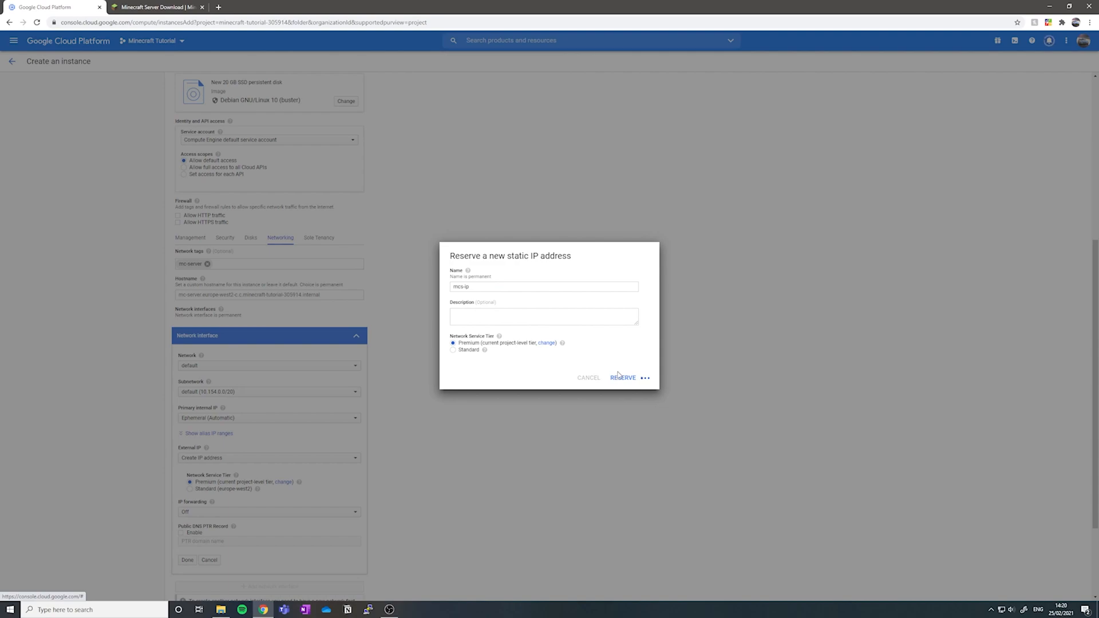
click(623, 377)
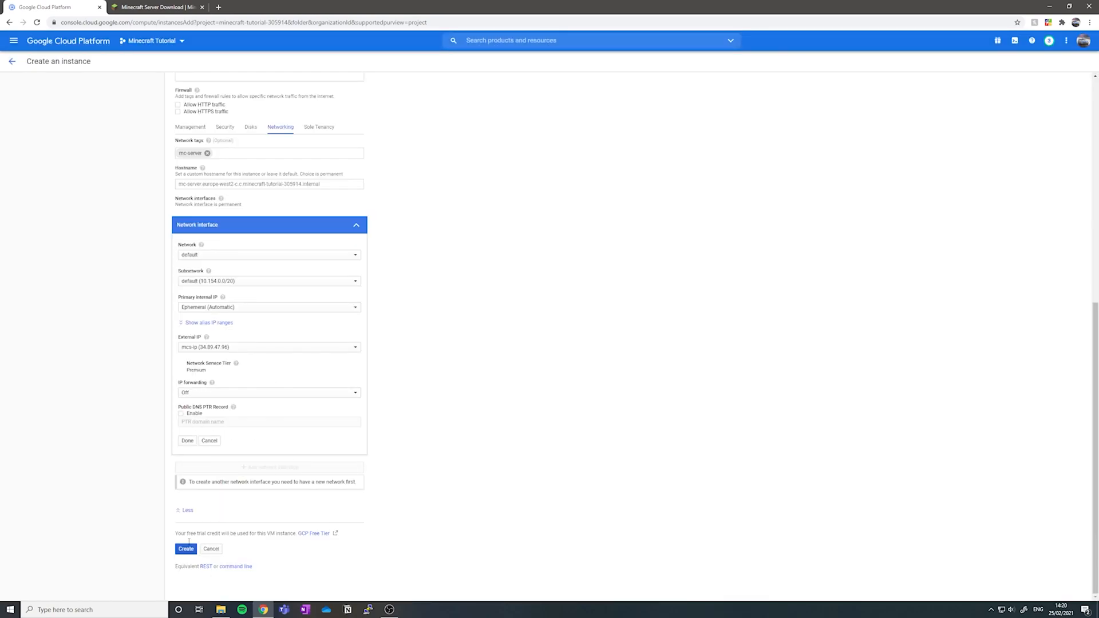
click(185, 549)
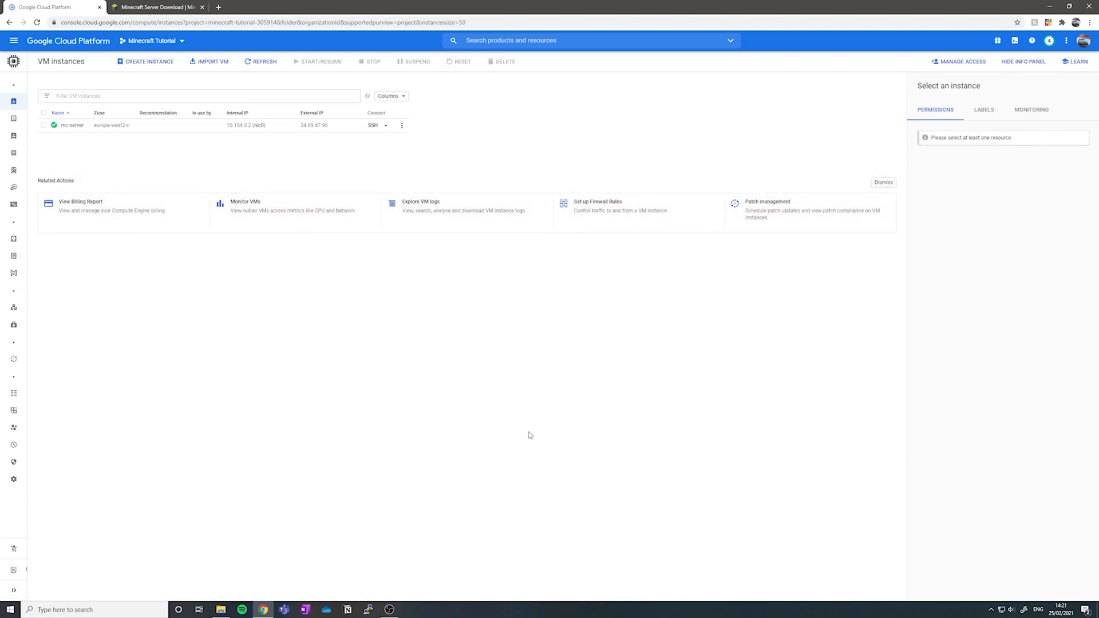
mouse_move(54, 125)
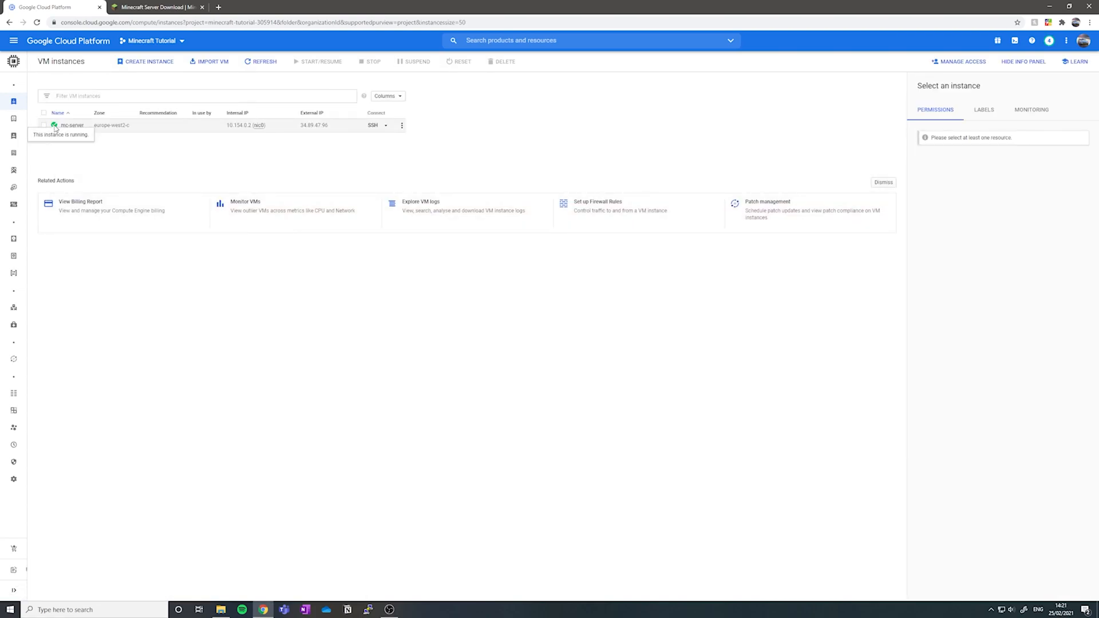
mouse_move(363, 128)
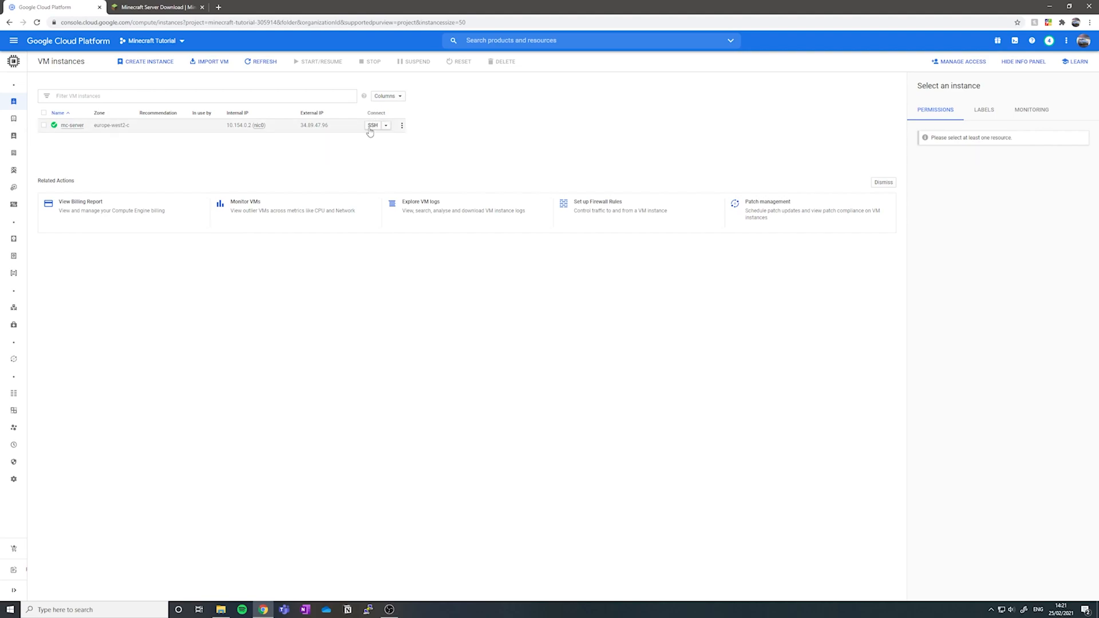
Launch an SSH terminal session on the running mc-server instance.
click(372, 124)
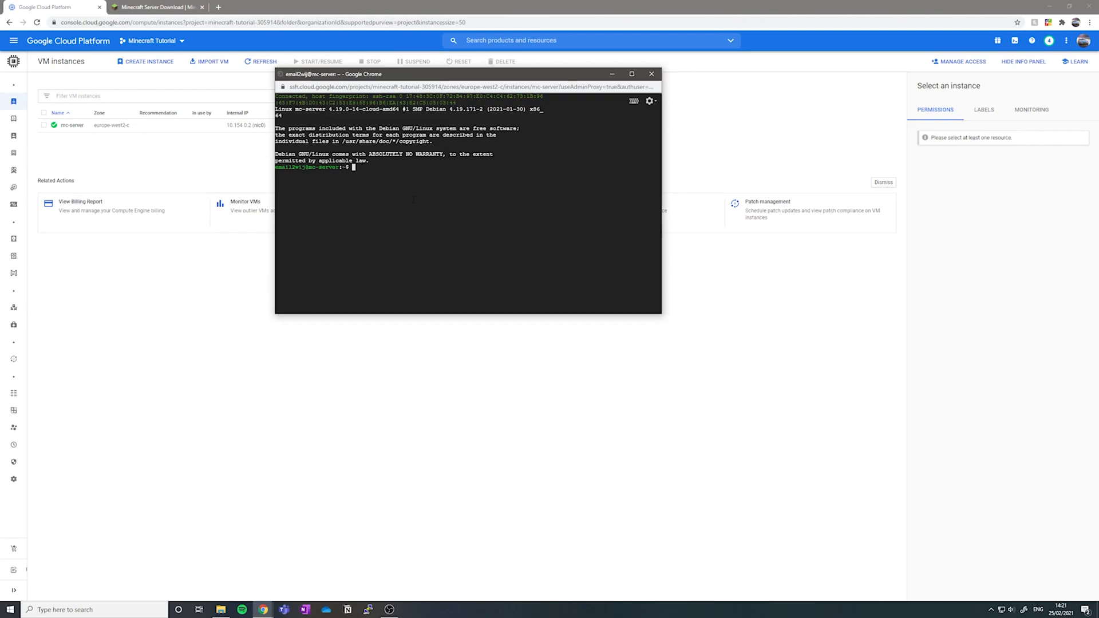
Run sudo mkdir -p /home/minecraft and cd into /home/minecraft.
text(sudo)
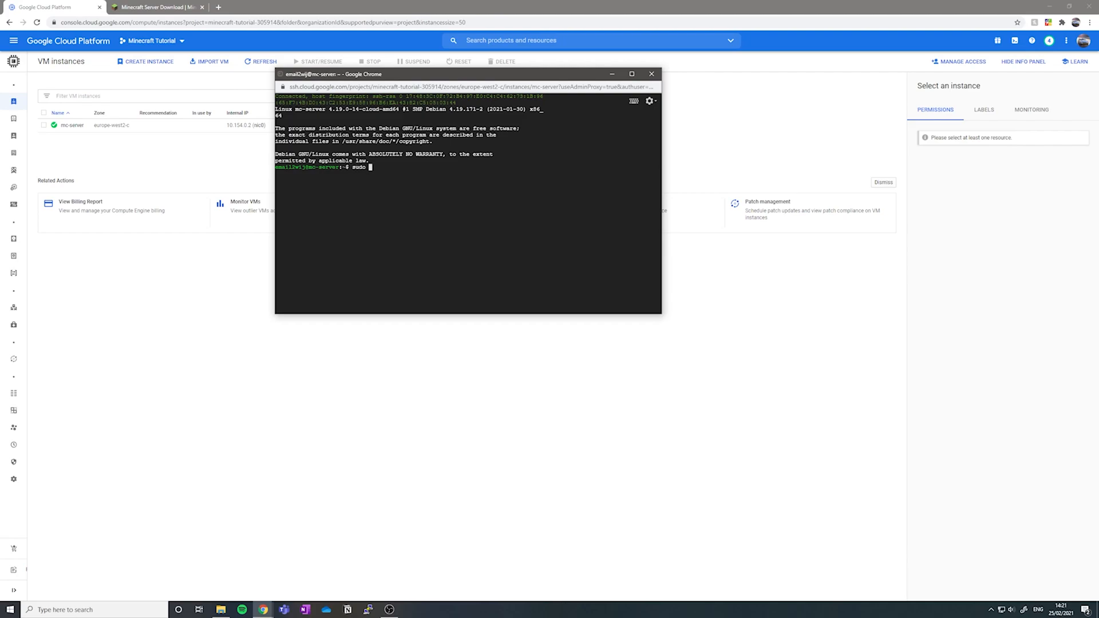
text(mkdir)
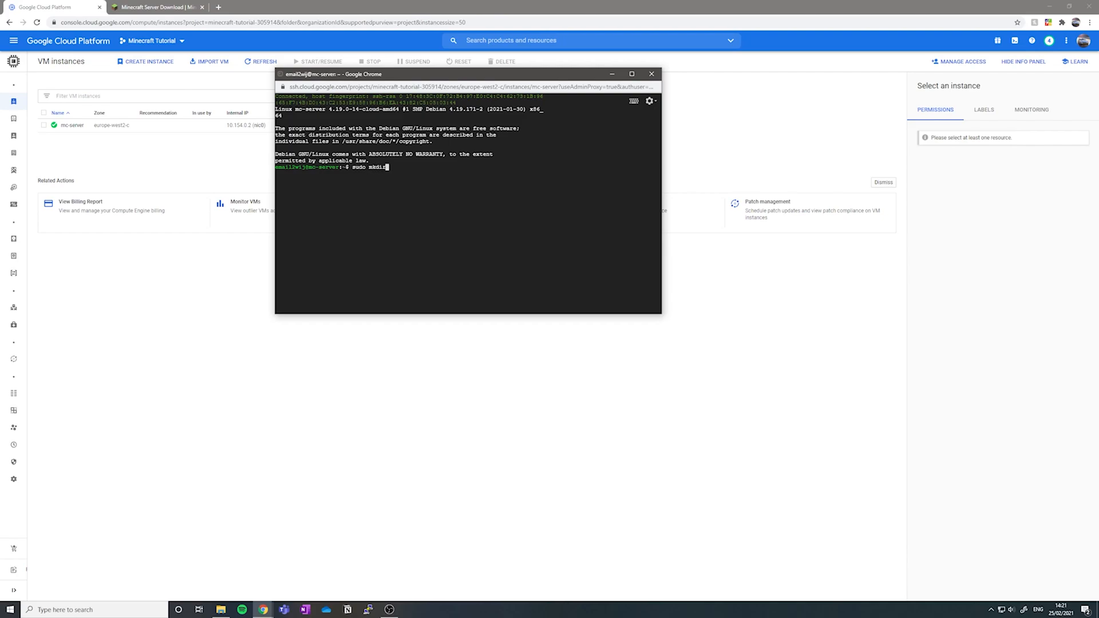
text(-p)
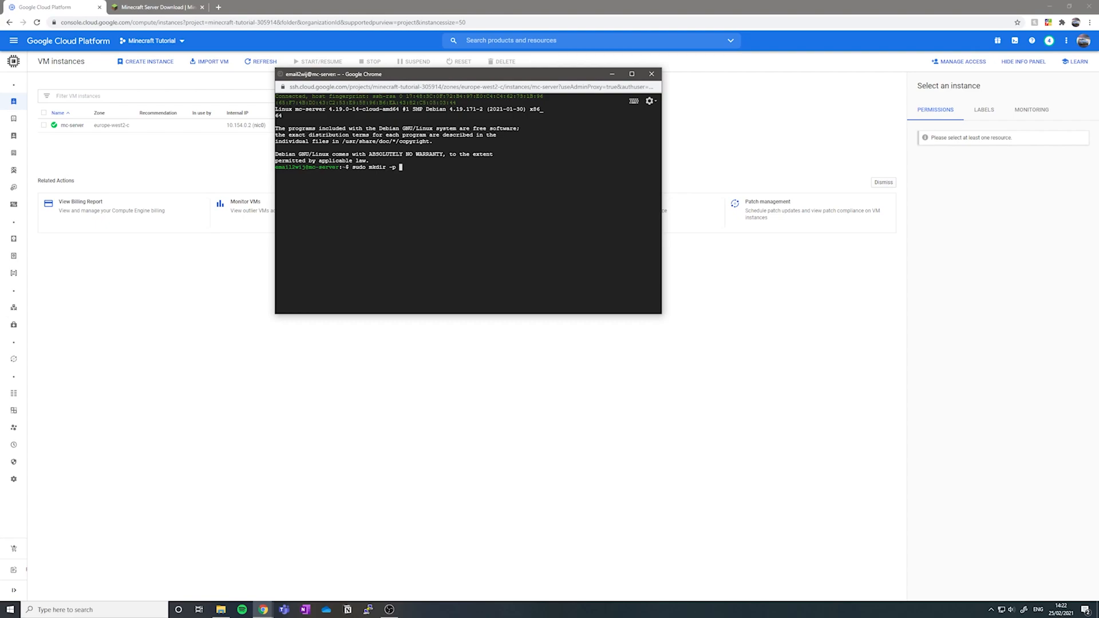
text(/home/m1)
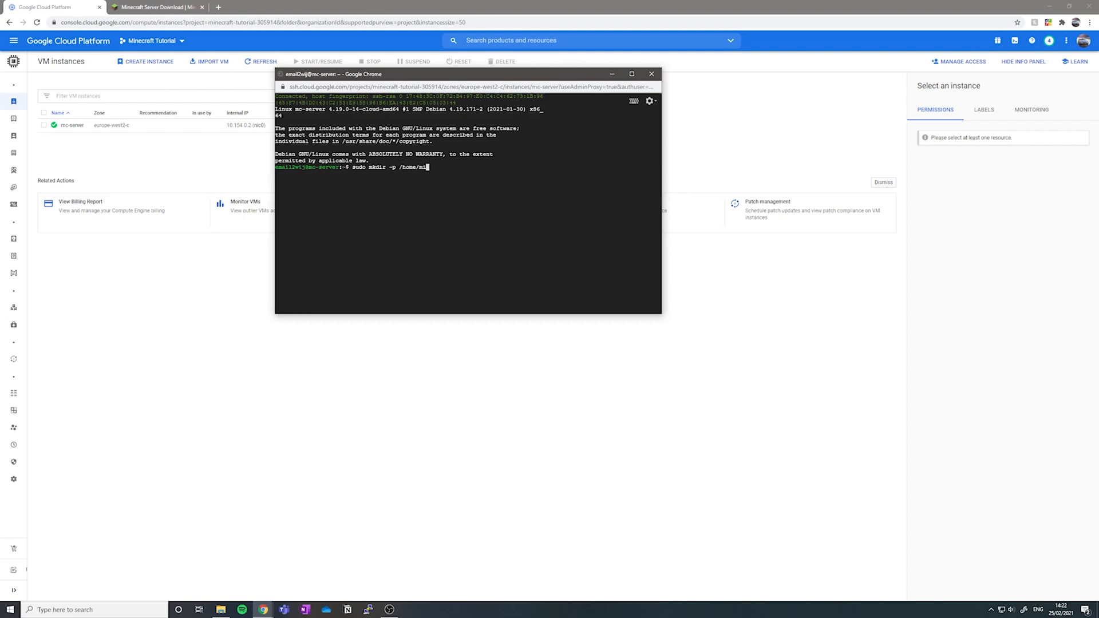
text(inecraft)
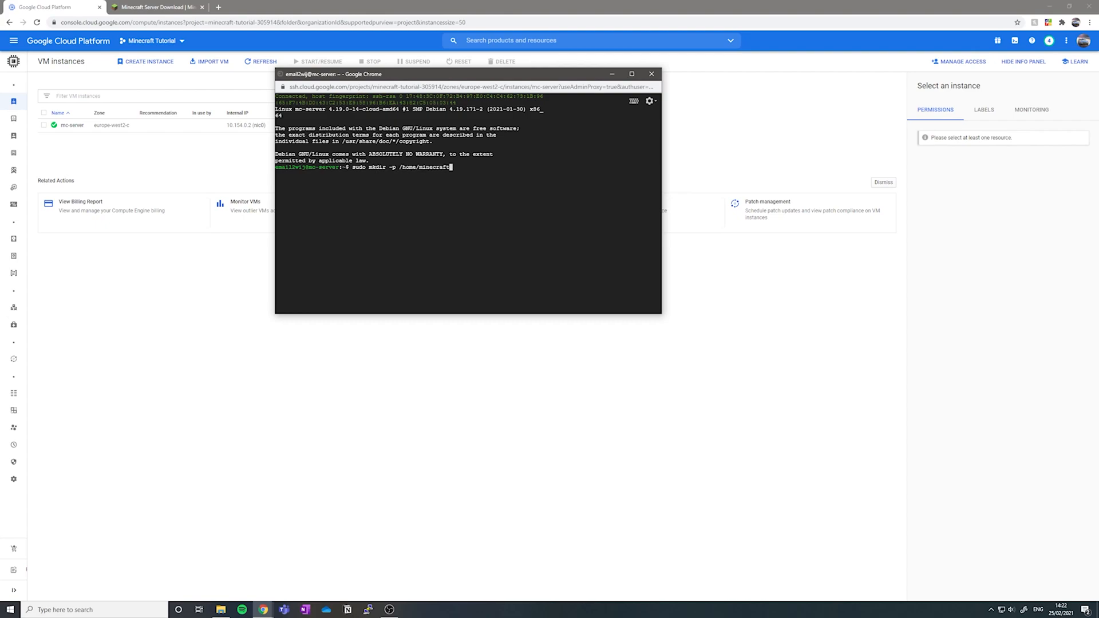
key(Return)
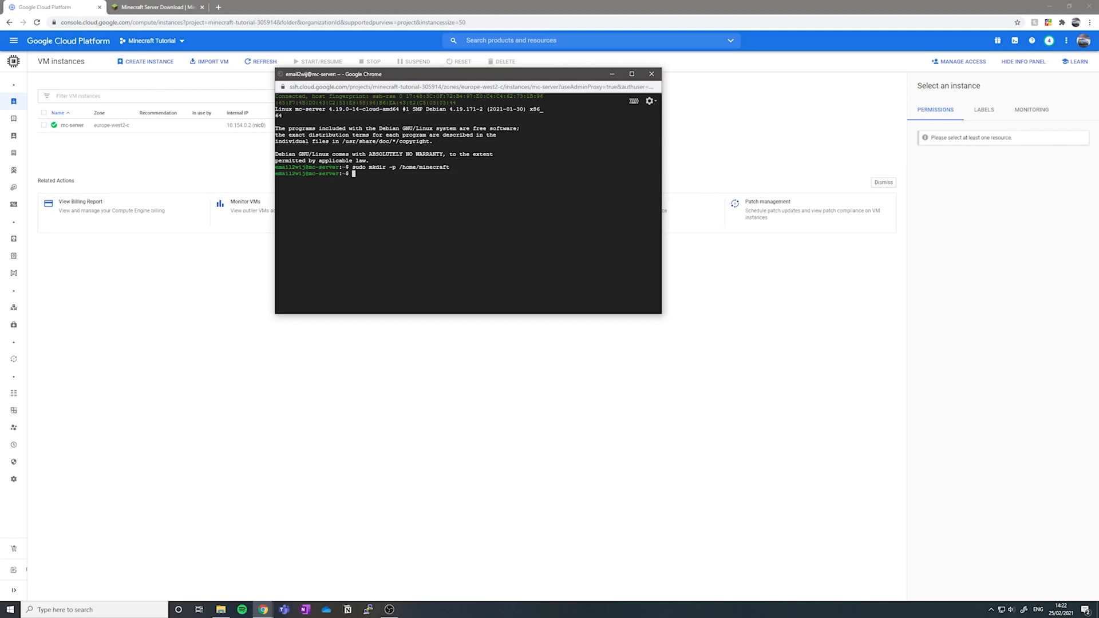
text(cd)
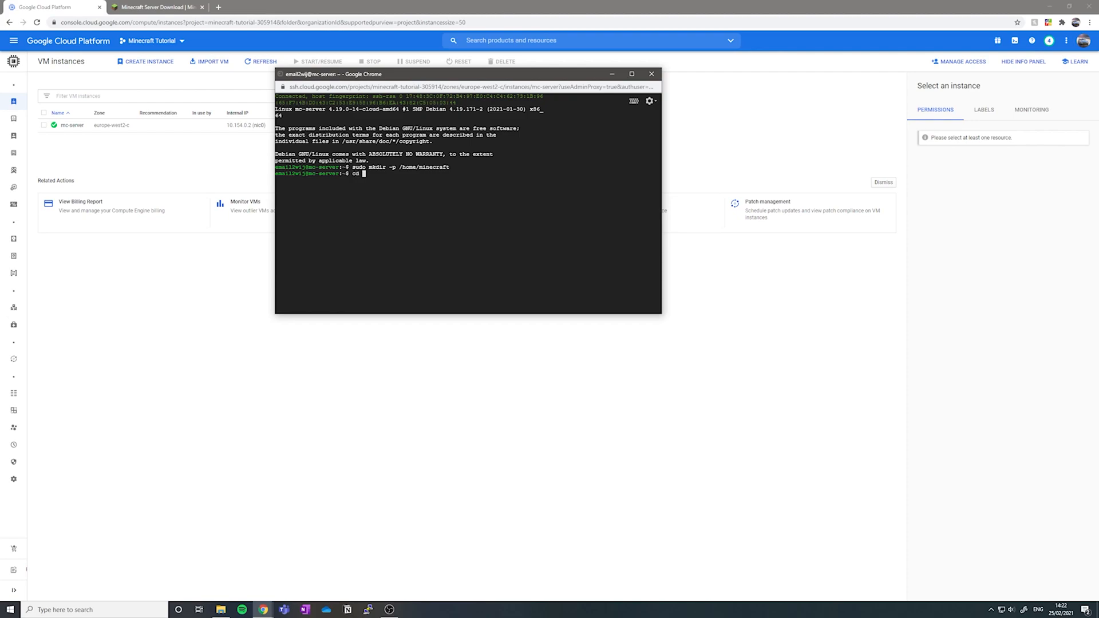
text(/home/)
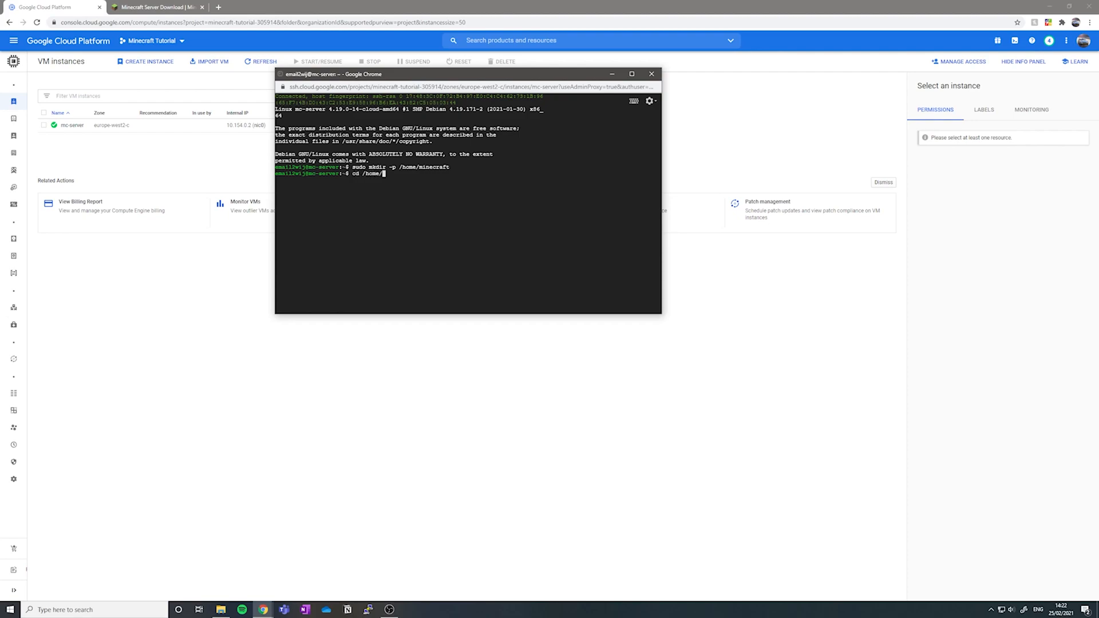
key(Return)
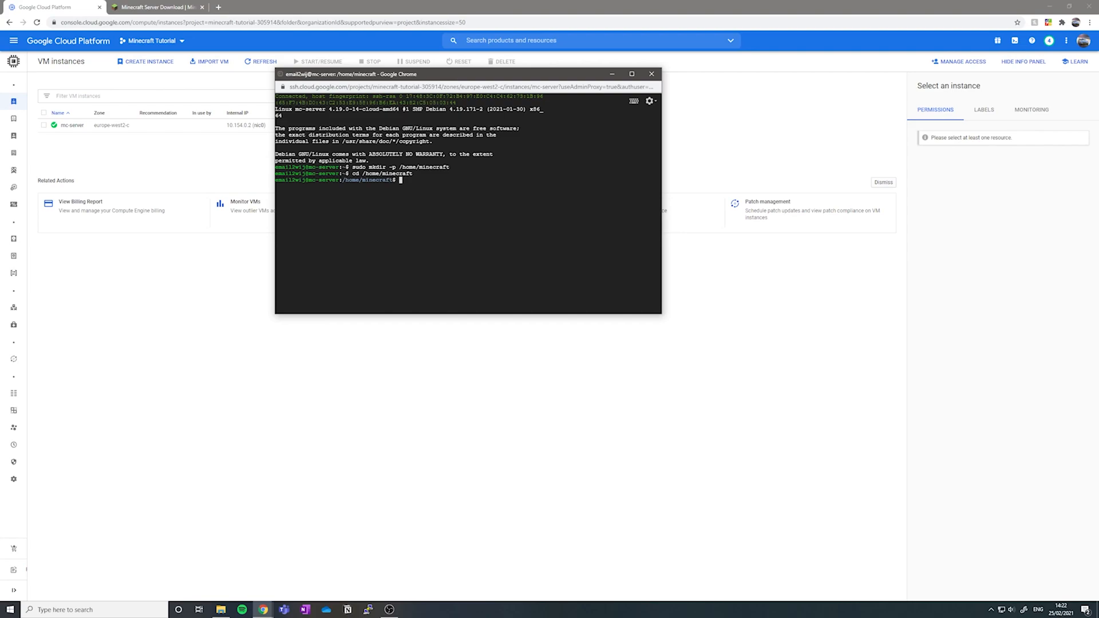
Format /dev/disk/by-id/google-mc-disk as ext4 with sudo mkfs.ext4 -F.
text(sudo)
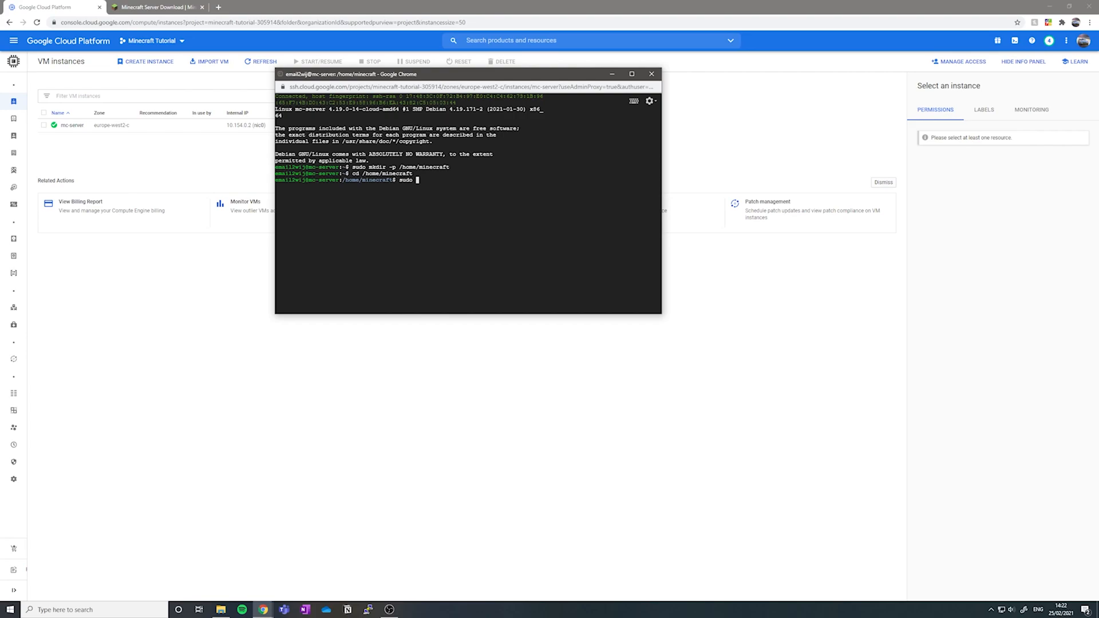
text(mkfs.ext4 -F -E lazy_itable_init=0,)
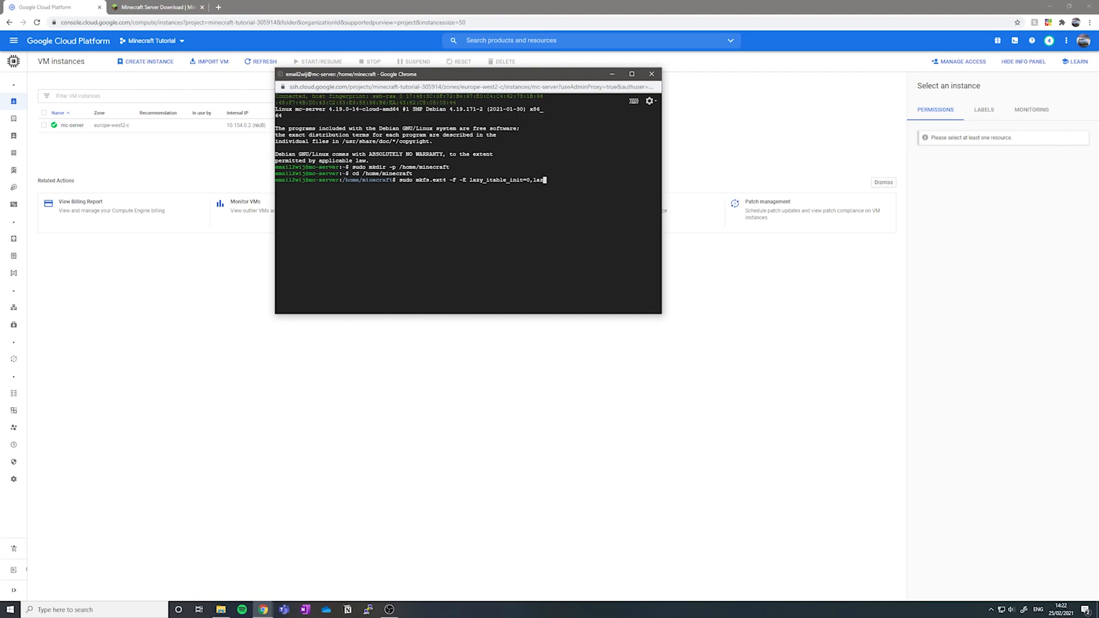
text(lazy_journal_init=0,discard /dev/disk/by-id)
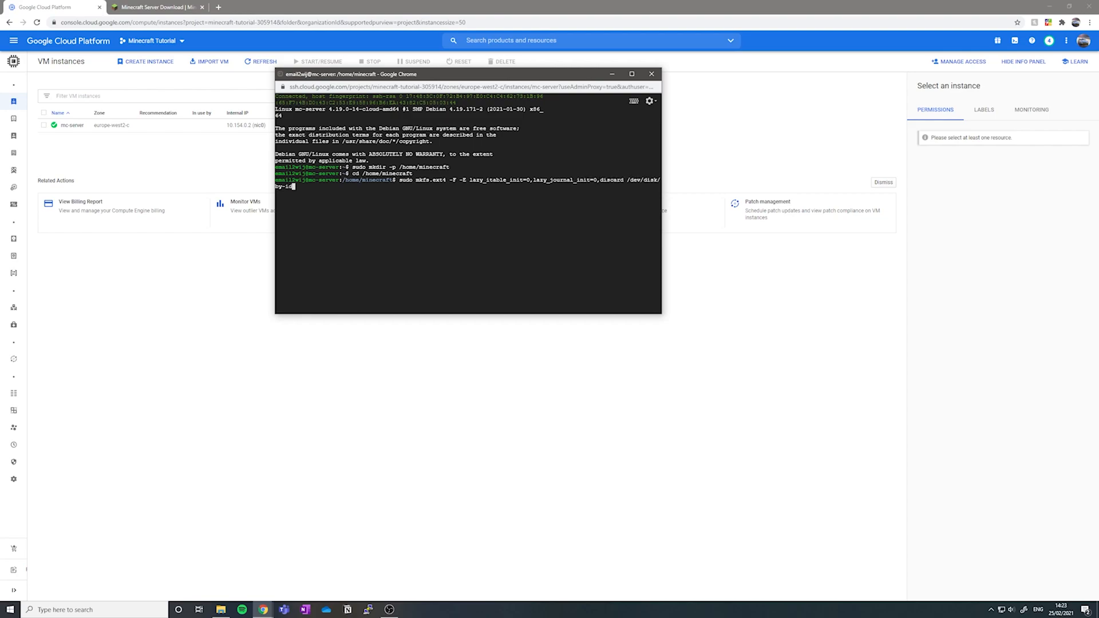
text(google-mc-disk)
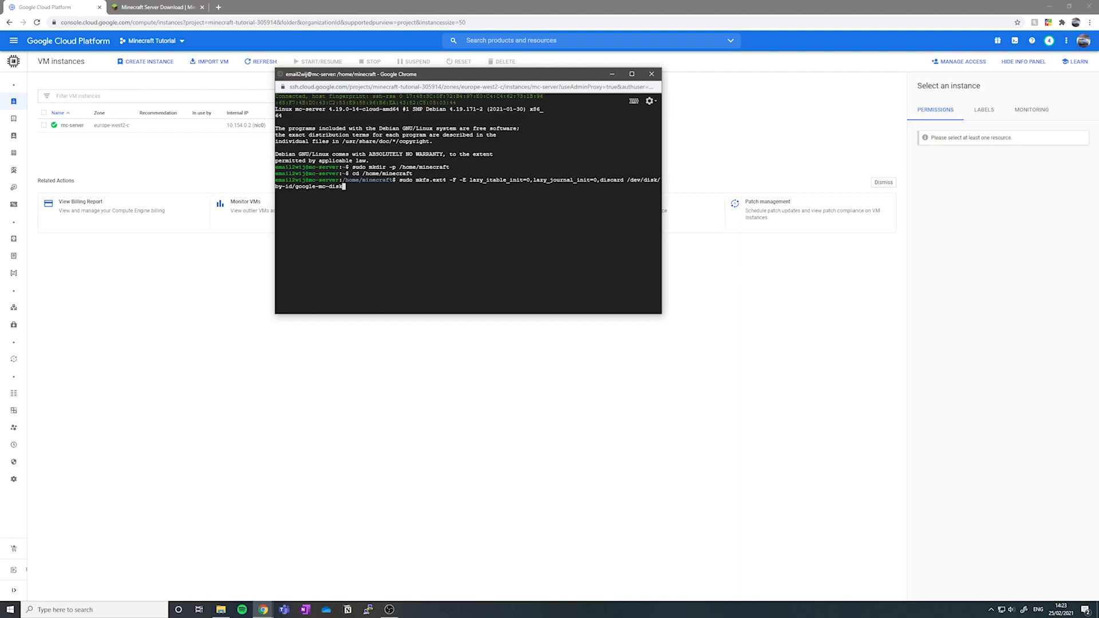
key(Return)
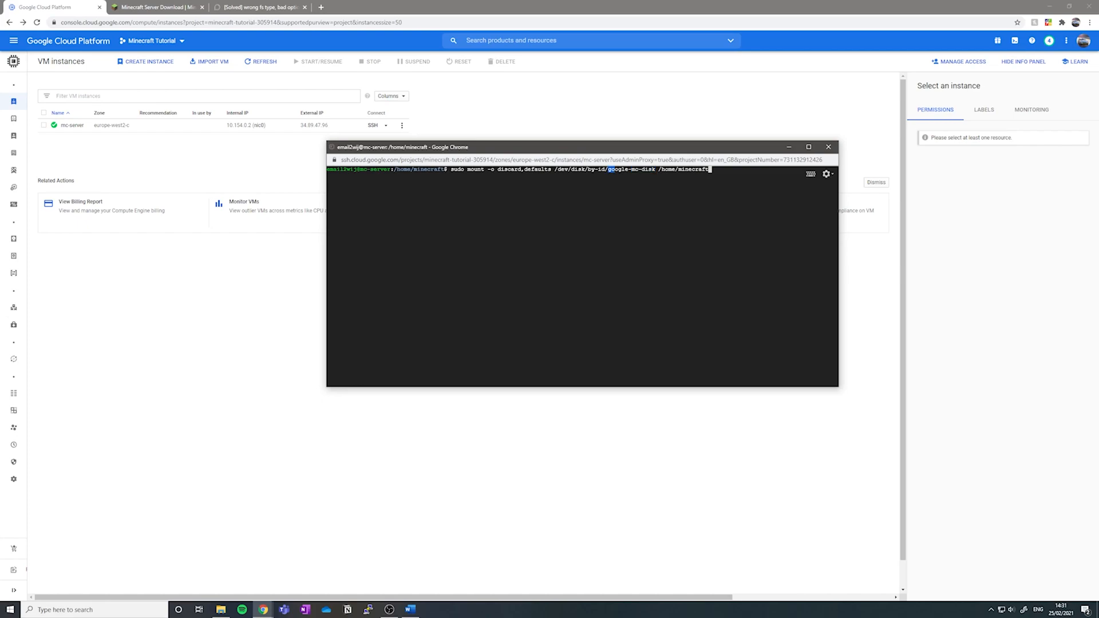
Mount google-mc-disk at /home/minecraft with discard,defaults options.
double_click(630, 169)
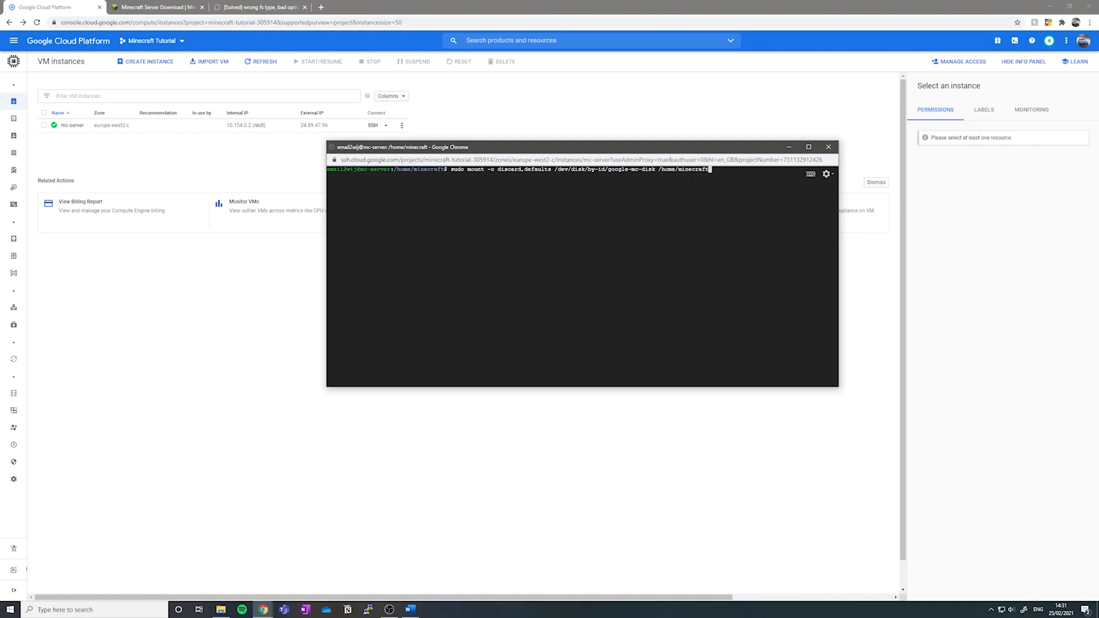
key(Return)
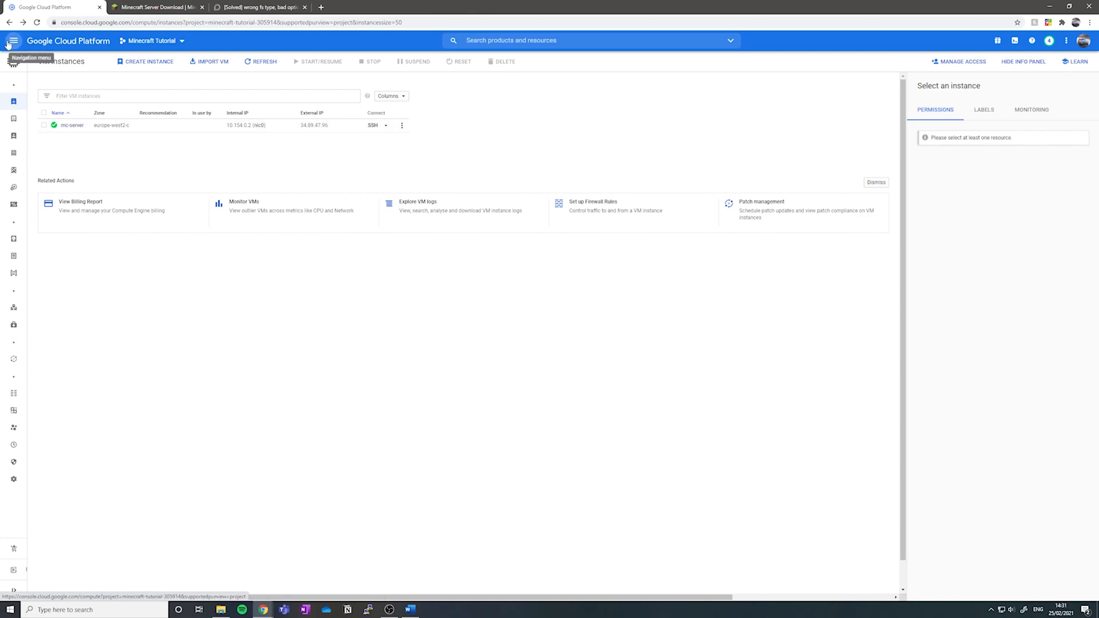
Go to the default VPC network's firewall rules and add a new rule.
click(13, 40)
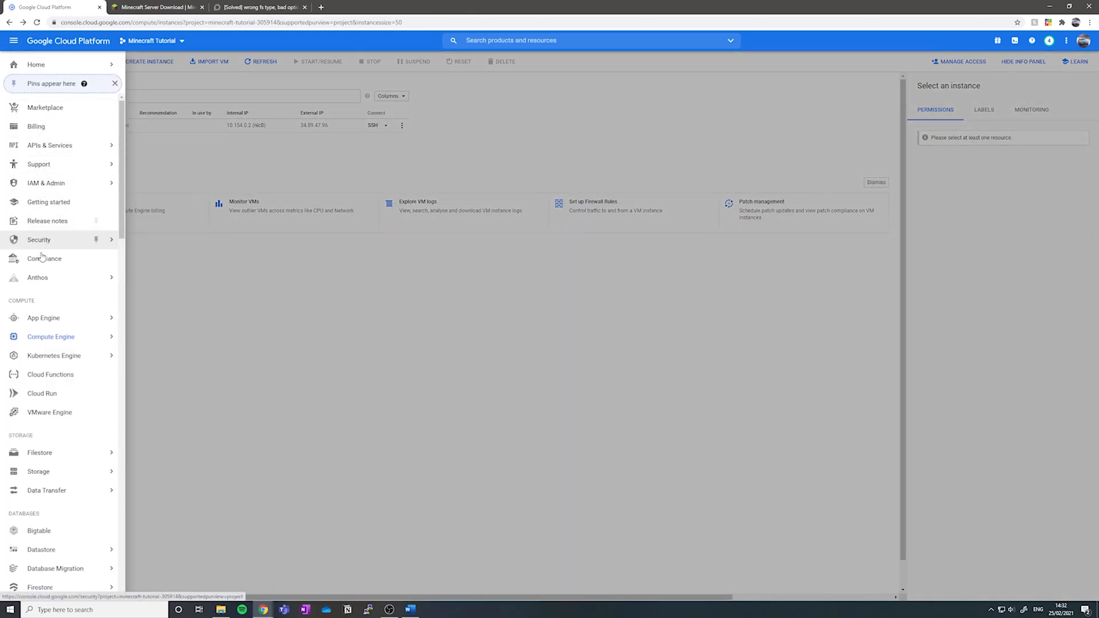
scroll(down, 3)
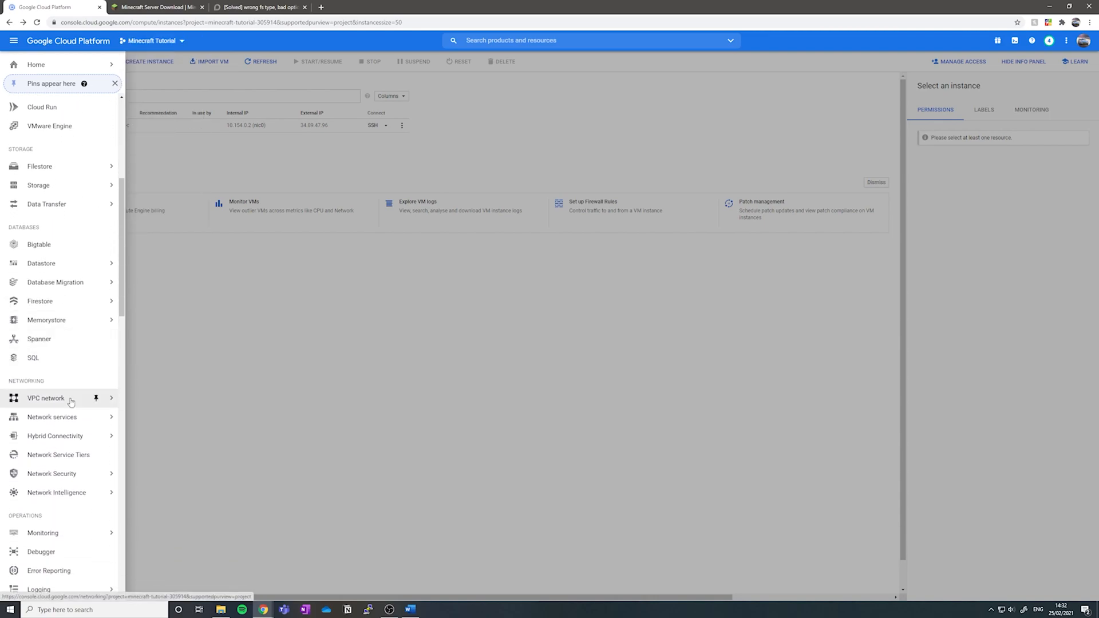
click(46, 398)
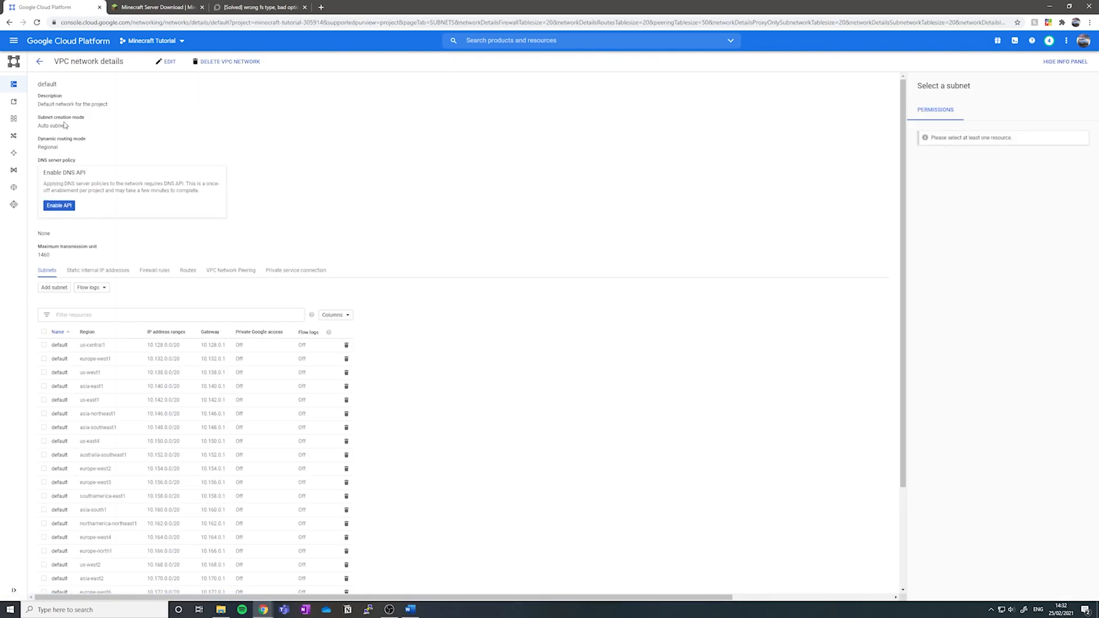
mouse_move(140, 161)
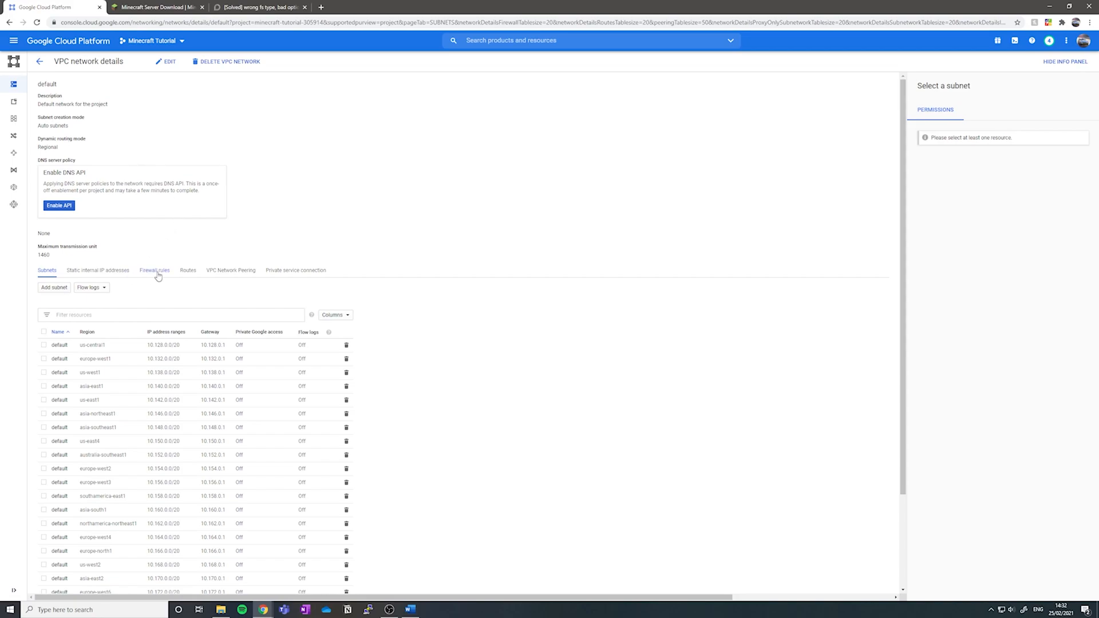
click(155, 270)
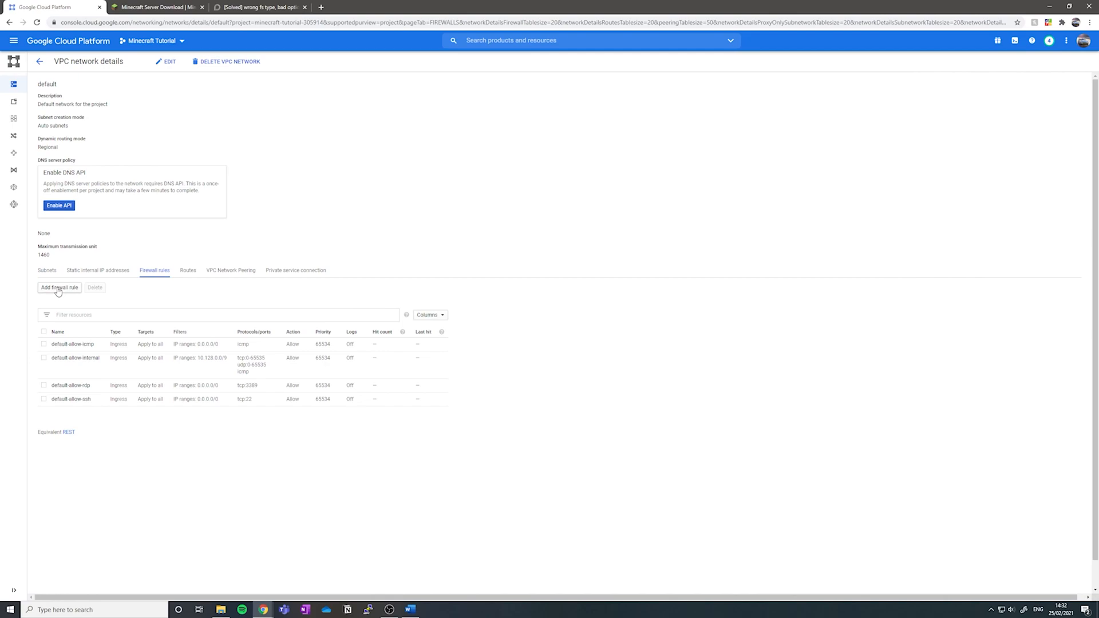
click(58, 287)
text(mc-rule)
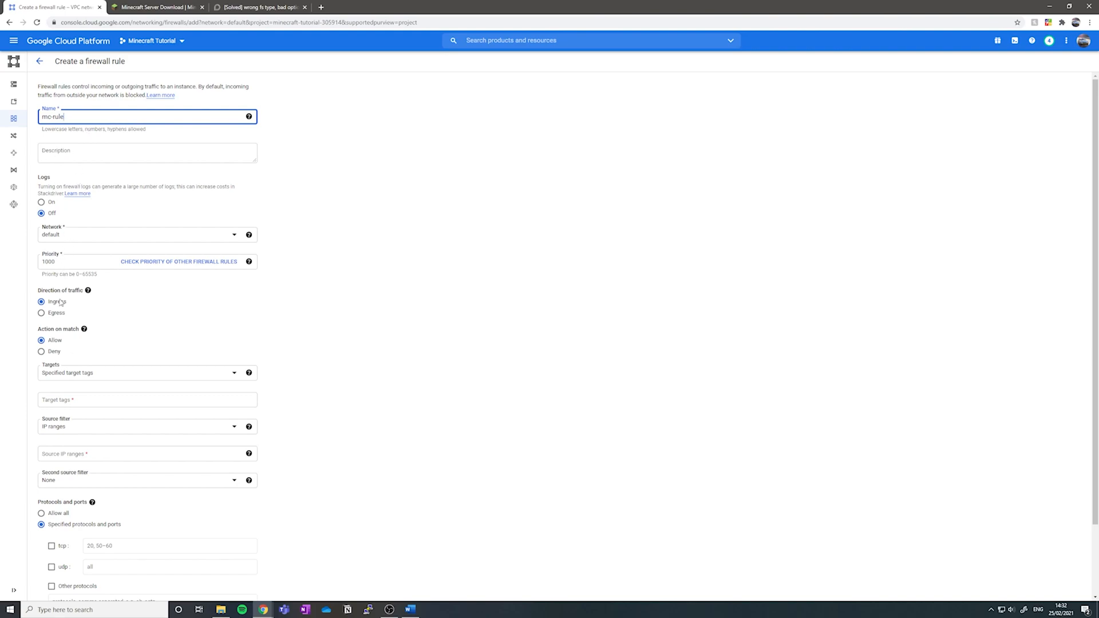
mouse_move(88, 377)
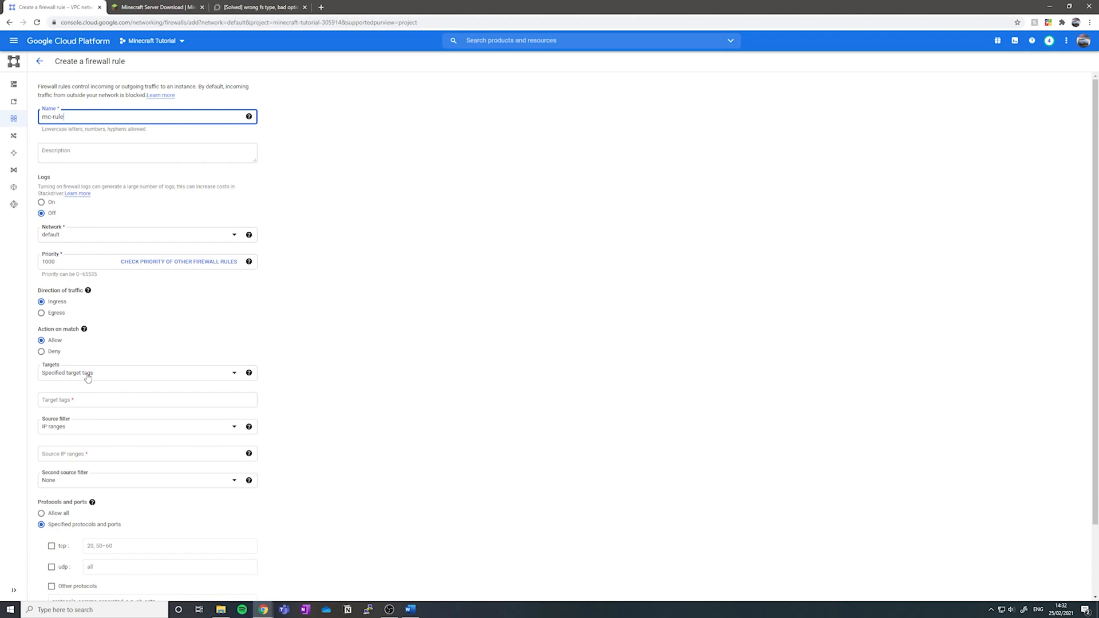
Set the rule's target tag to mc-server and source range 0.0.0.0/0.
click(146, 399)
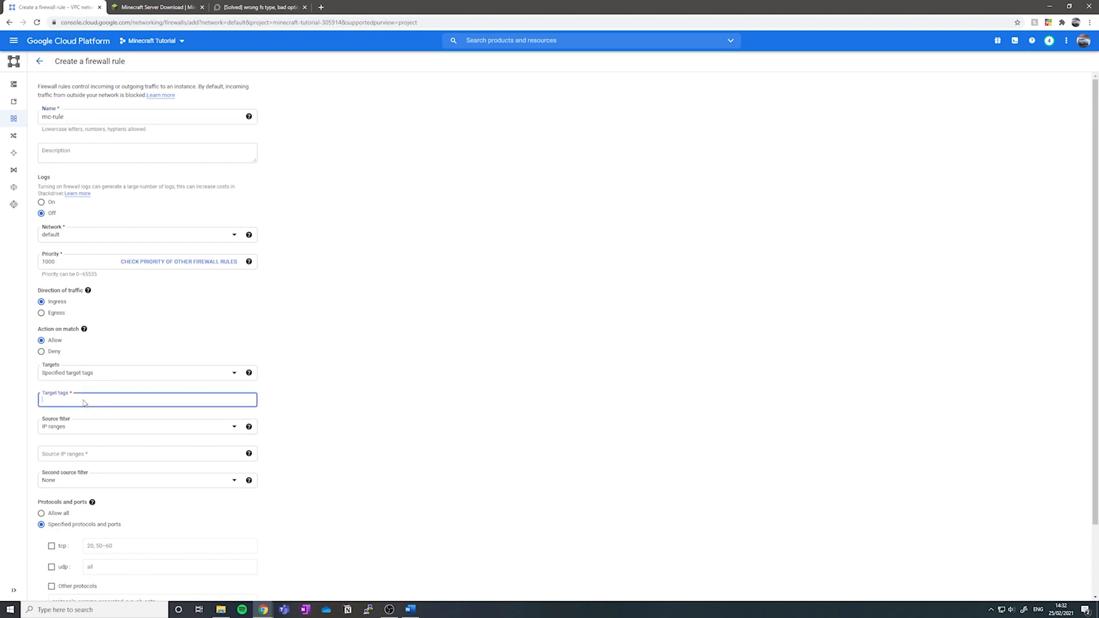
text(mc-serv)
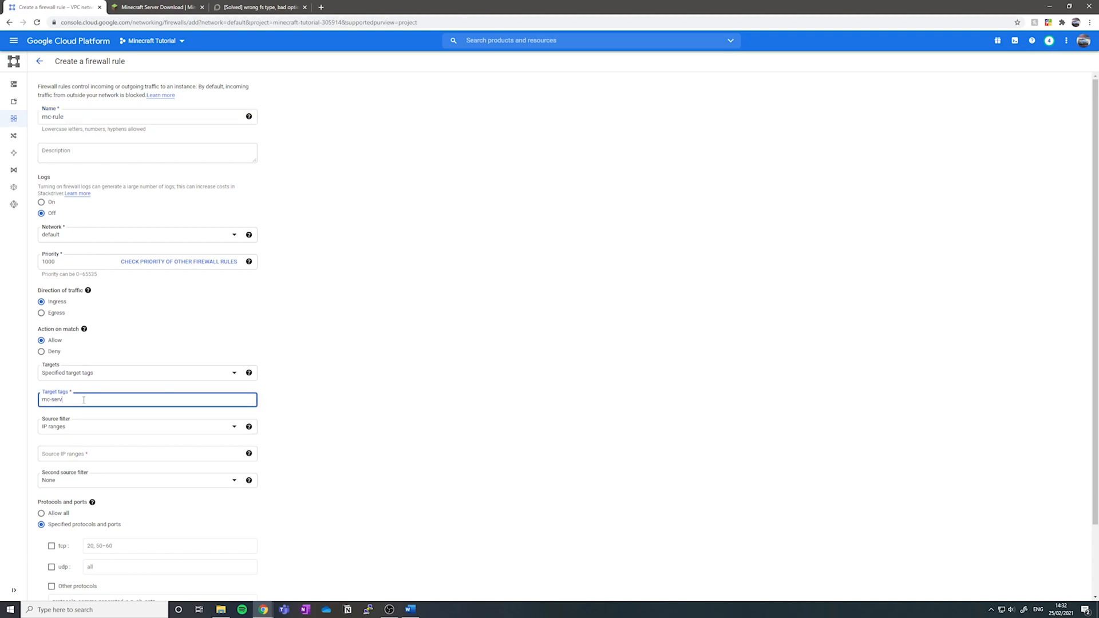
text(er)
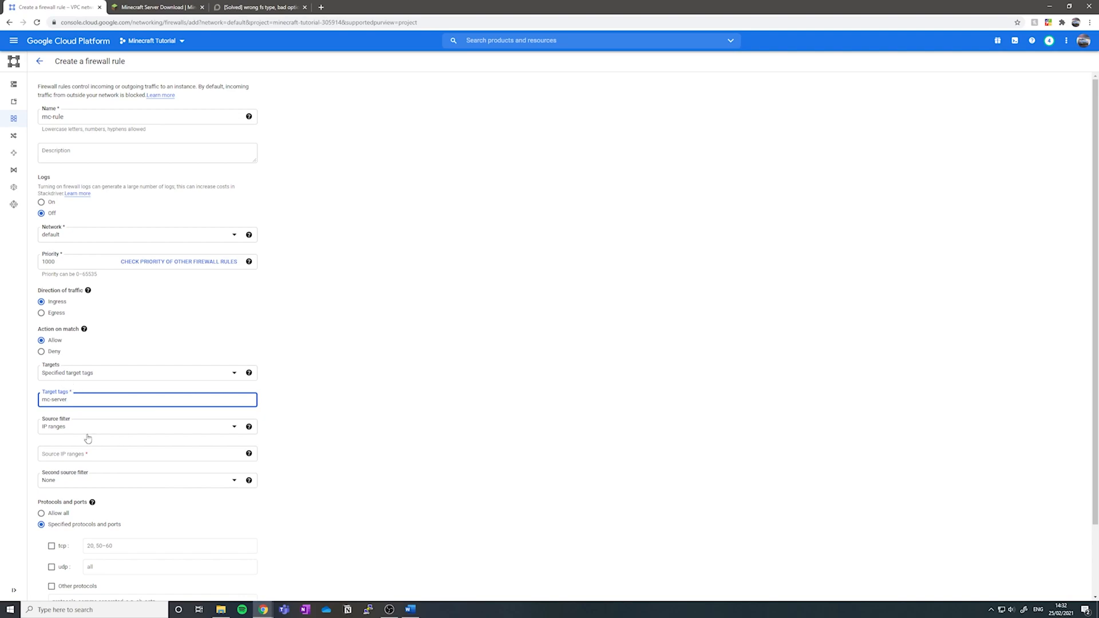
scroll(down, 3)
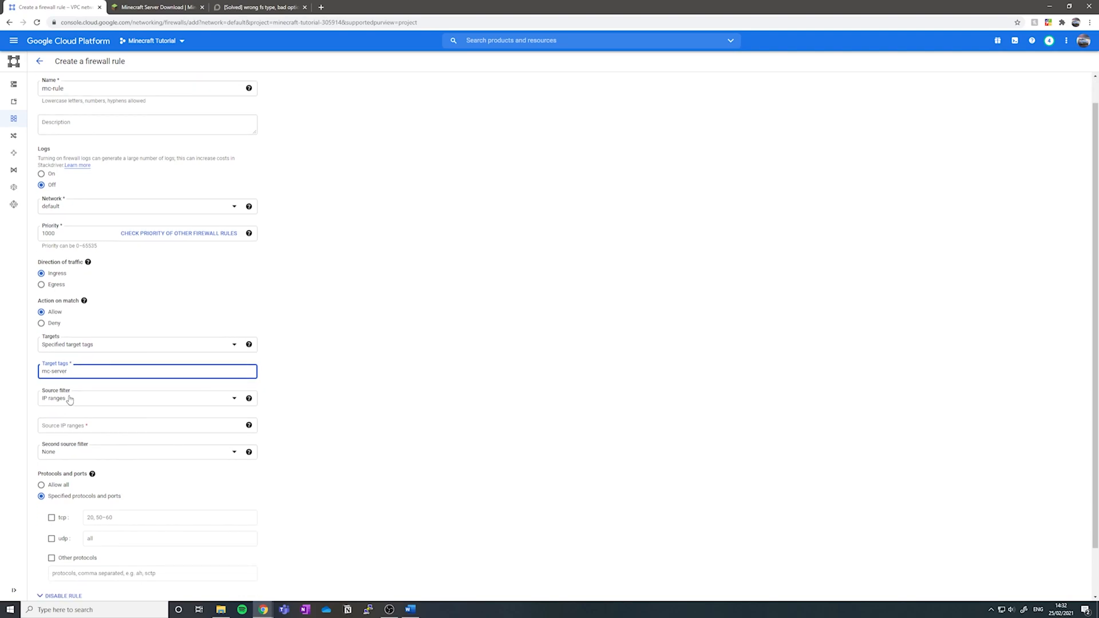
click(146, 424)
text(0.0.0.0)
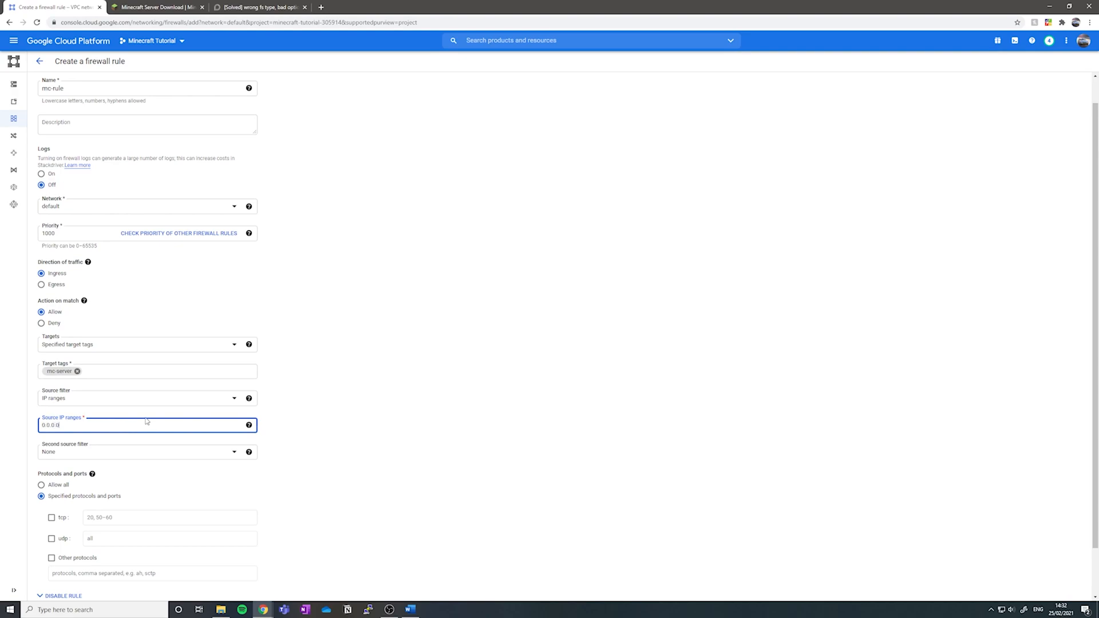
text(/0)
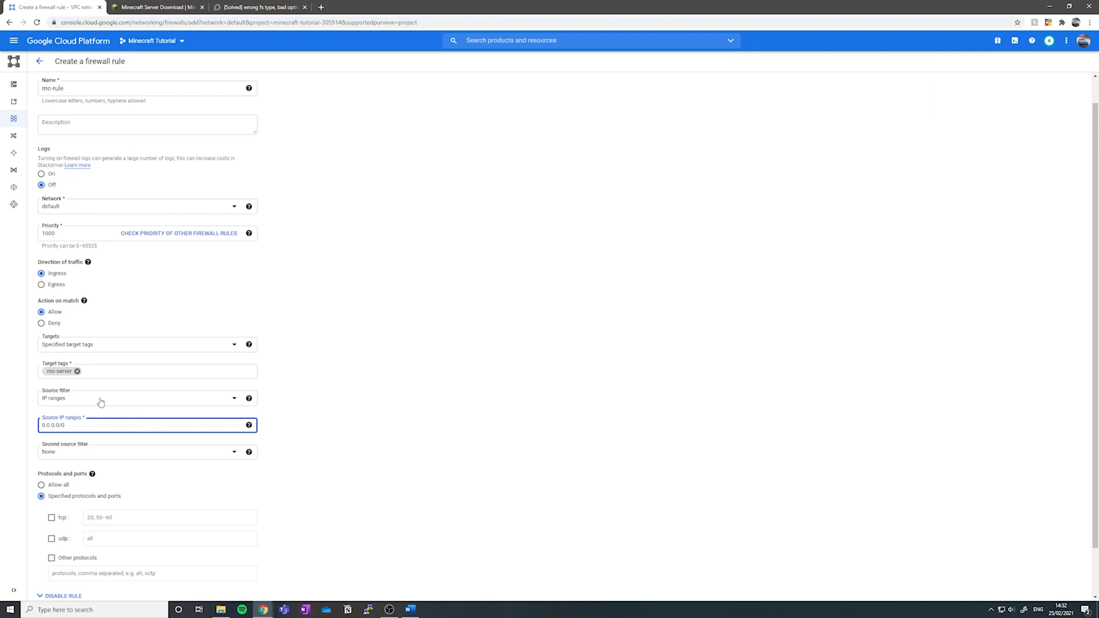
Allow tcp port 25565 and create the mc-rule firewall rule.
scroll(down, 3)
text(2)
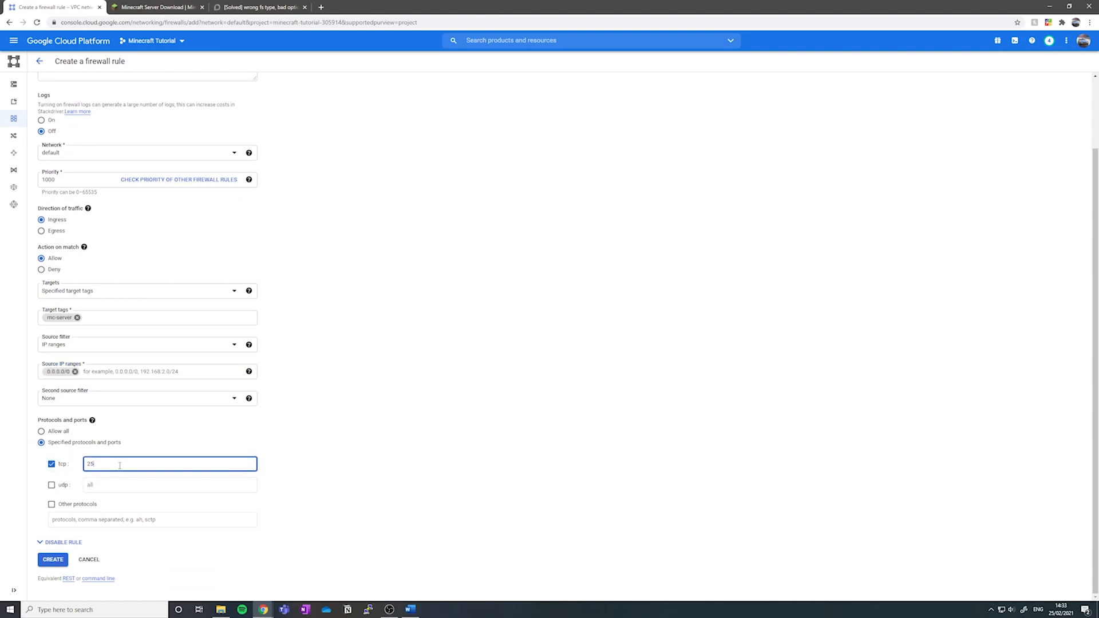
text(565)
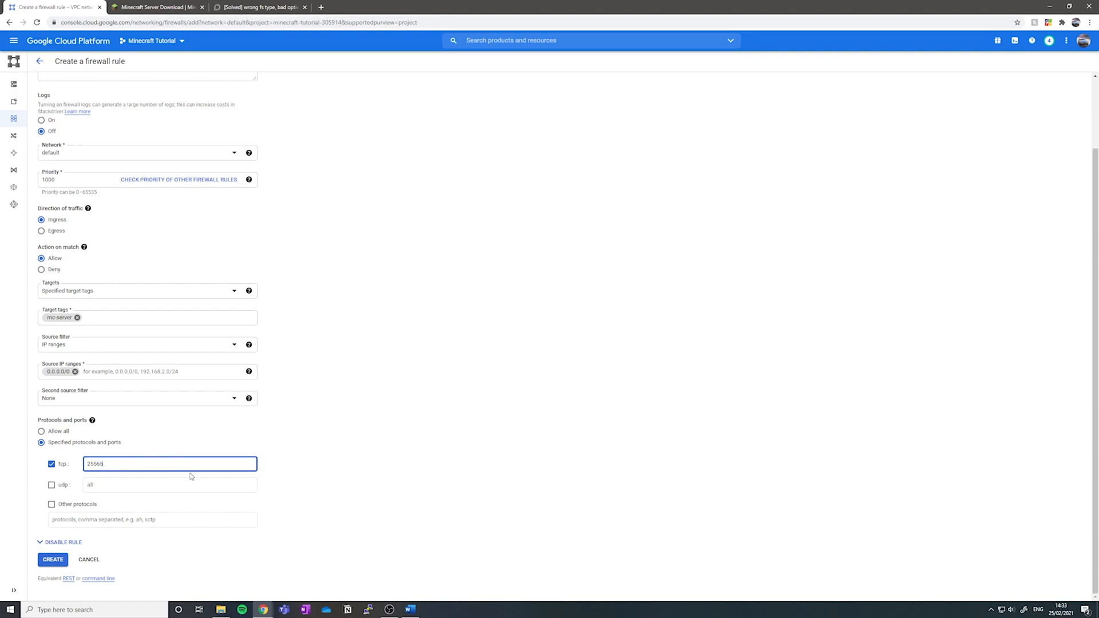
click(53, 560)
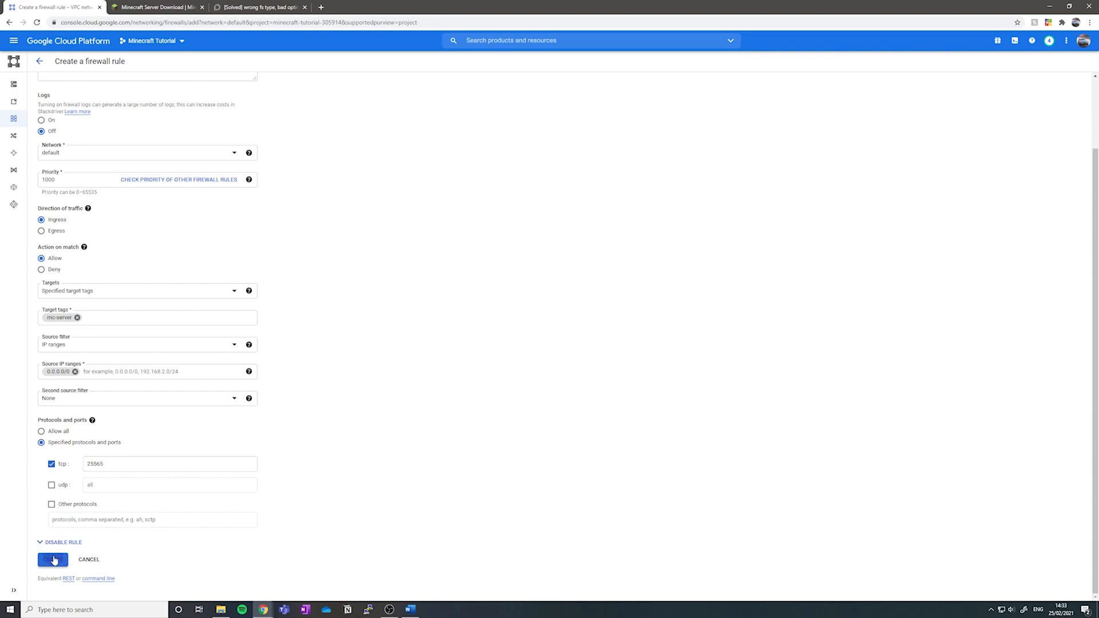
click(51, 559)
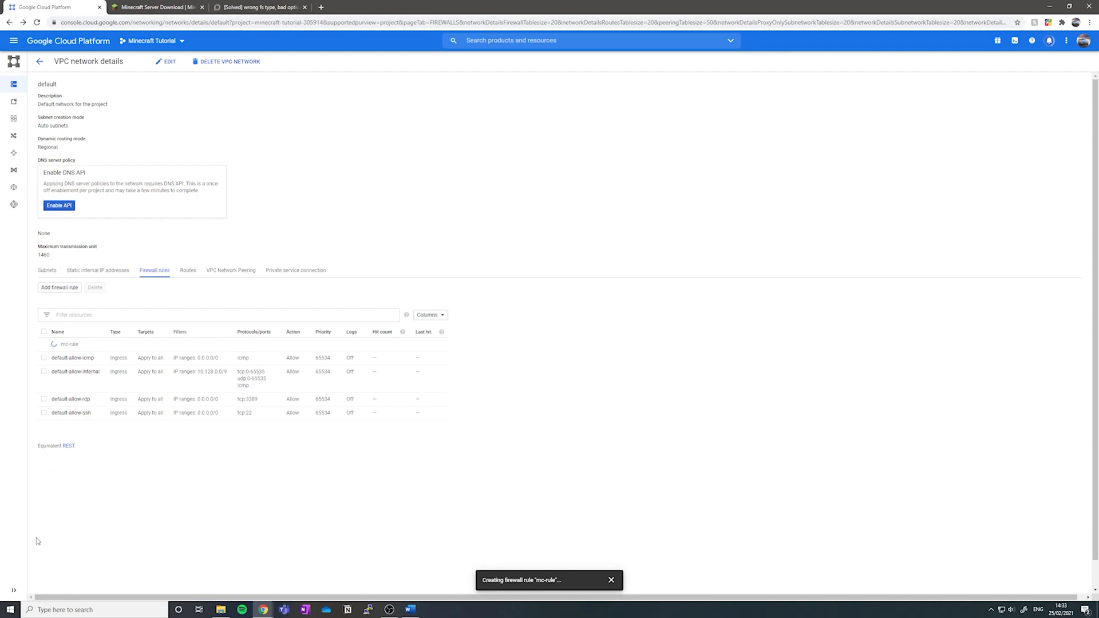
mouse_move(388, 609)
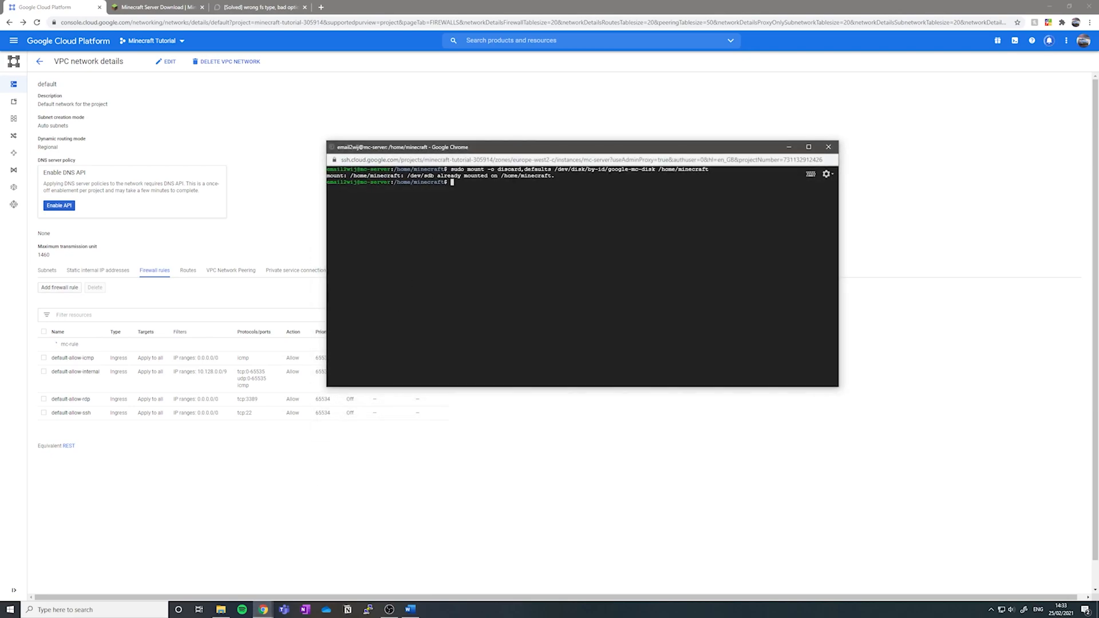
Update the VM's package lists and install default-jre-headless.
text(sudo)
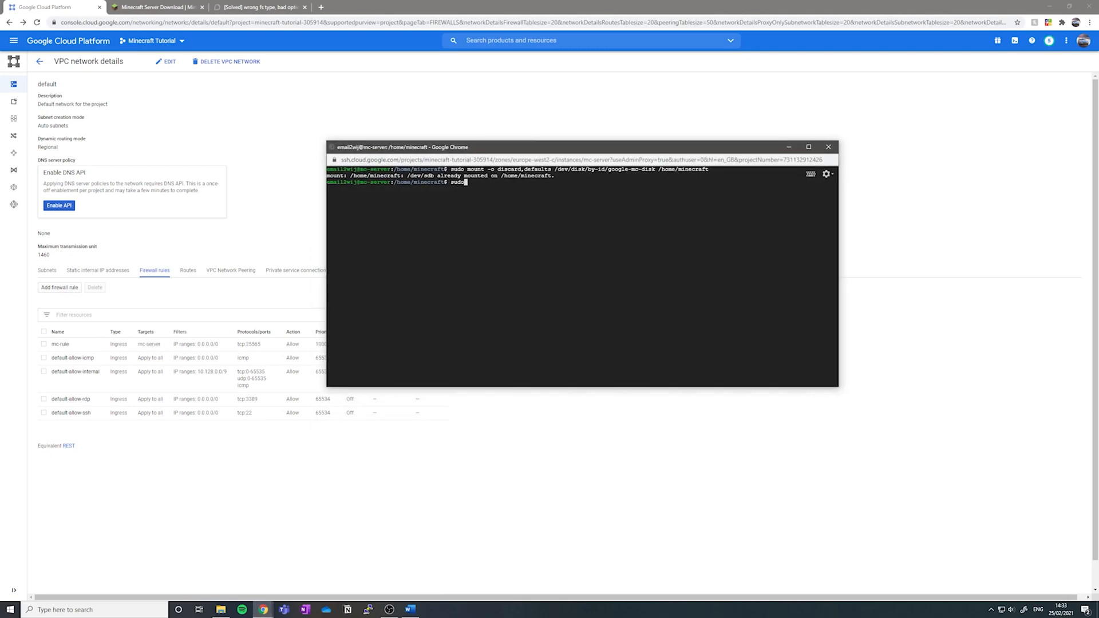
key(Return)
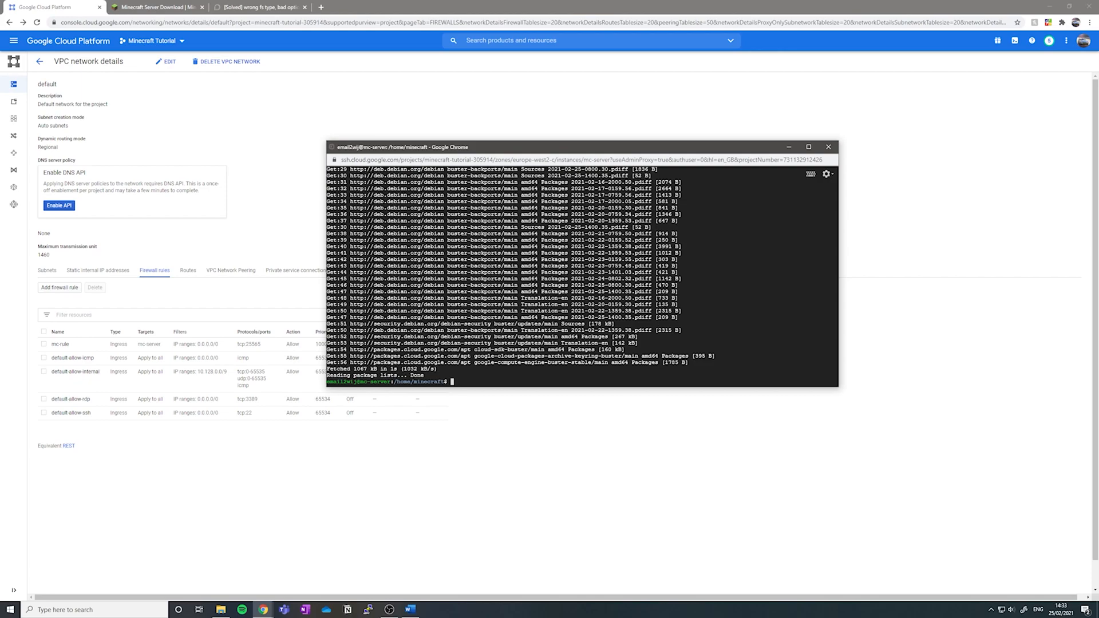
text(sudo apt-get install -y default)
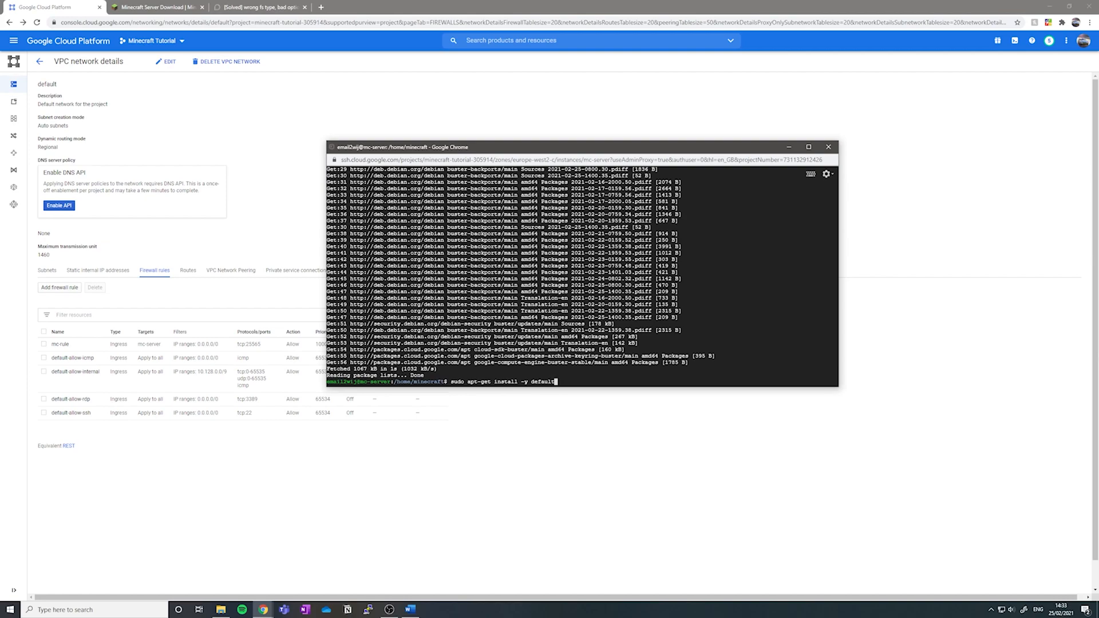
text(-jre-he)
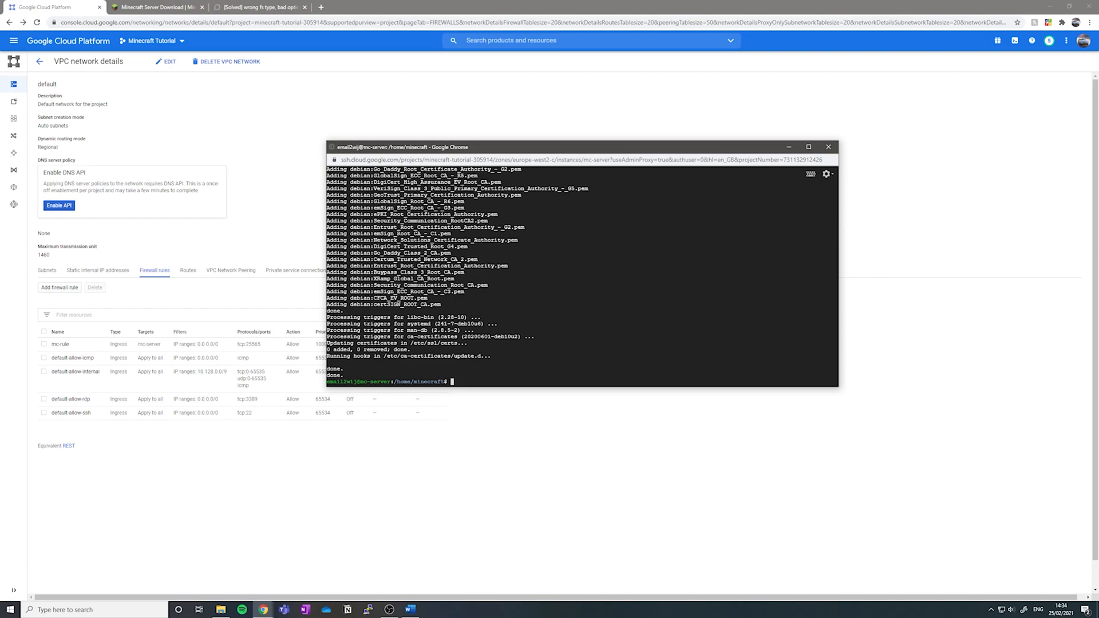
Become root in /home/minecraft and bring up the Minecraft server download page.
text(cd /home/minecr)
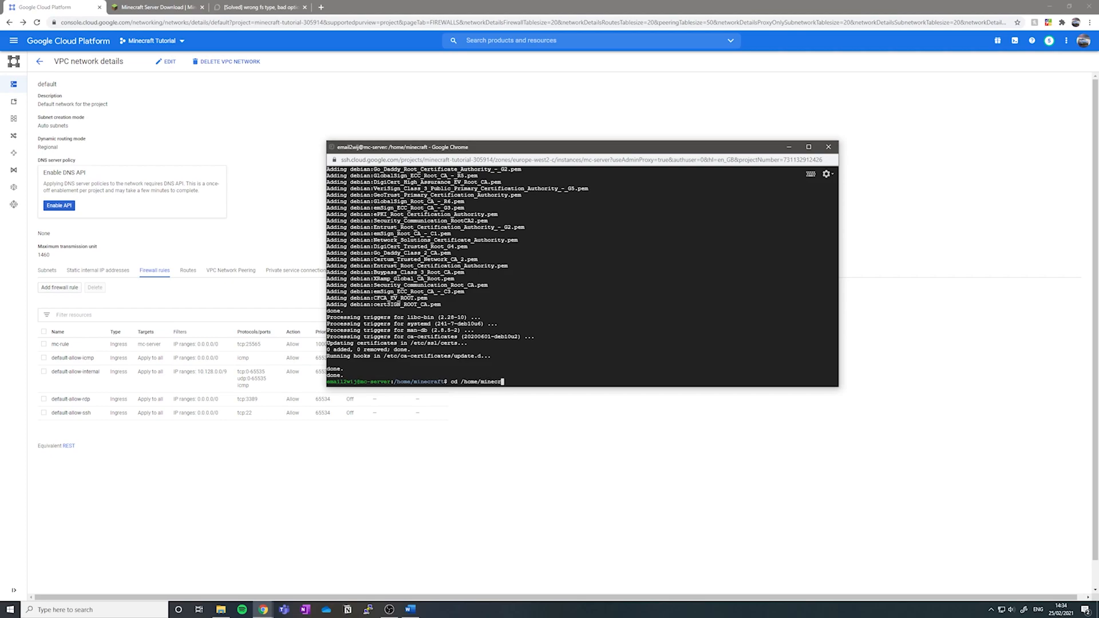
key(Return)
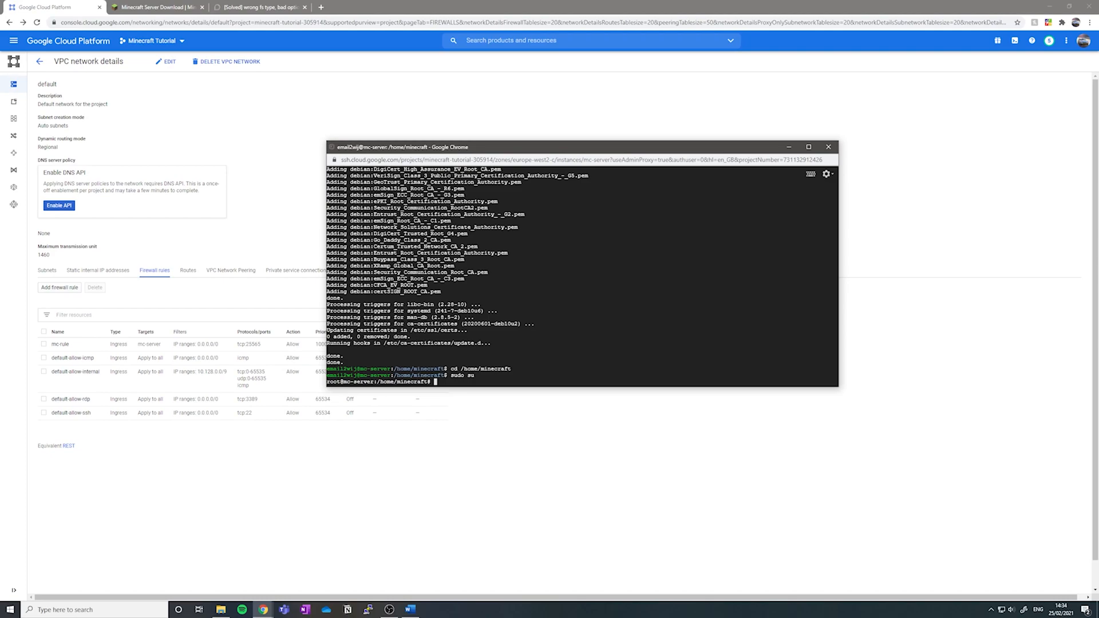
click(155, 7)
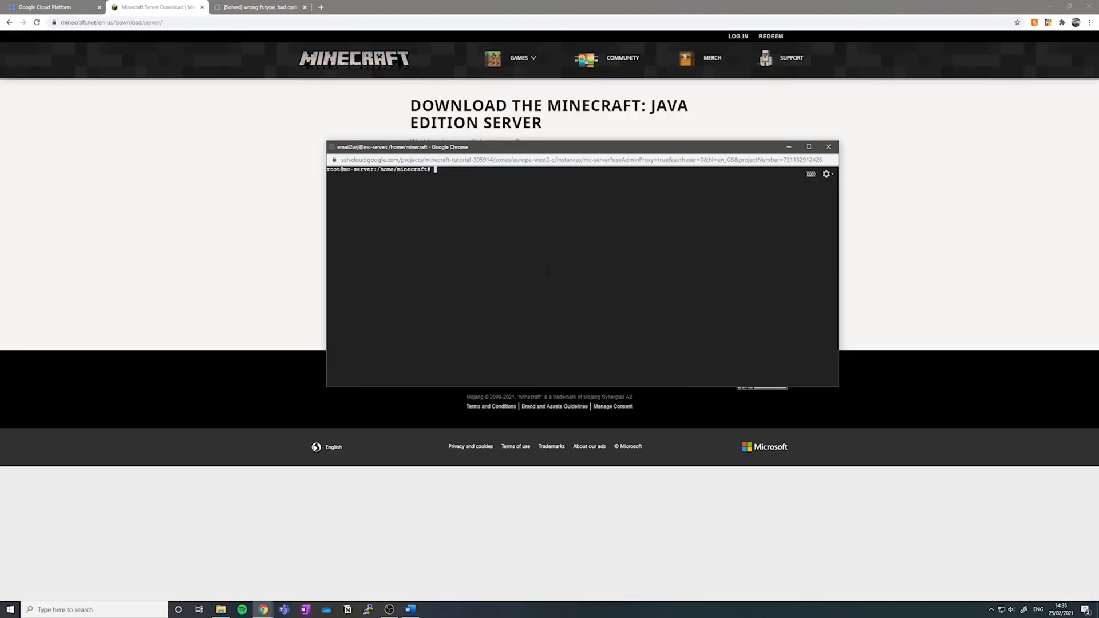
Install wget and download the server jar from the copied minecraft.net link.
text(w)
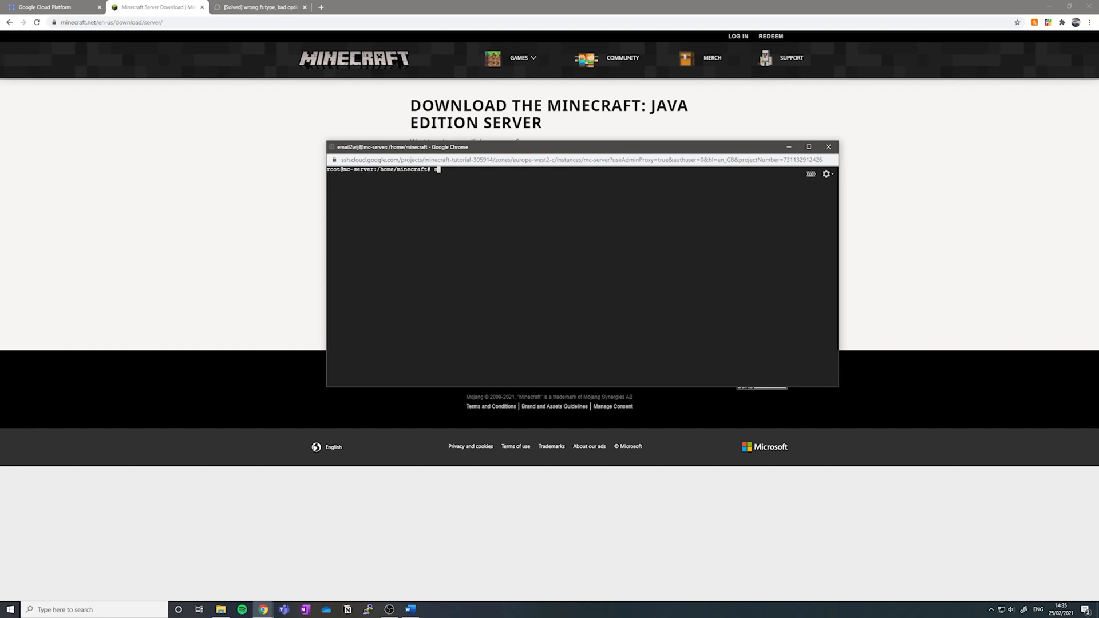
text(sudo apt-get install wget)
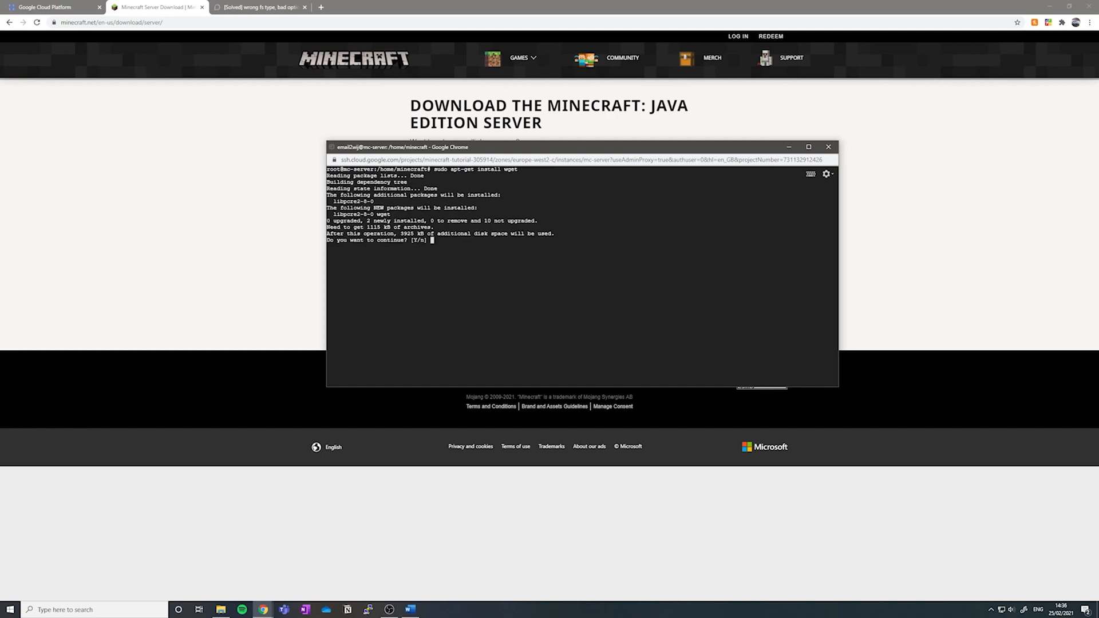
text(y)
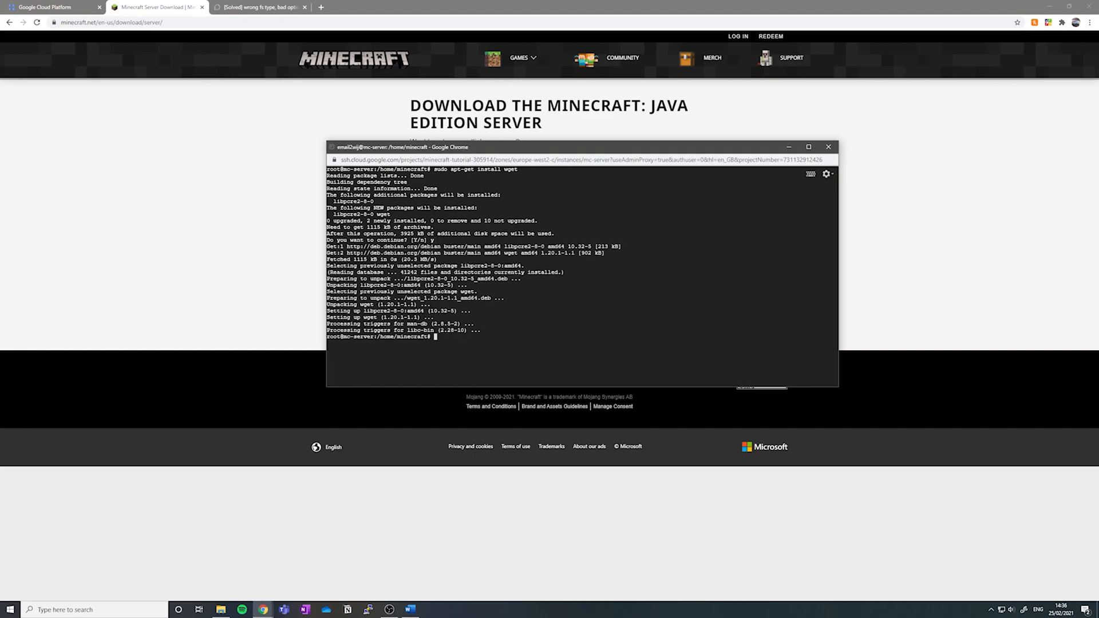
text(wget)
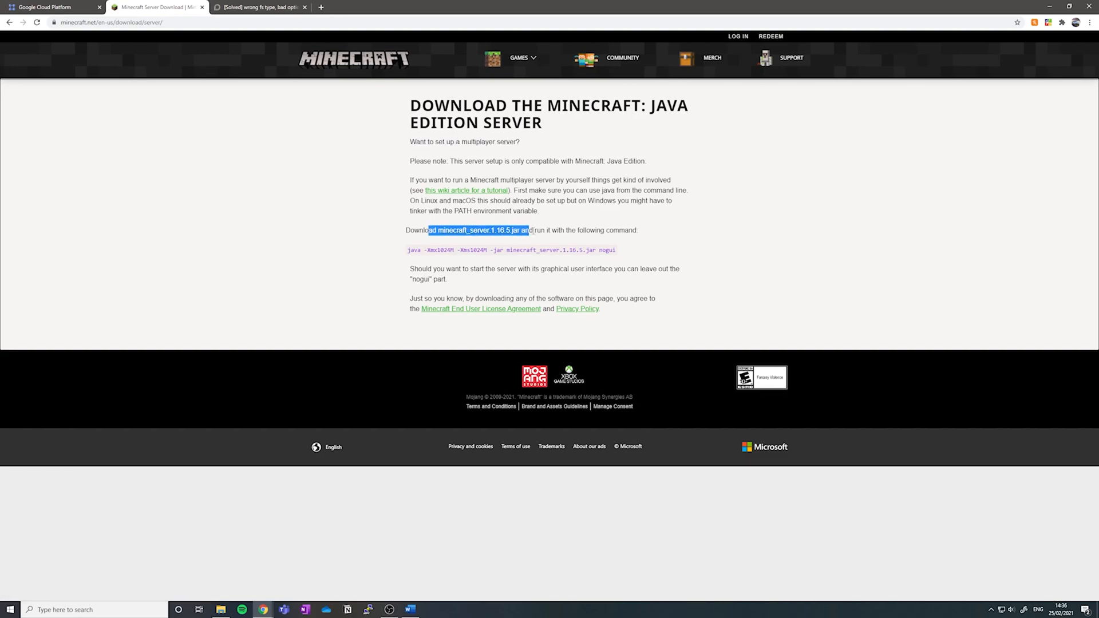
right_click(476, 230)
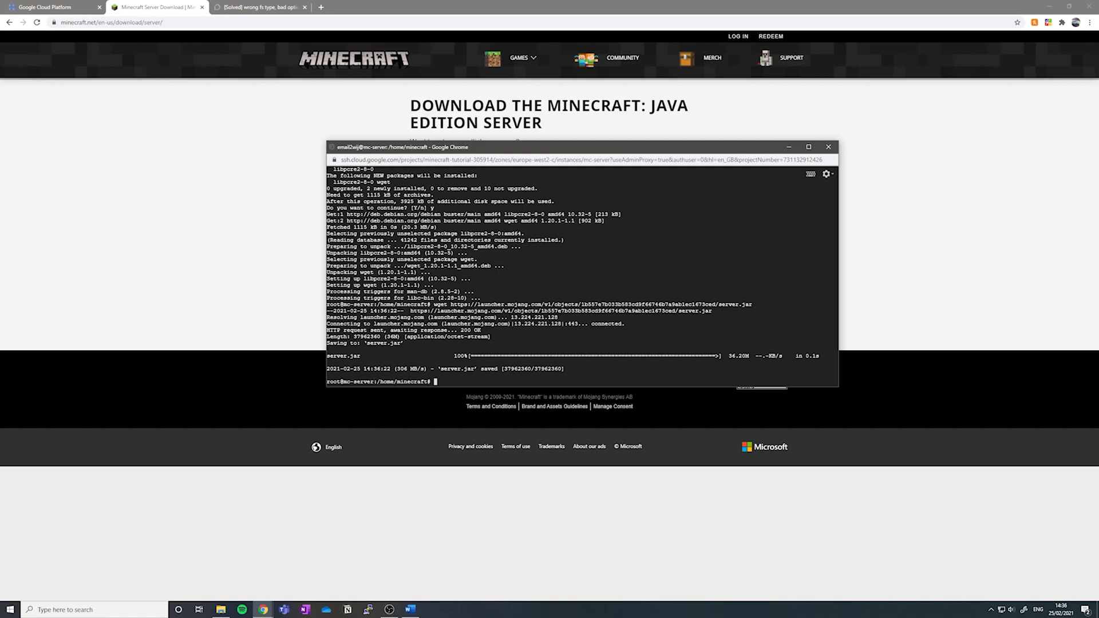
Run java -Xms1G -Xmx3G -jar server.jar nogui once so it generates eula.txt.
text(java -)
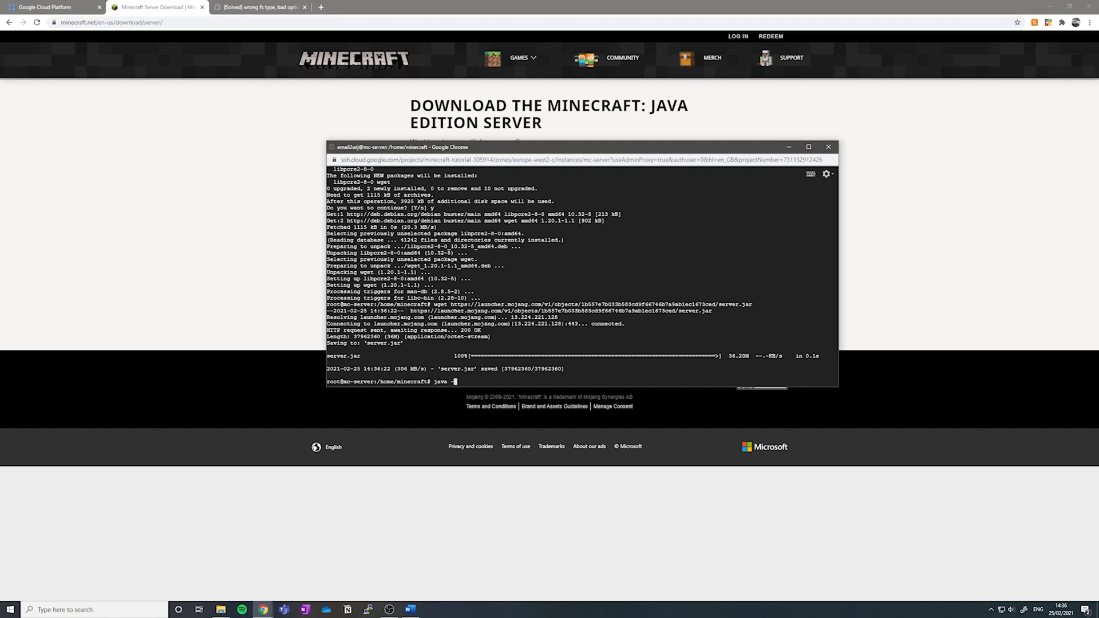
text(-Xms1G -Xmx3G -jar server.jar nogui)
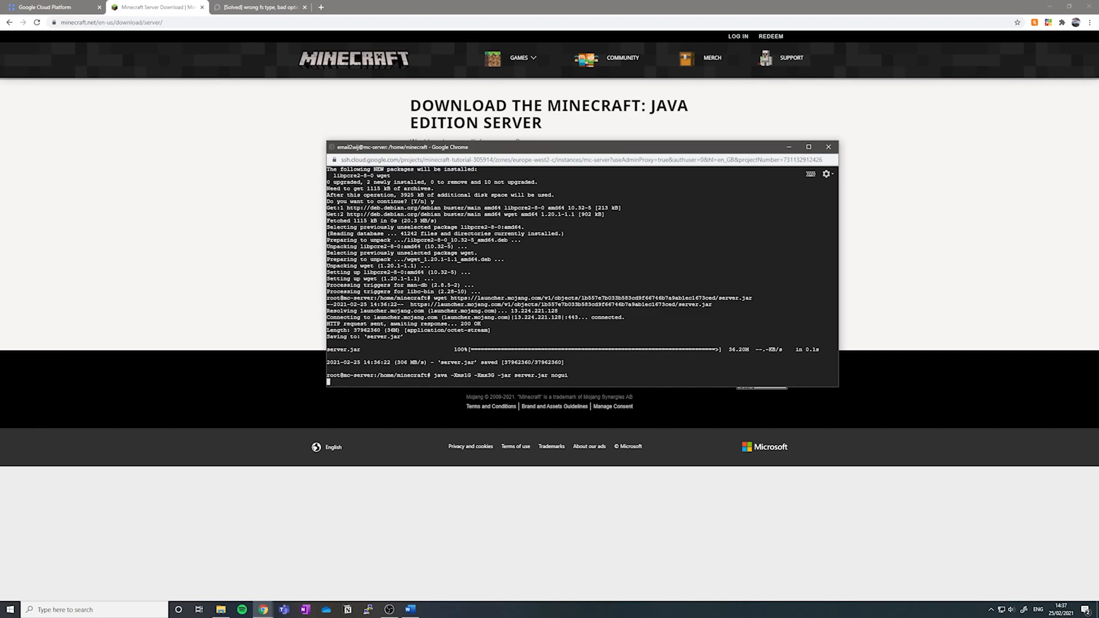
key(Return)
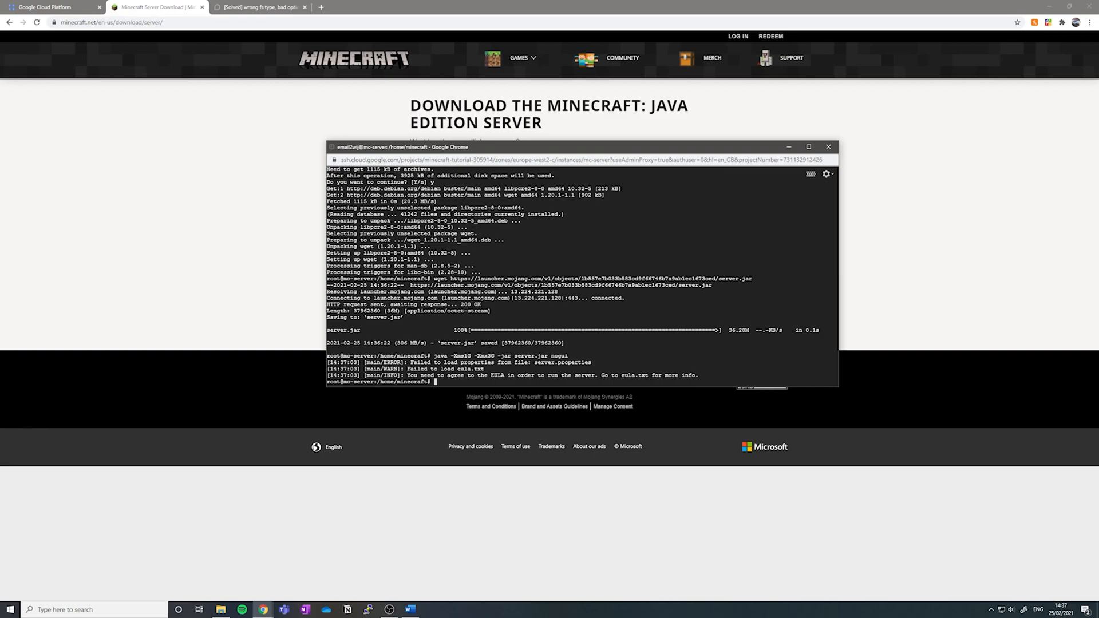
text(nano)
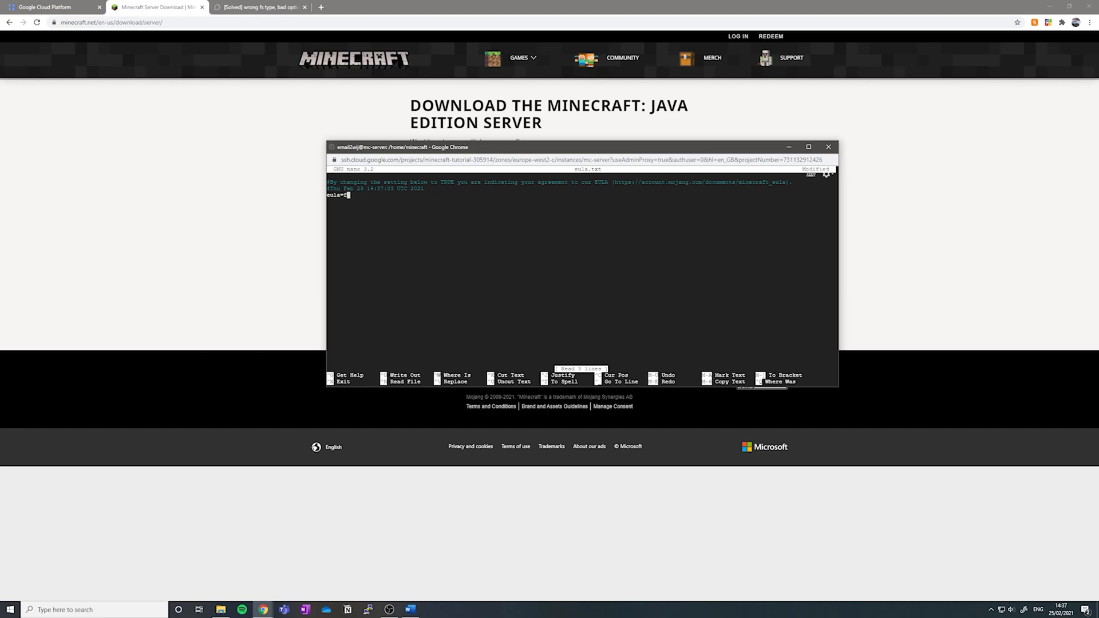
Change eula.txt to eula=true and save it from nano.
text(true)
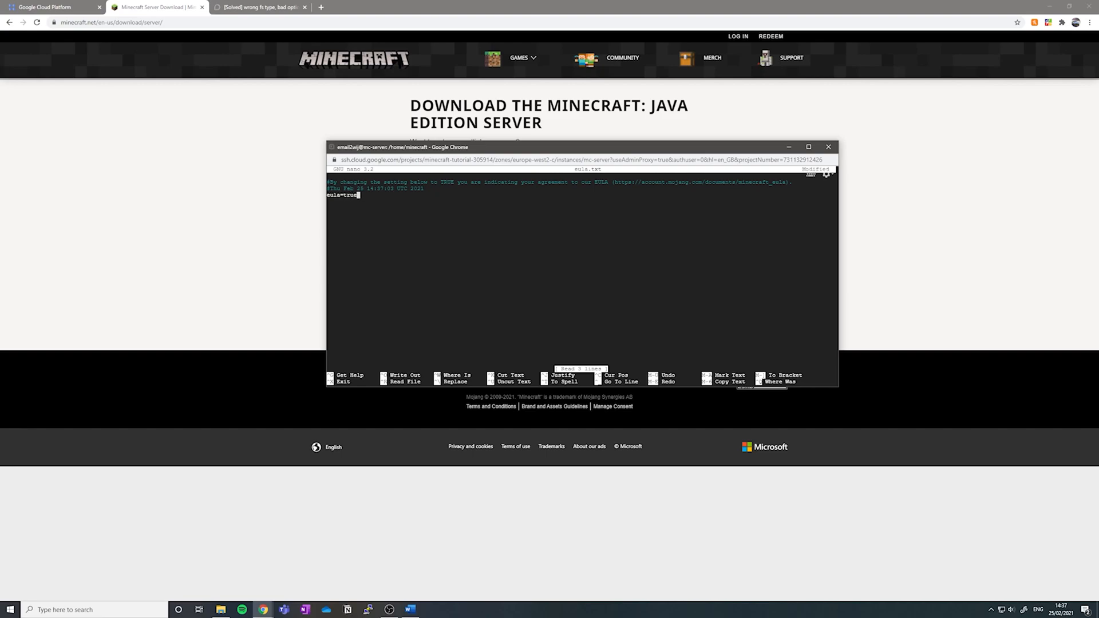
key(ctrl+x)
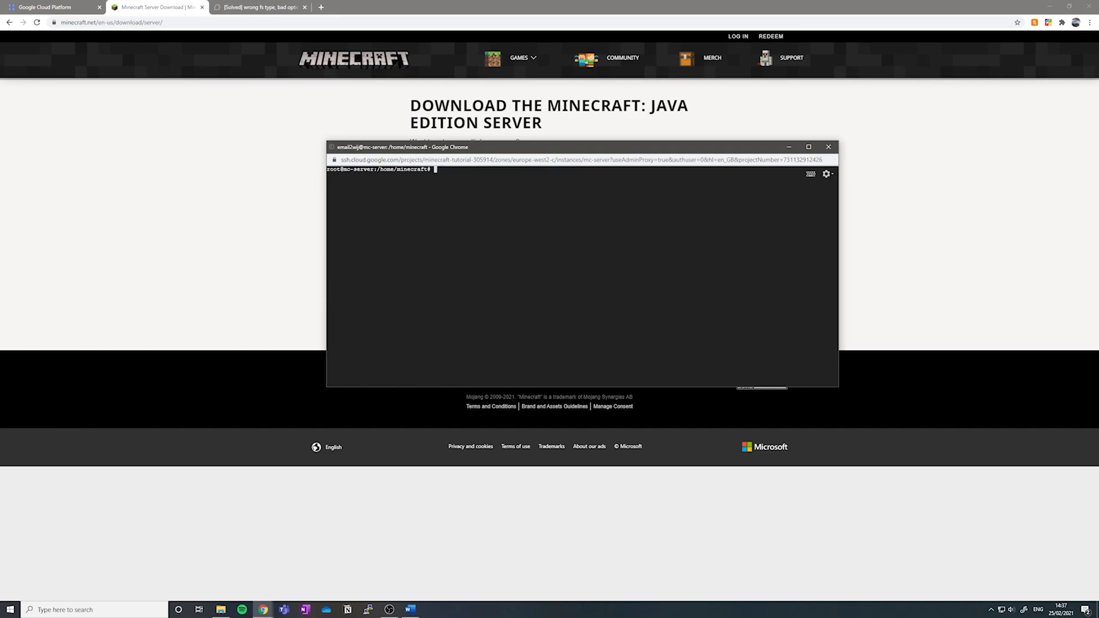
text(ls -l)
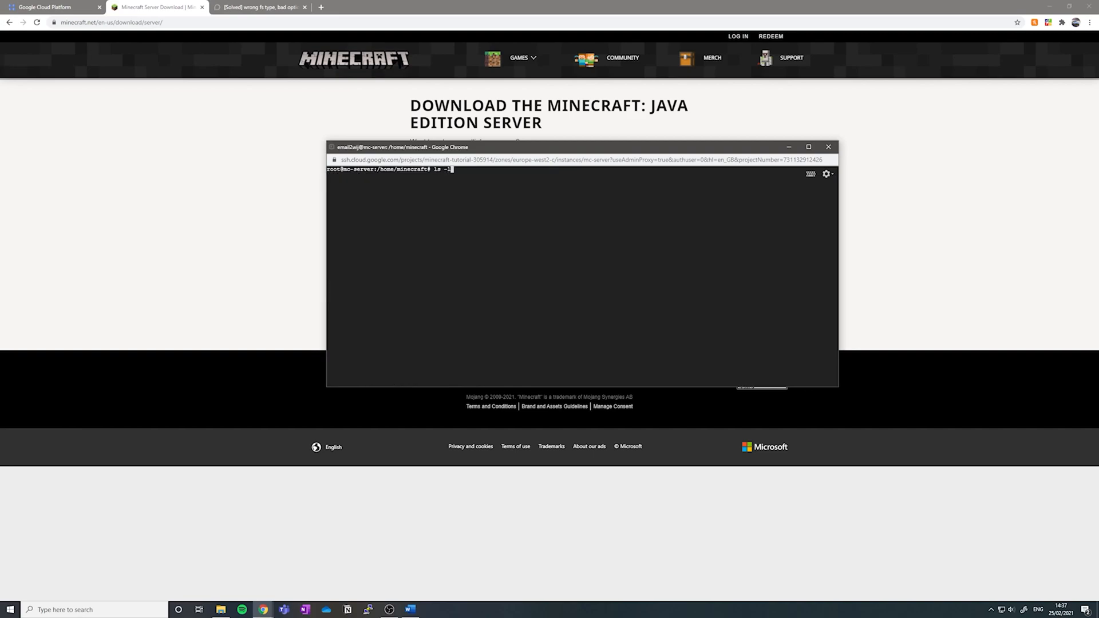
List the server folder and edit max-players in server.properties with nano.
key(Return)
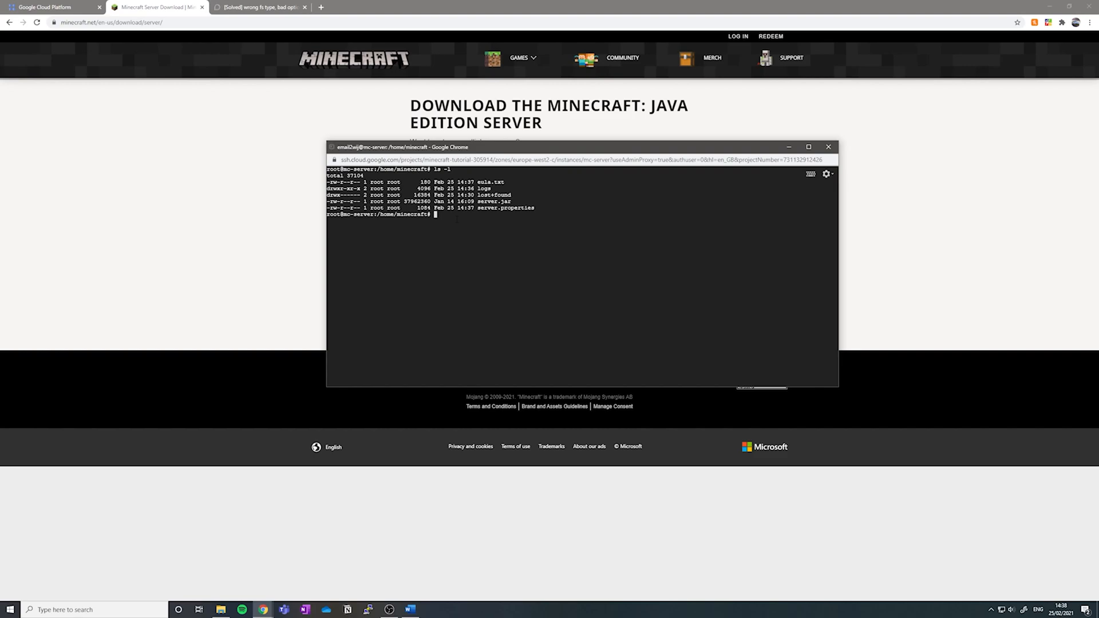
text(nano server.prop)
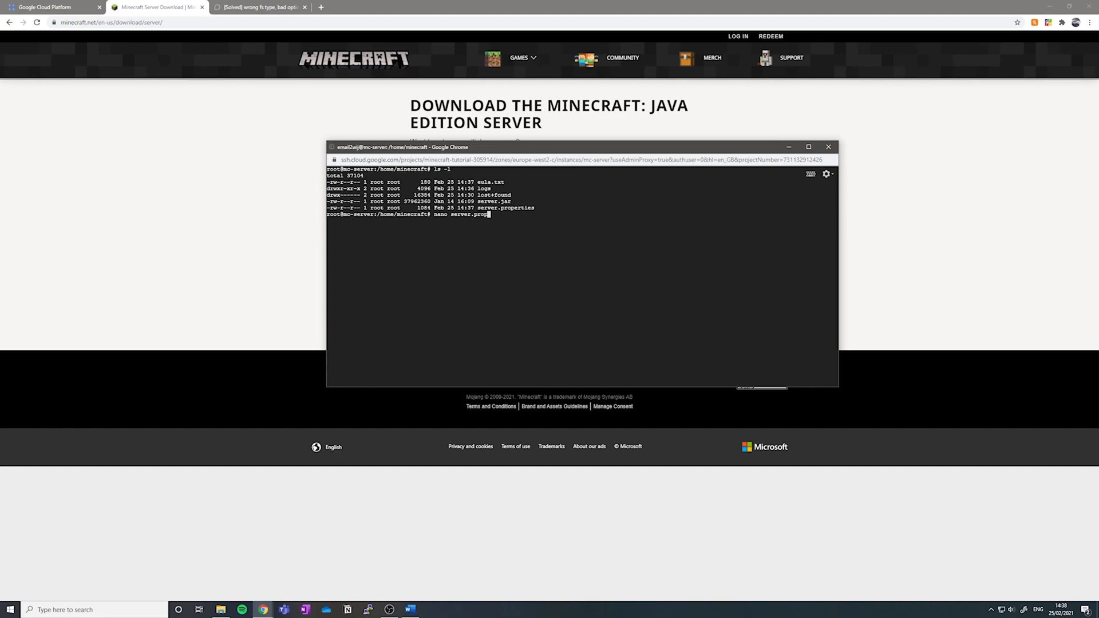
key(Return)
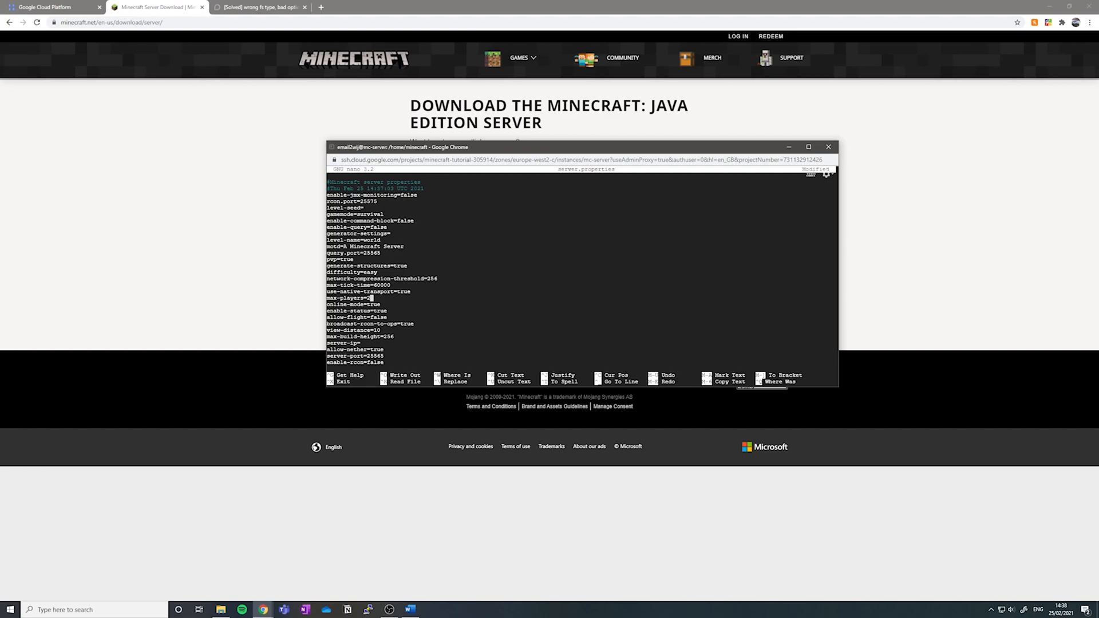
text(0)
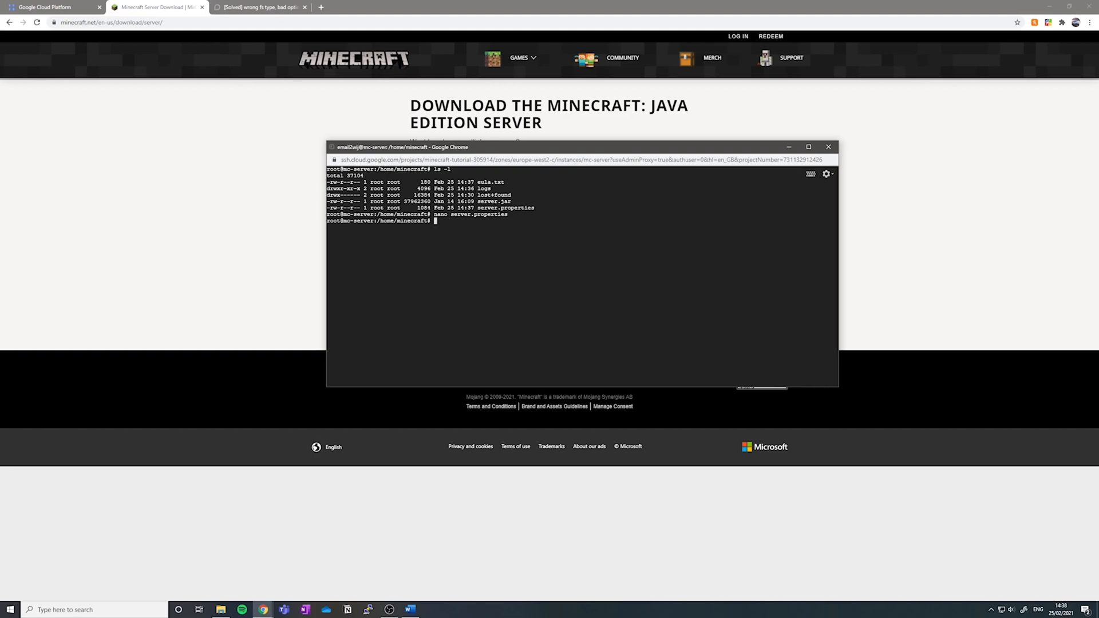
Install screen with sudo apt-get install -y screen.
text(sudo apt-get)
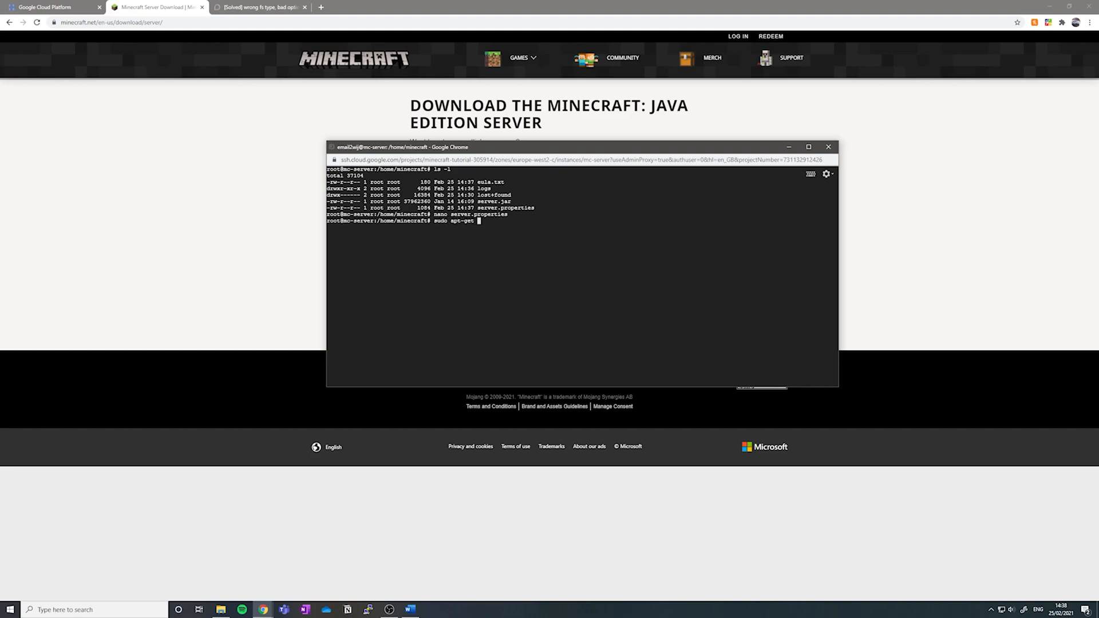
text(install -y screen)
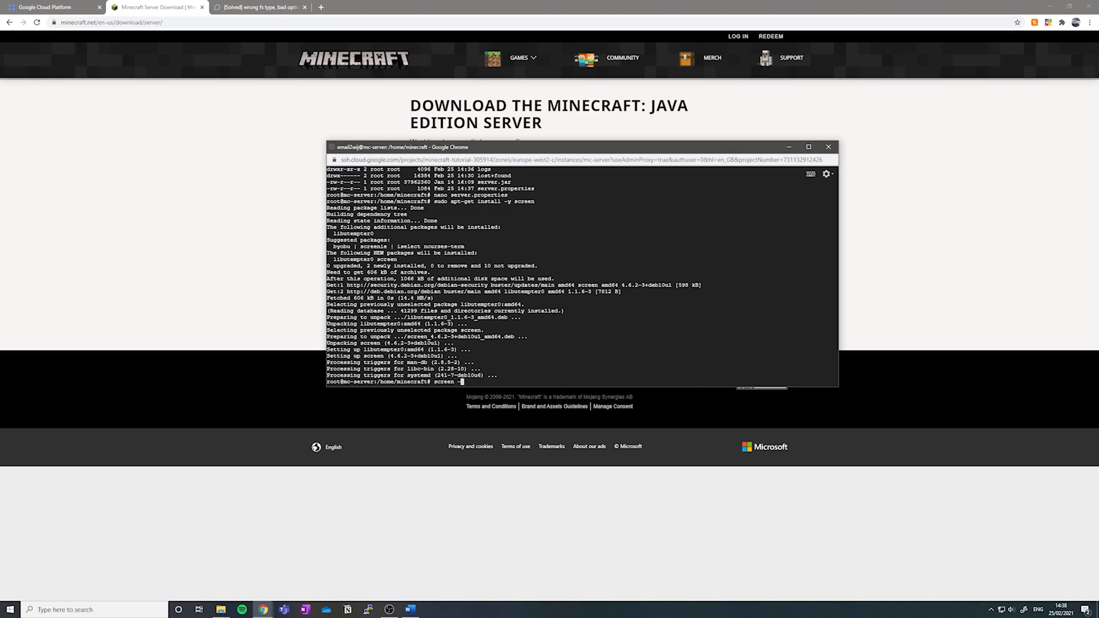
Start the server in screen session minecraft with java -Xms1G -Xmx3G -jar server.jar nogui.
text(-S)
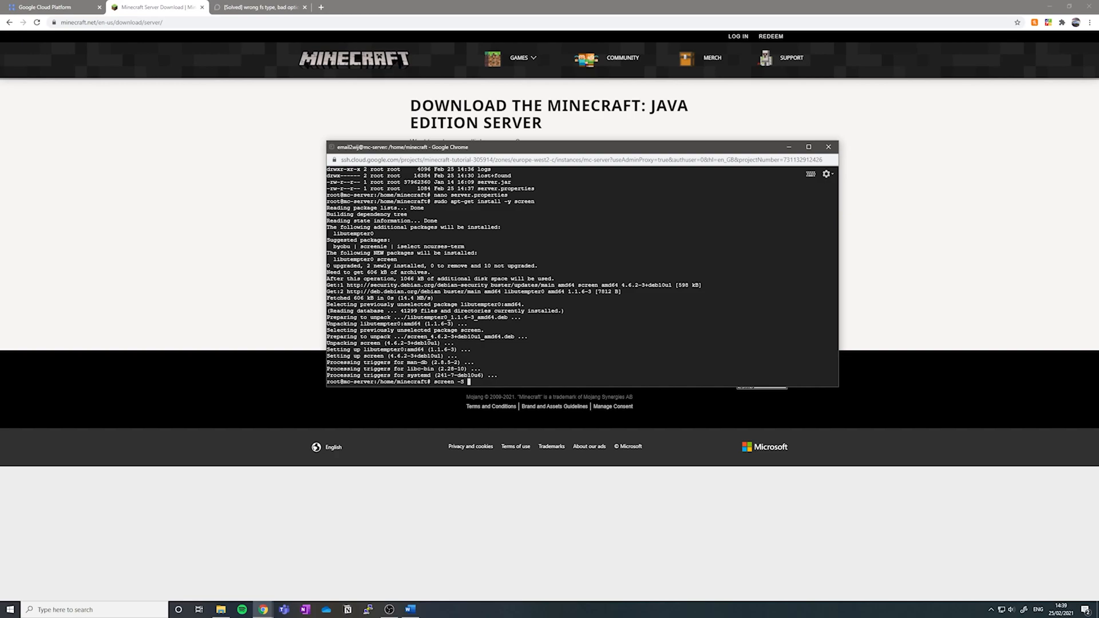
text(minecraft)
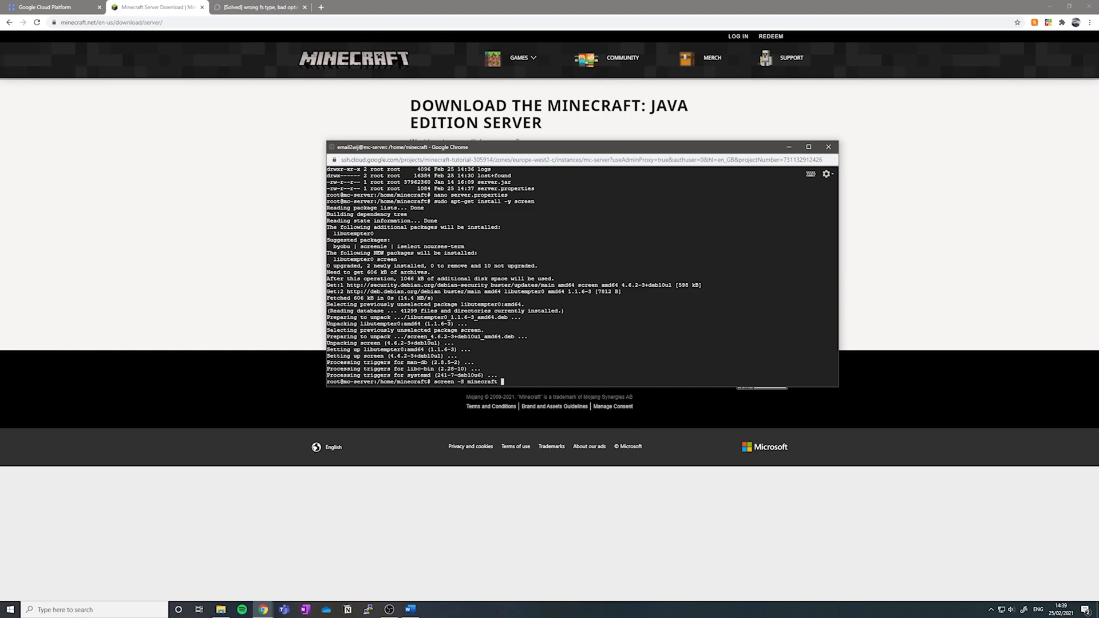
text(java)
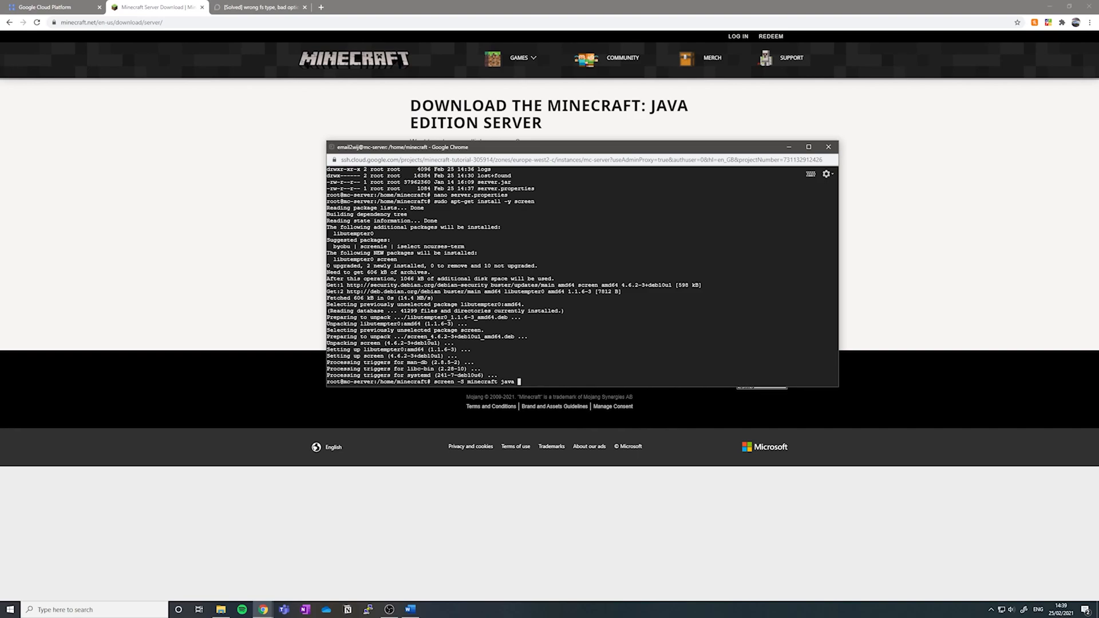
text(-Xms1G -Xmx3G)
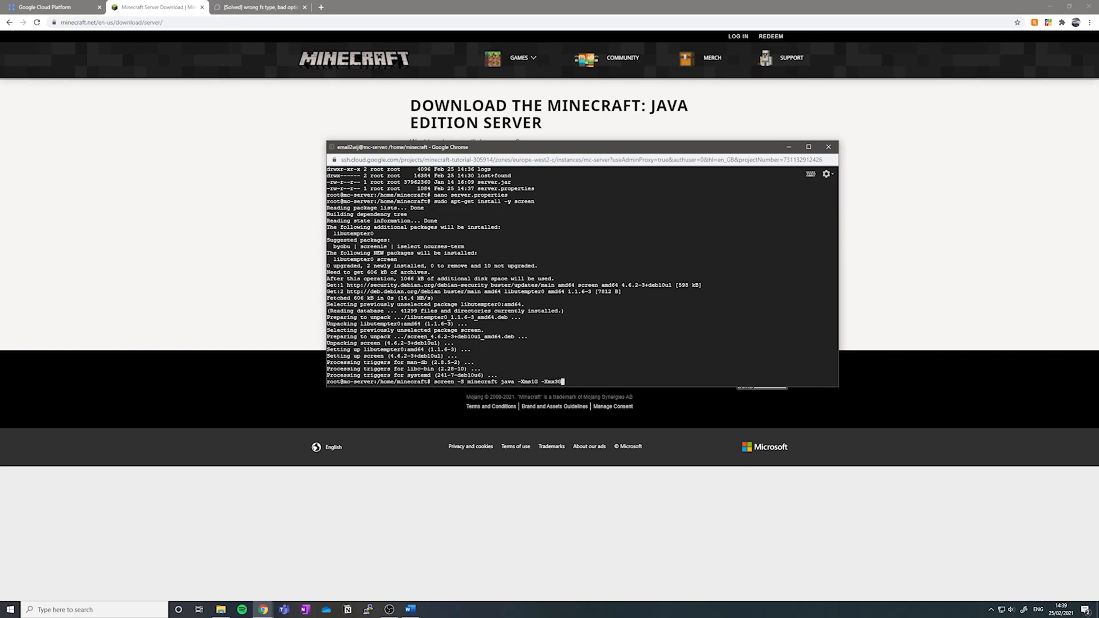
text(-)
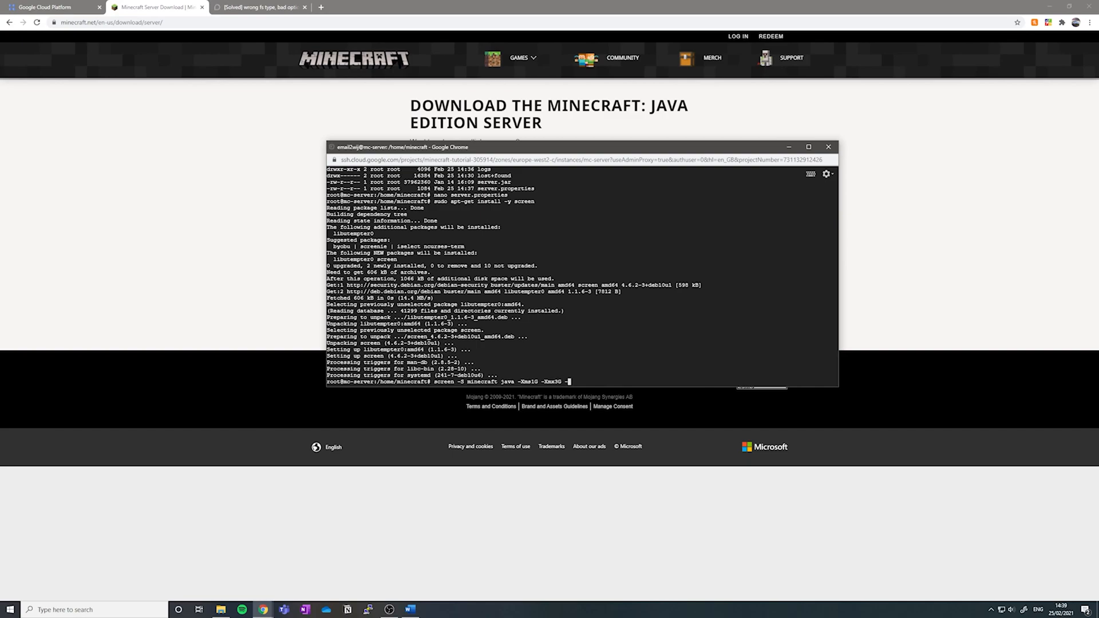
text(-jar server.jar nogui)
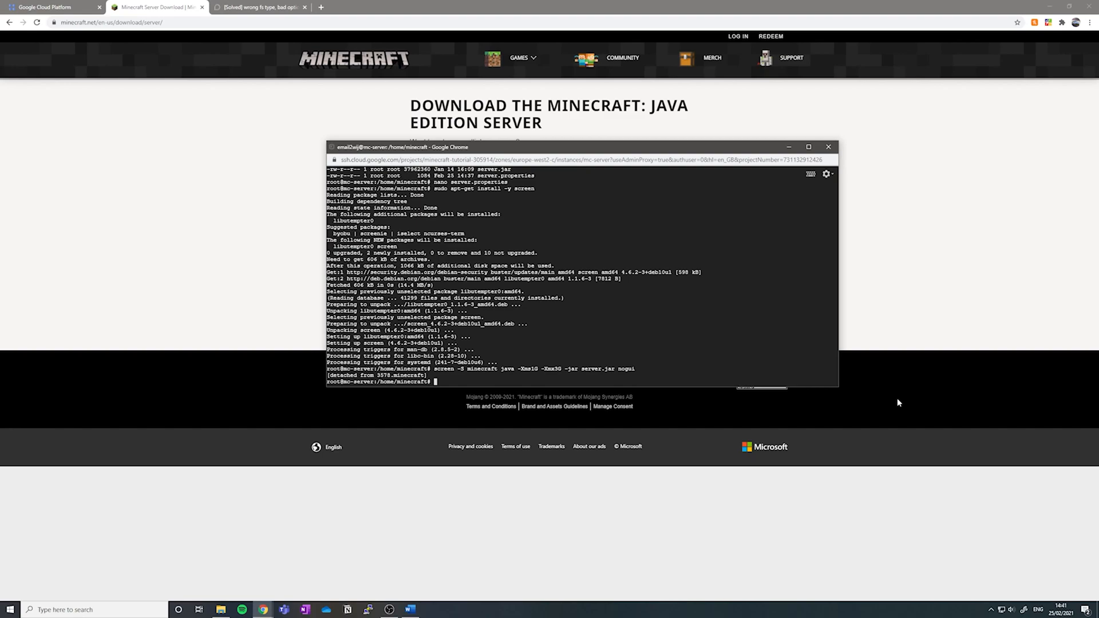
Reattach with sudo screen -r and return to the VM instances page.
text(sudo screen)
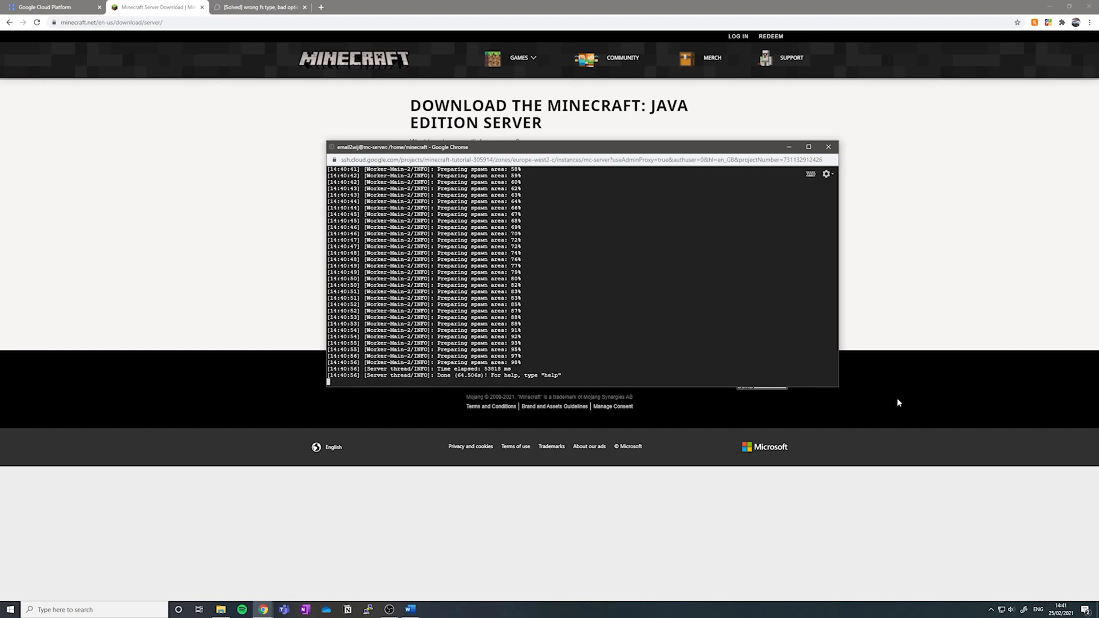
click(52, 7)
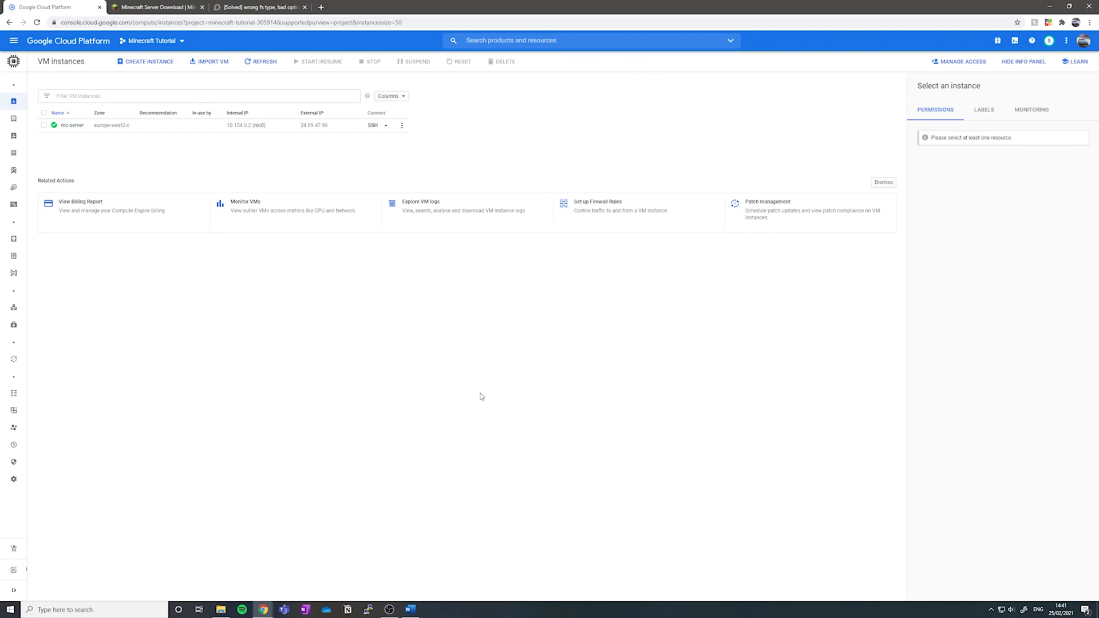
mouse_move(324, 264)
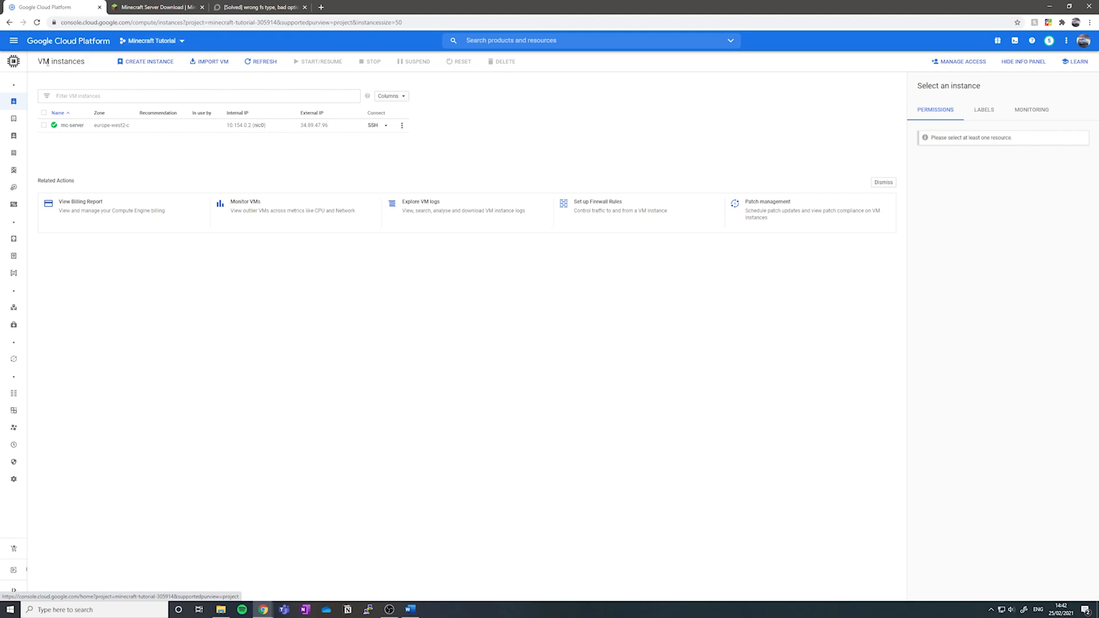
Show the Compute Engine pages beside the mc-server instance and its external IP.
click(14, 40)
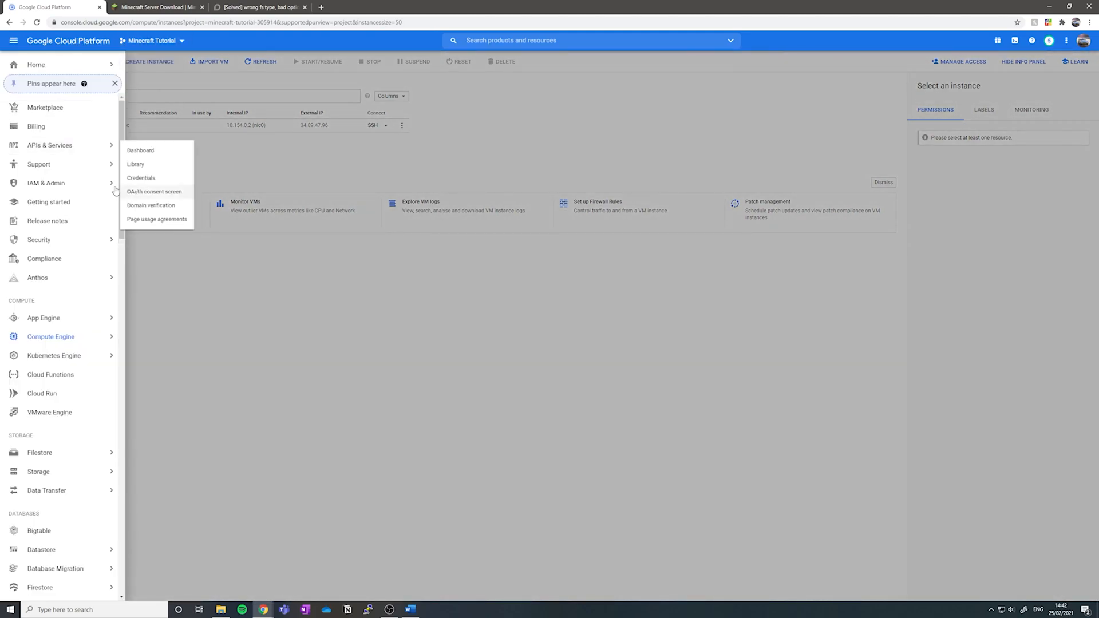
click(50, 336)
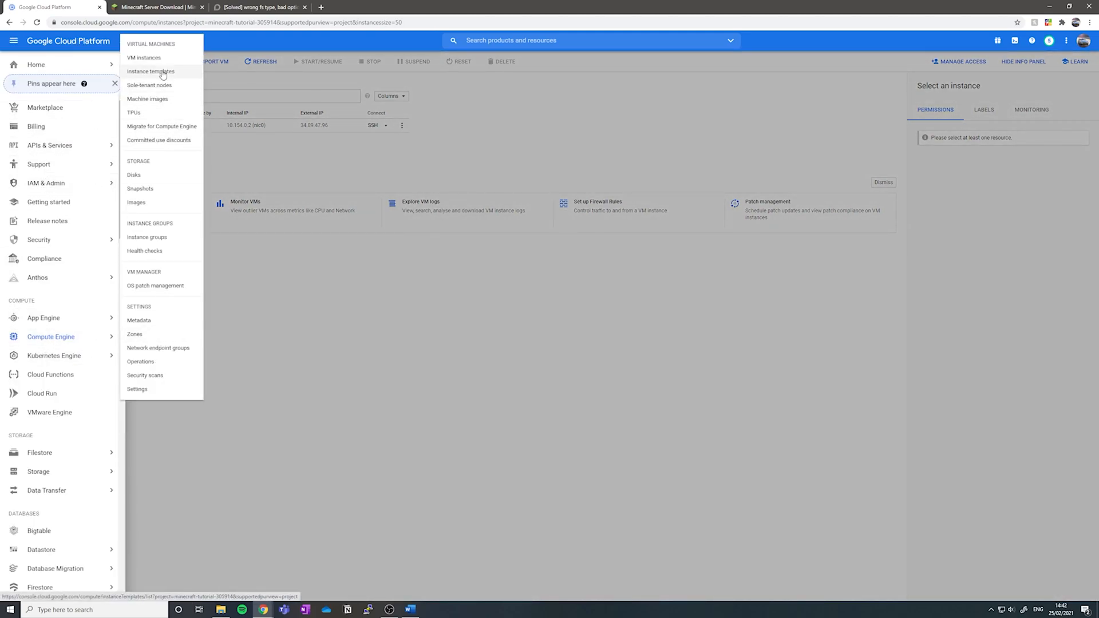
click(144, 57)
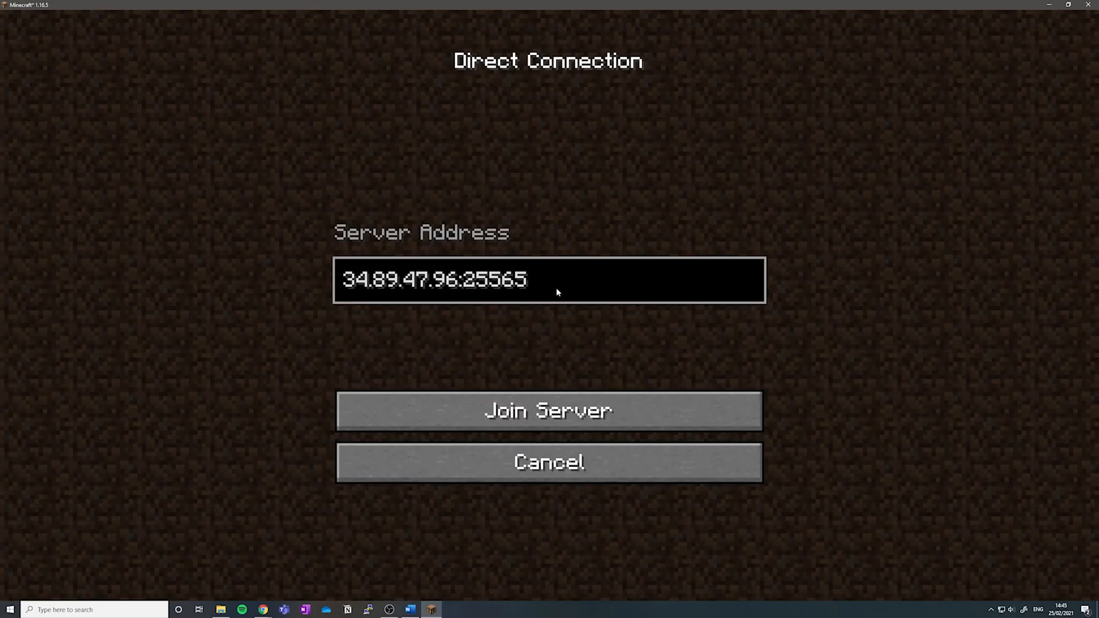
mouse_move(321, 215)
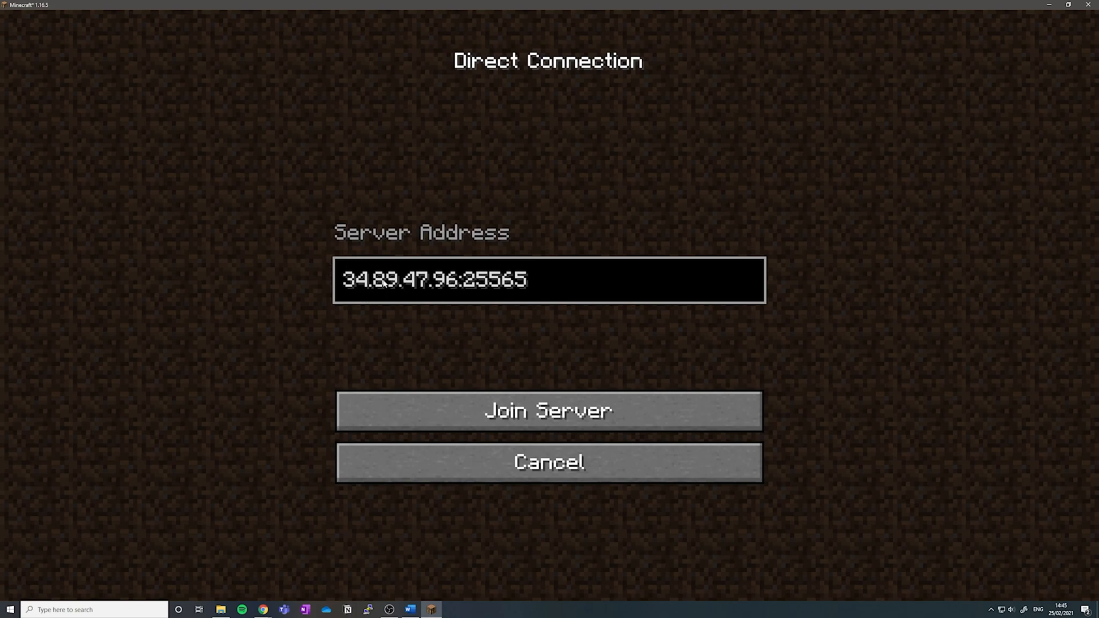
mouse_move(262, 609)
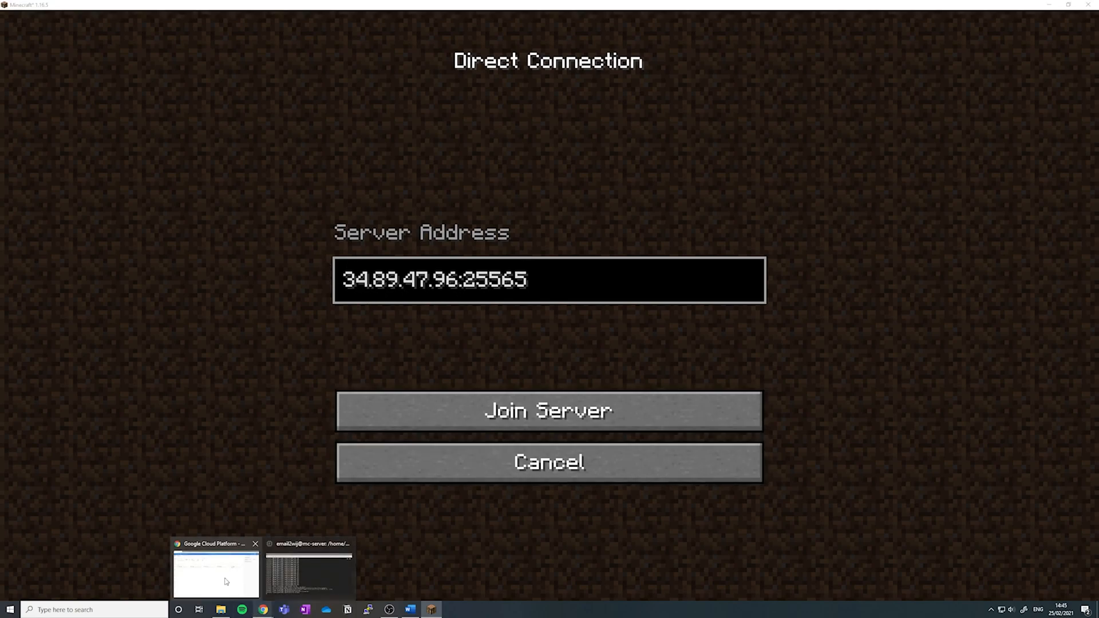
Join the server at 34.89.47.96:25565 from the Direct Connection screen.
click(215, 571)
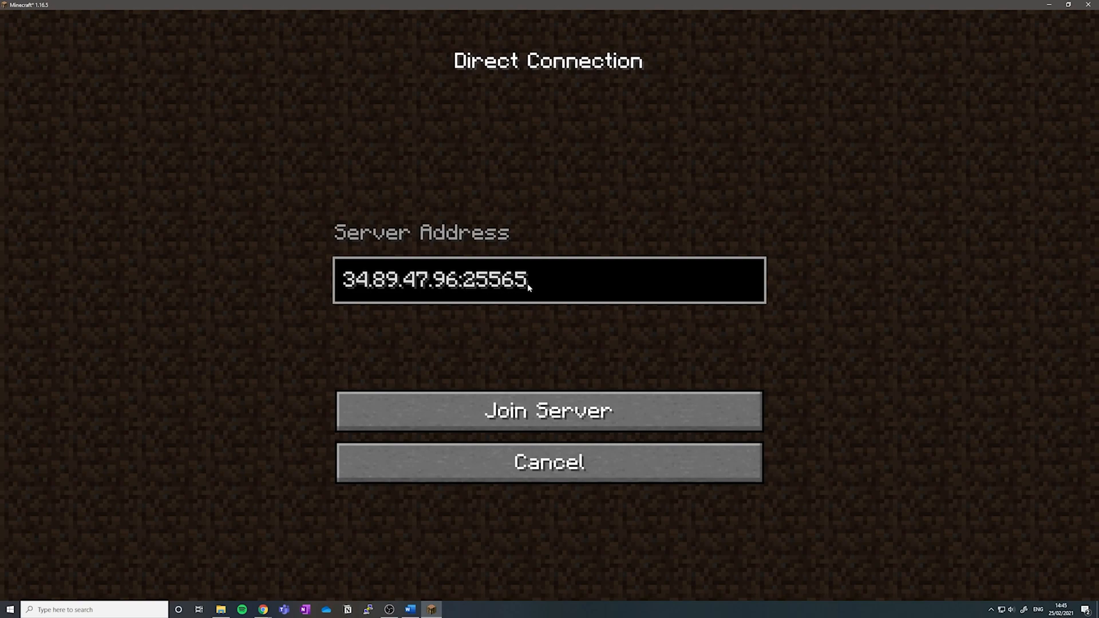
click(548, 411)
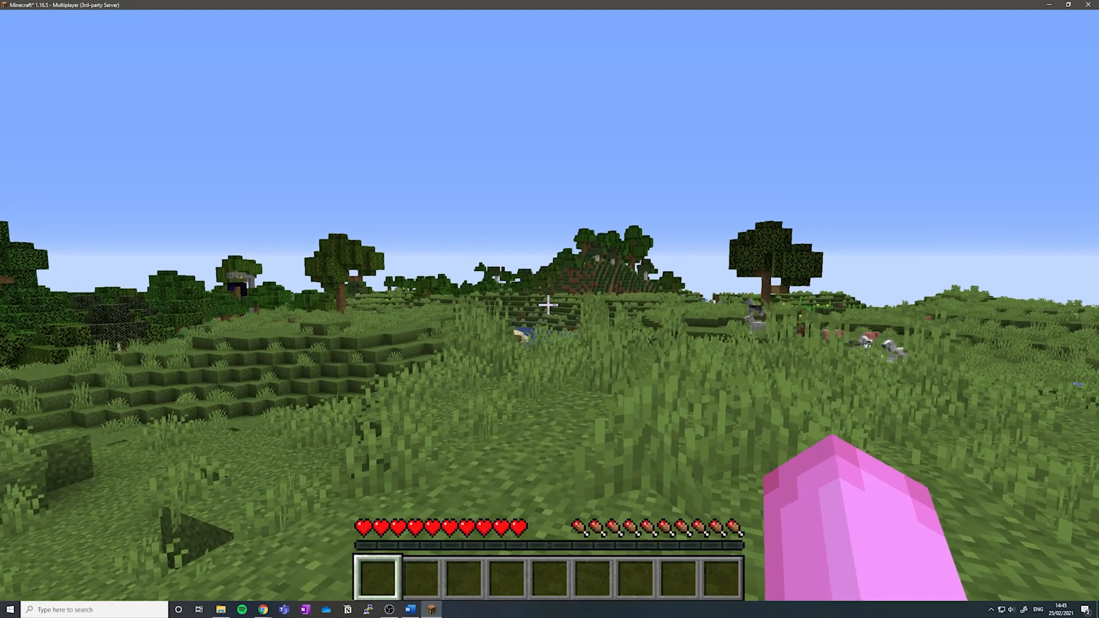
Switch to third-person view to show the pink player walking the grassland.
key(F5)
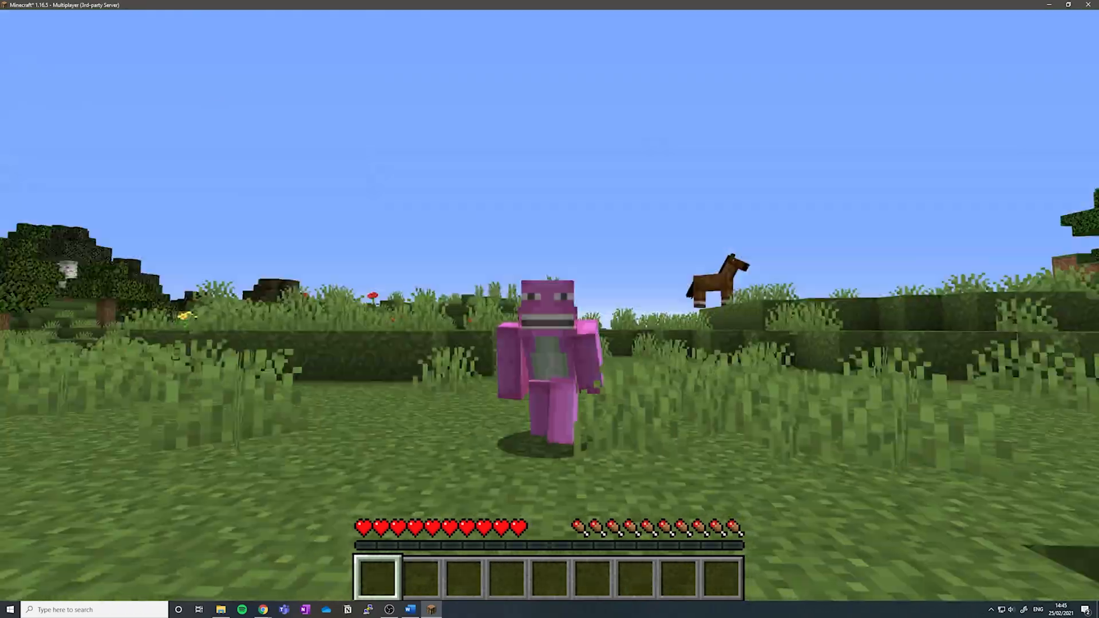
mouse_move(549, 309)
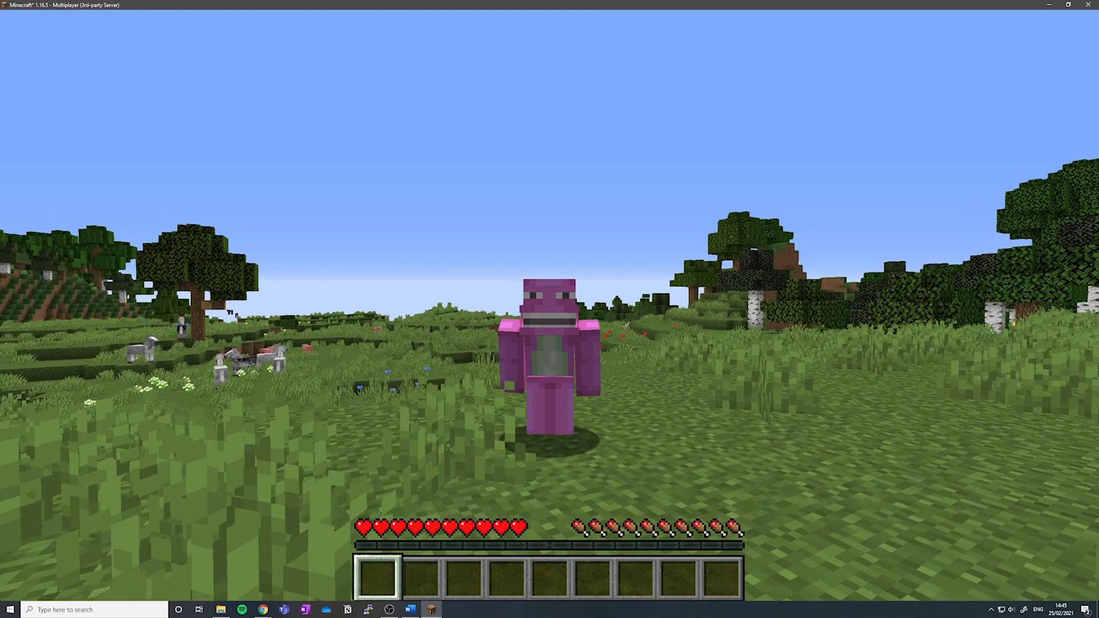
mouse_move(549, 309)
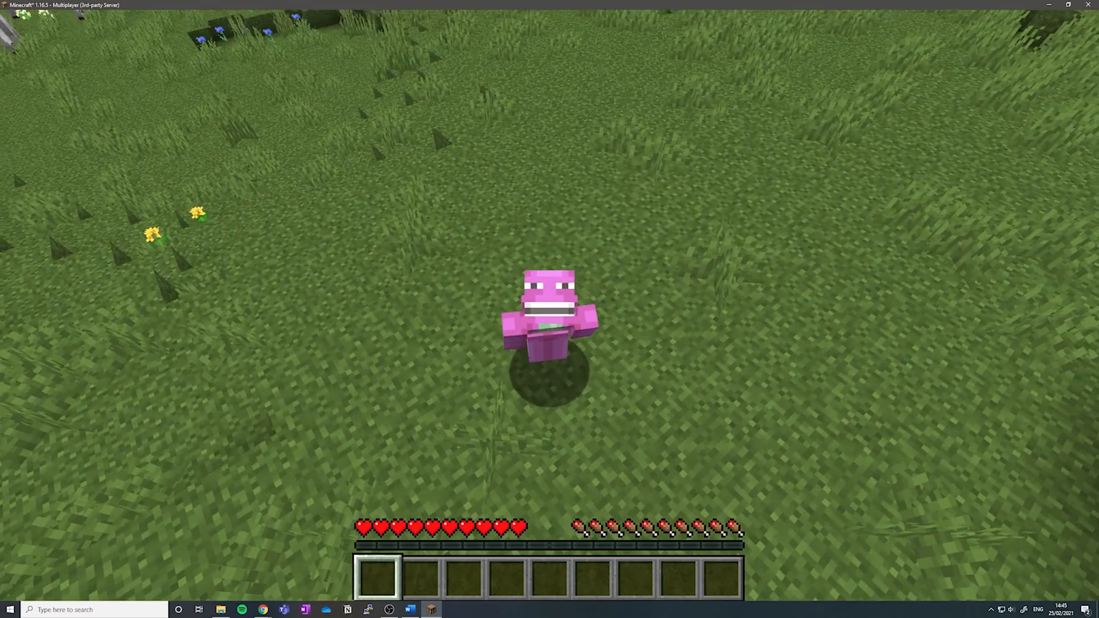